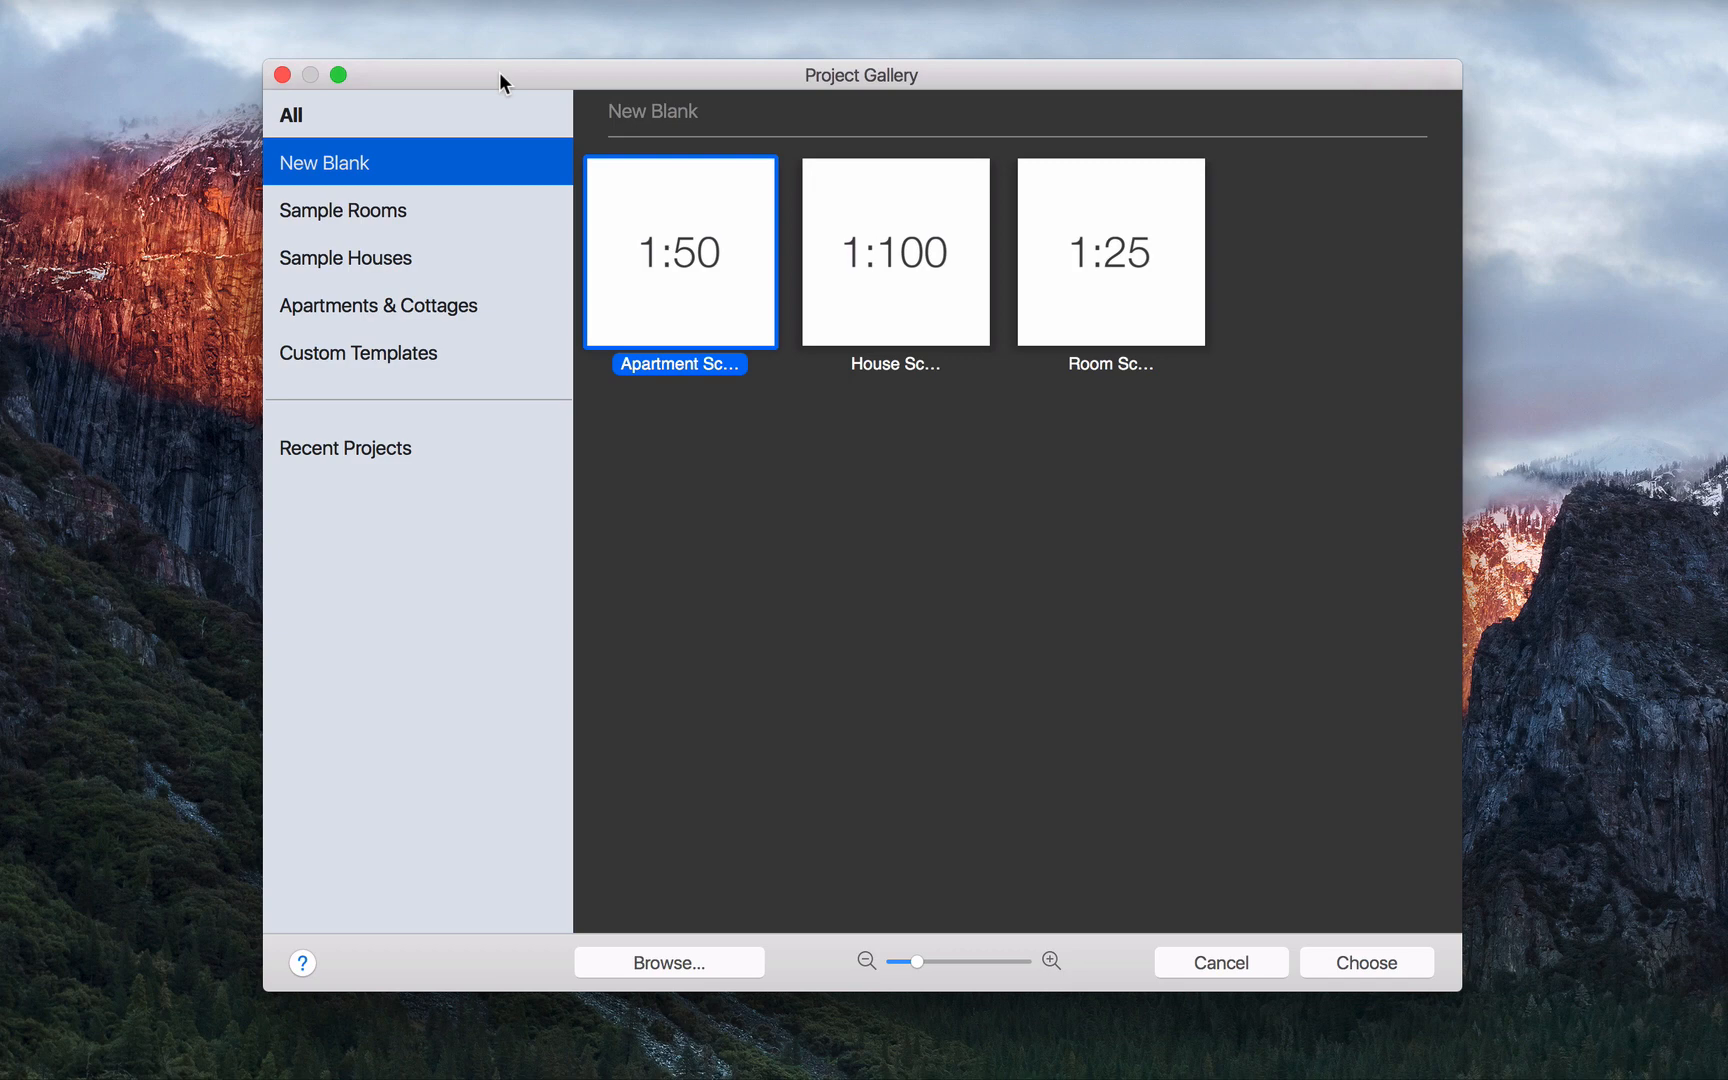
- Browse Sample Rooms and Recent Projects, then open the recent house project
{"action": "left_click", "coordinate": [343, 210]}
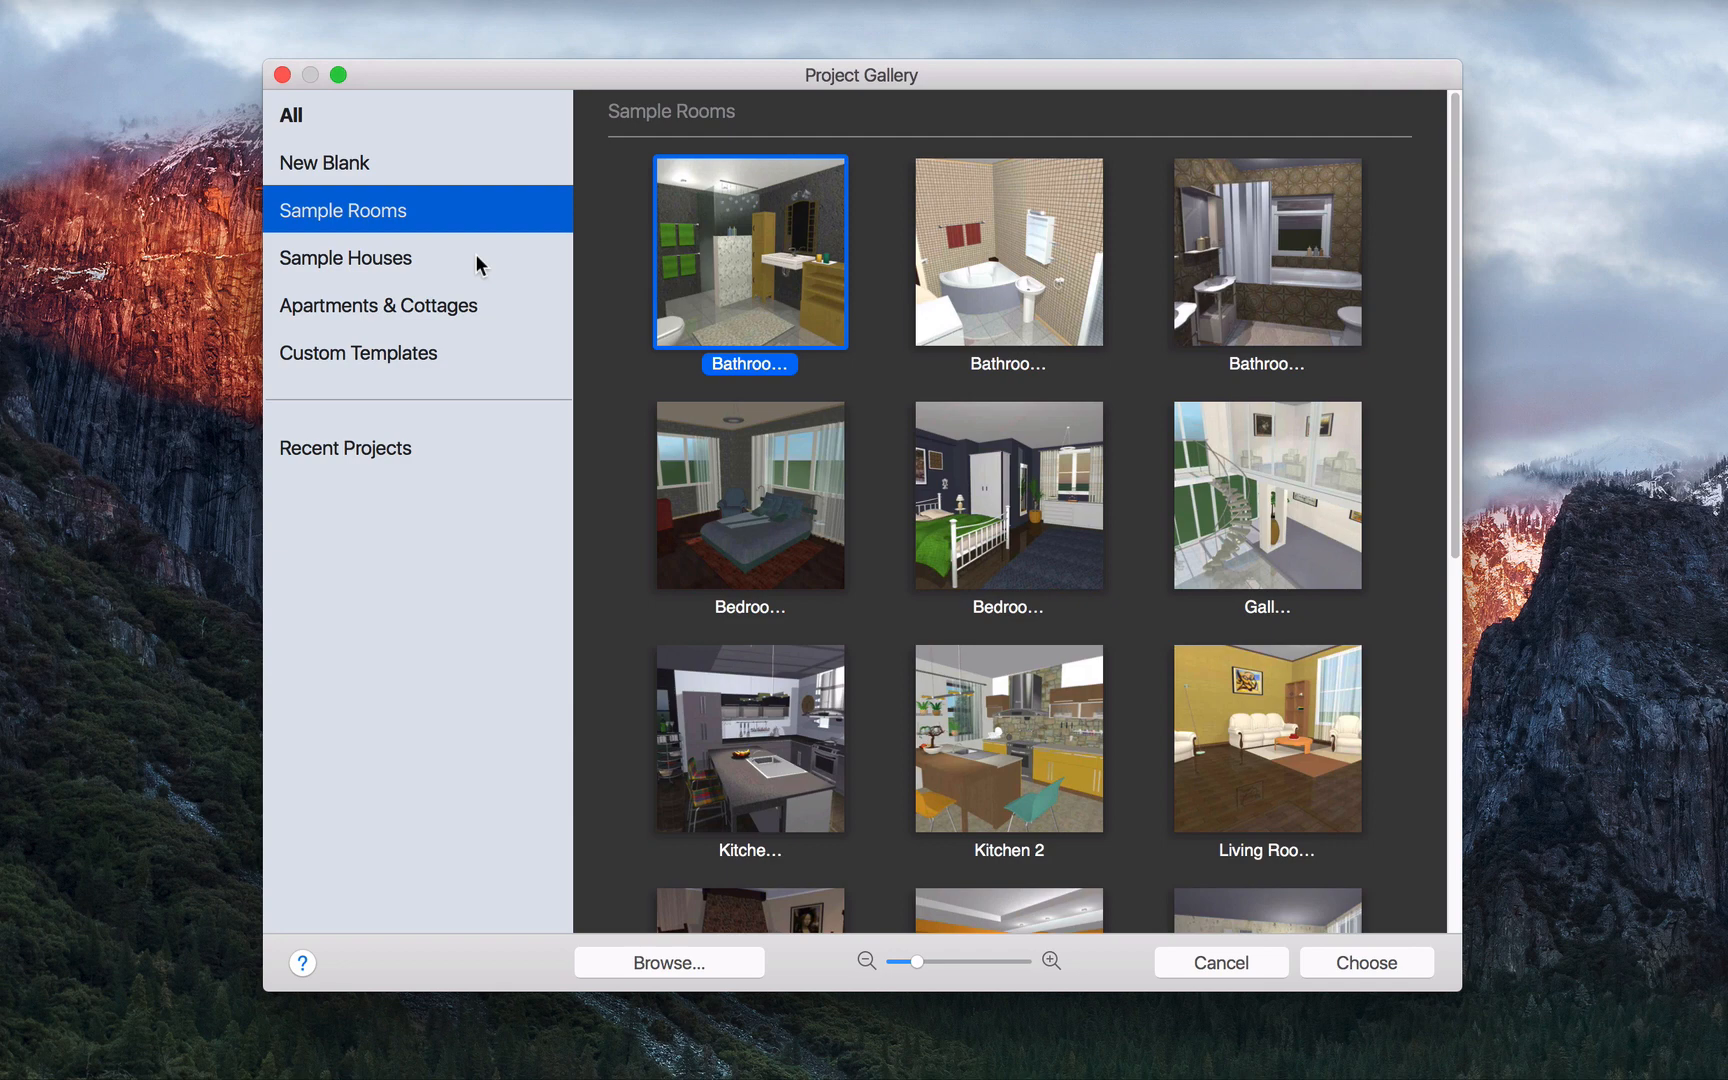
{"action": "left_click", "coordinate": [345, 448]}
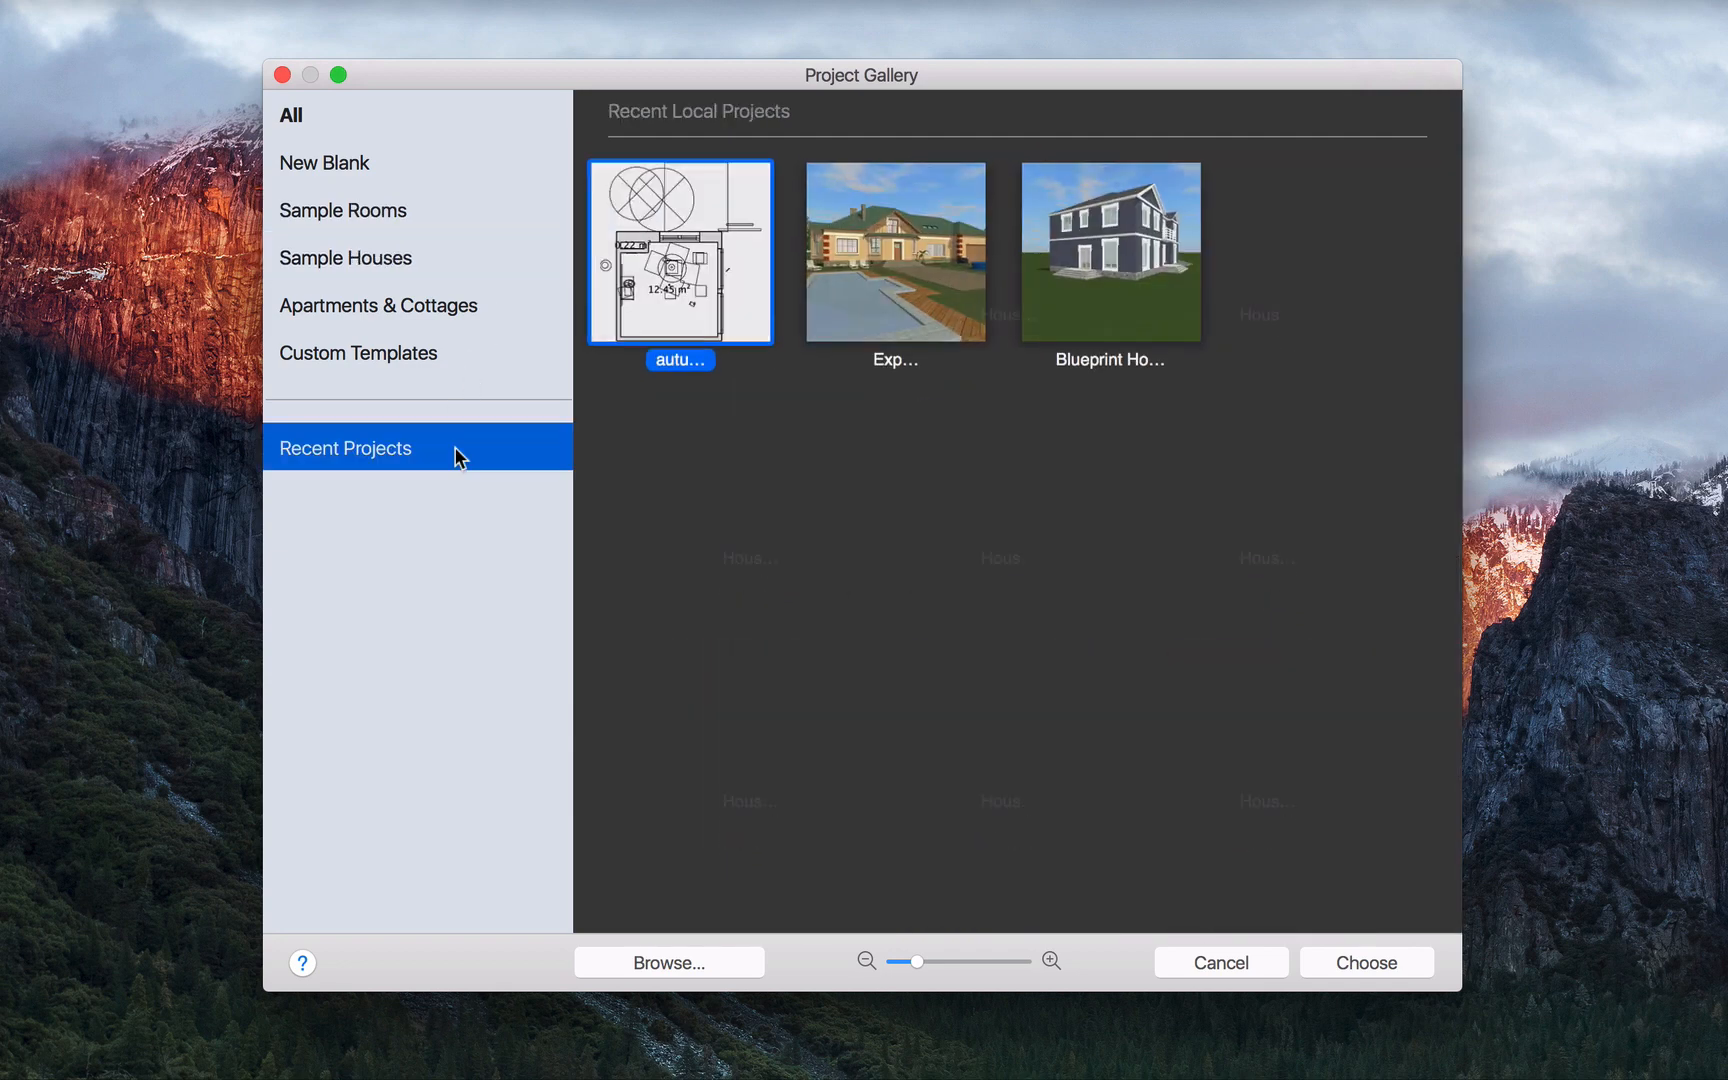
{"action": "left_click", "coordinate": [1366, 962]}
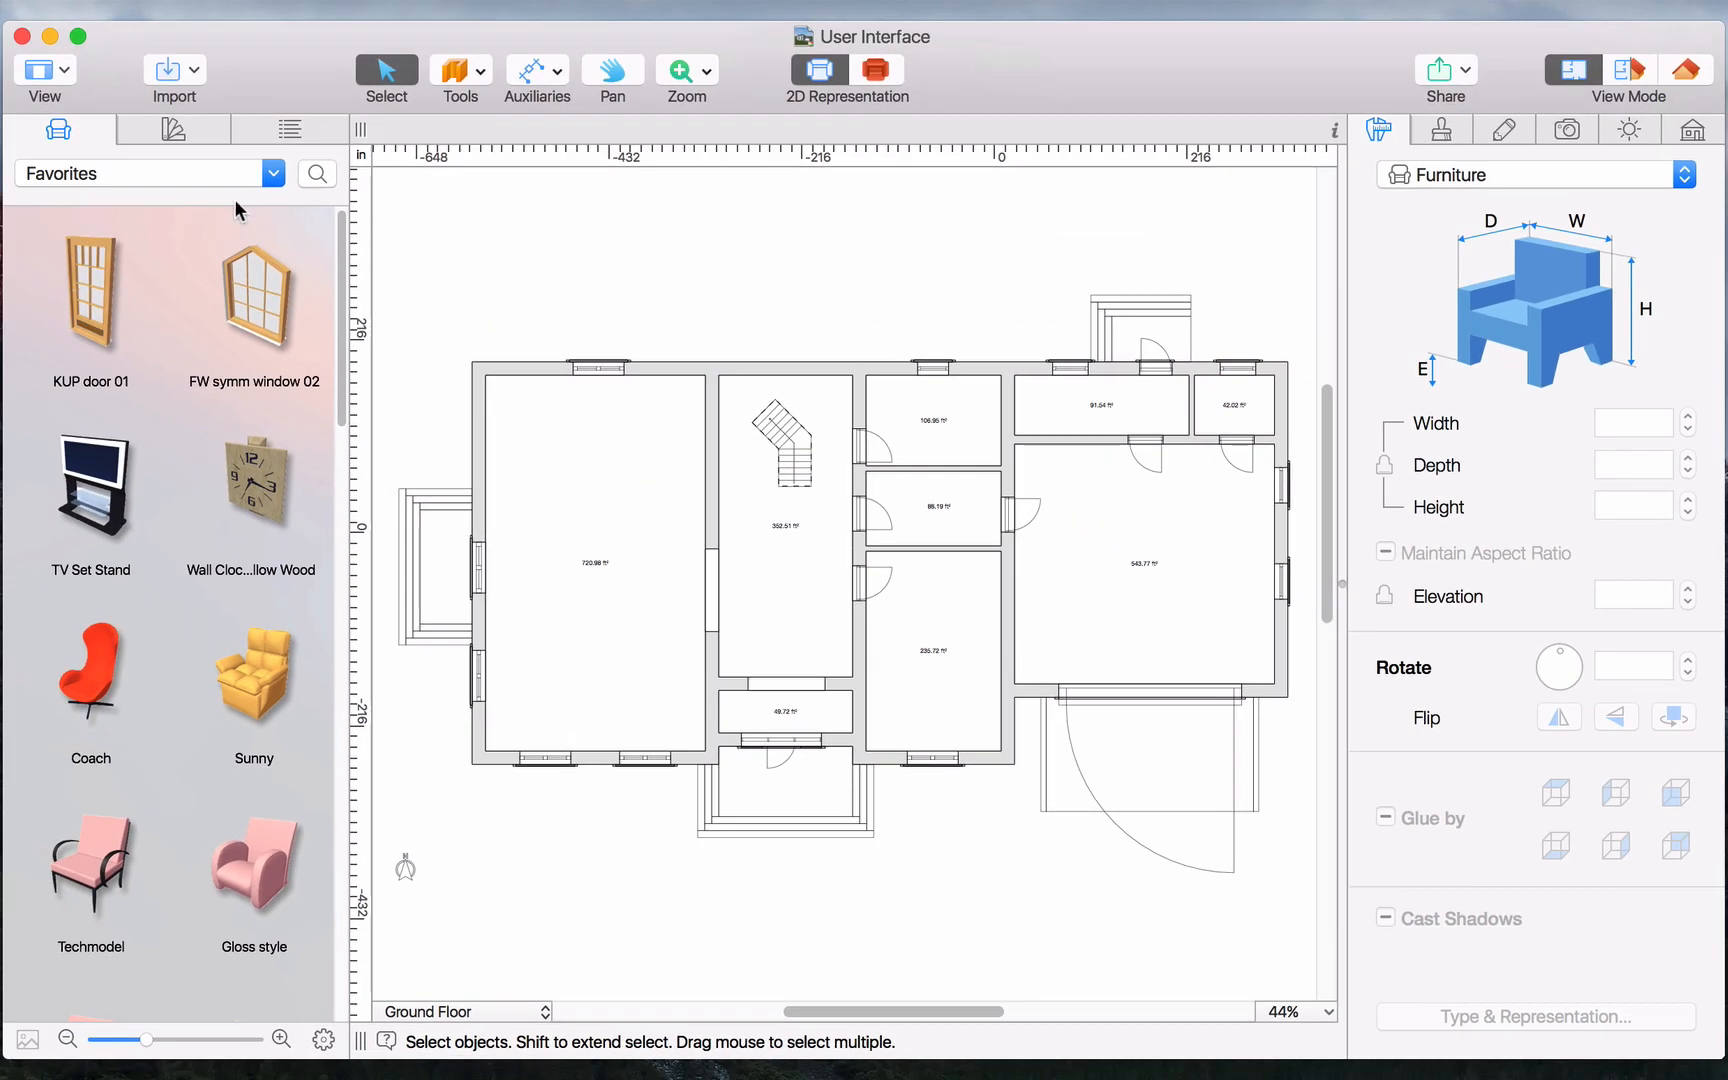
- Preview the panel options and material categories, then list the Loft, 1st Floor, Ground Floor and Site stories
{"action": "left_click", "coordinate": [45, 70]}
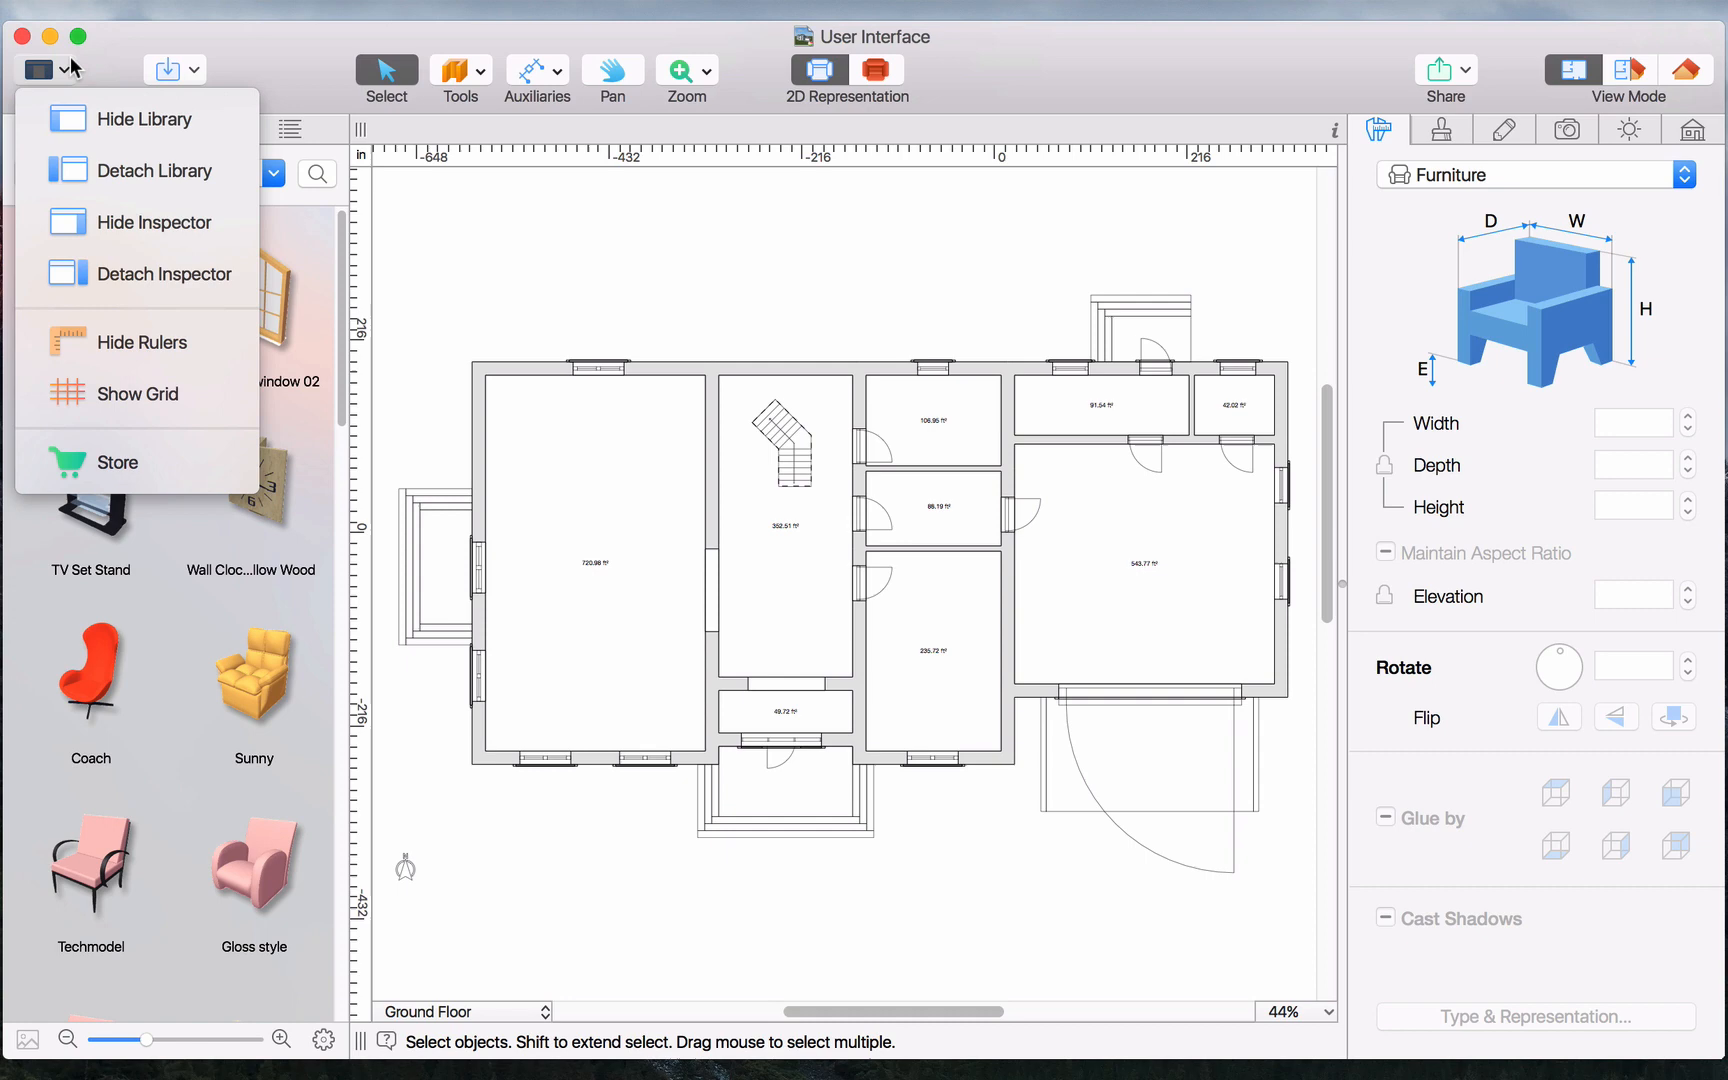
{"action": "left_click", "coordinate": [40, 69]}
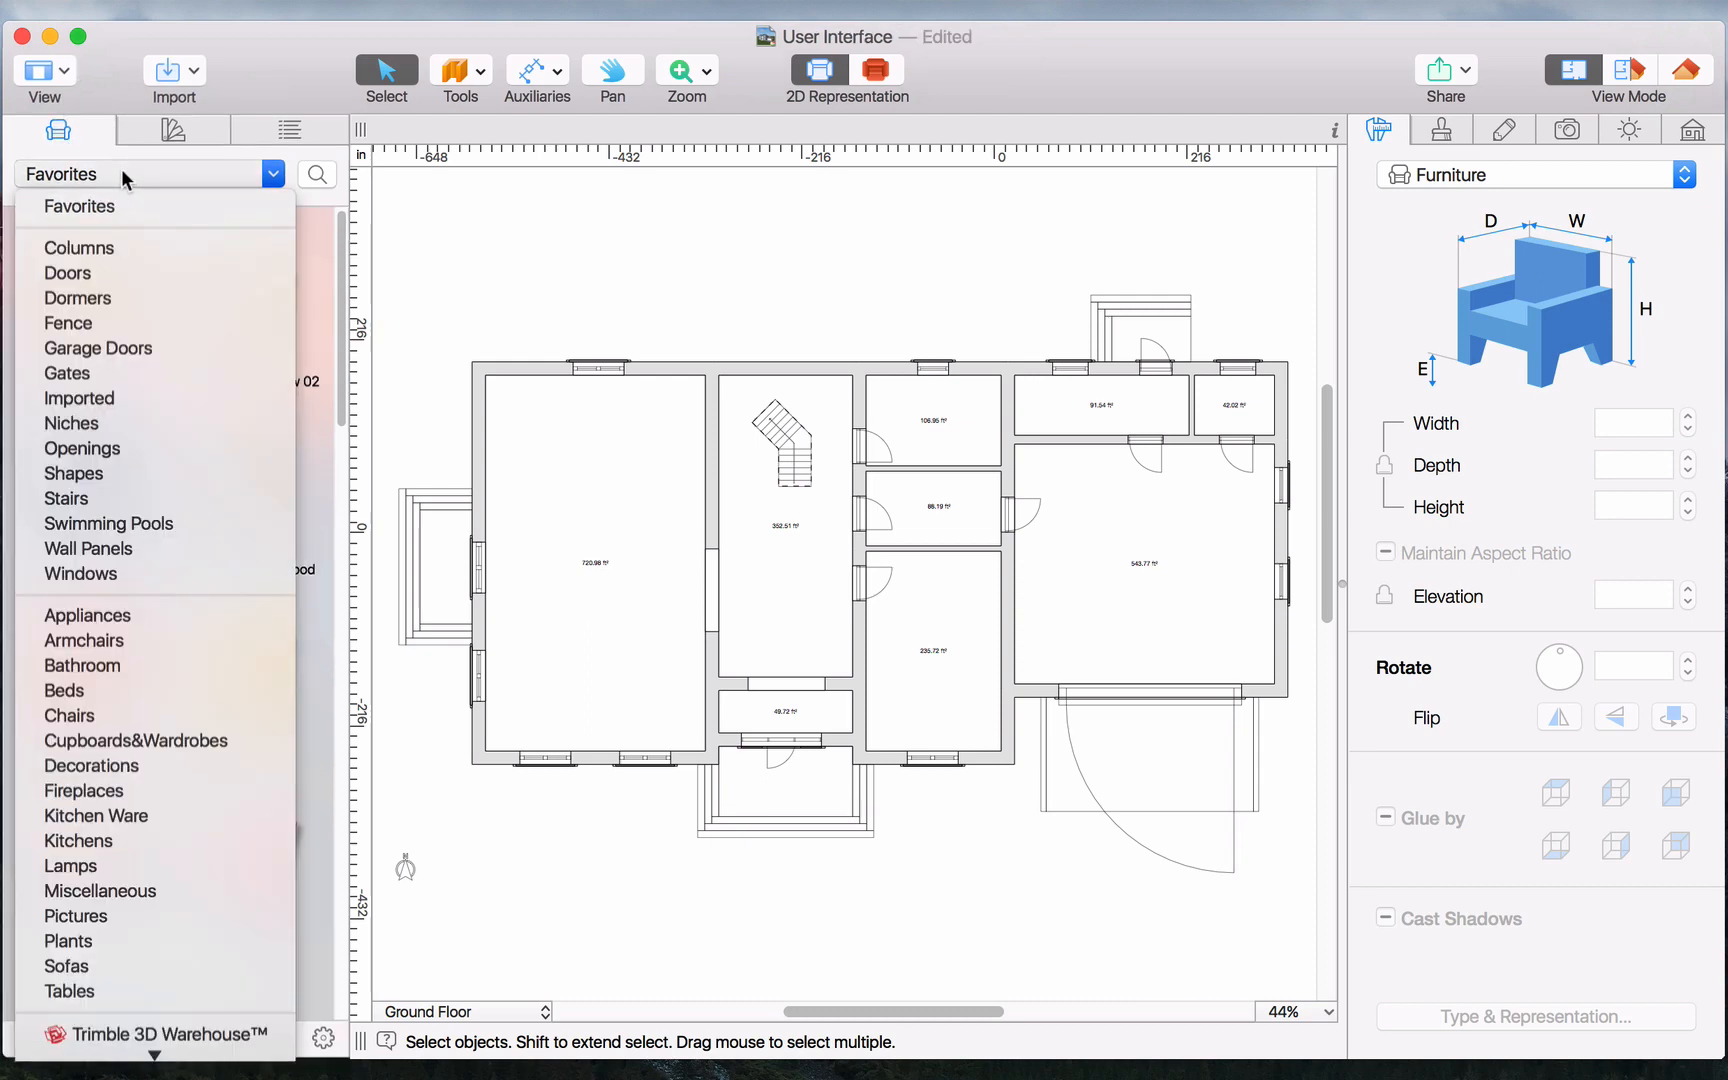
{"action": "left_click", "coordinate": [173, 129]}
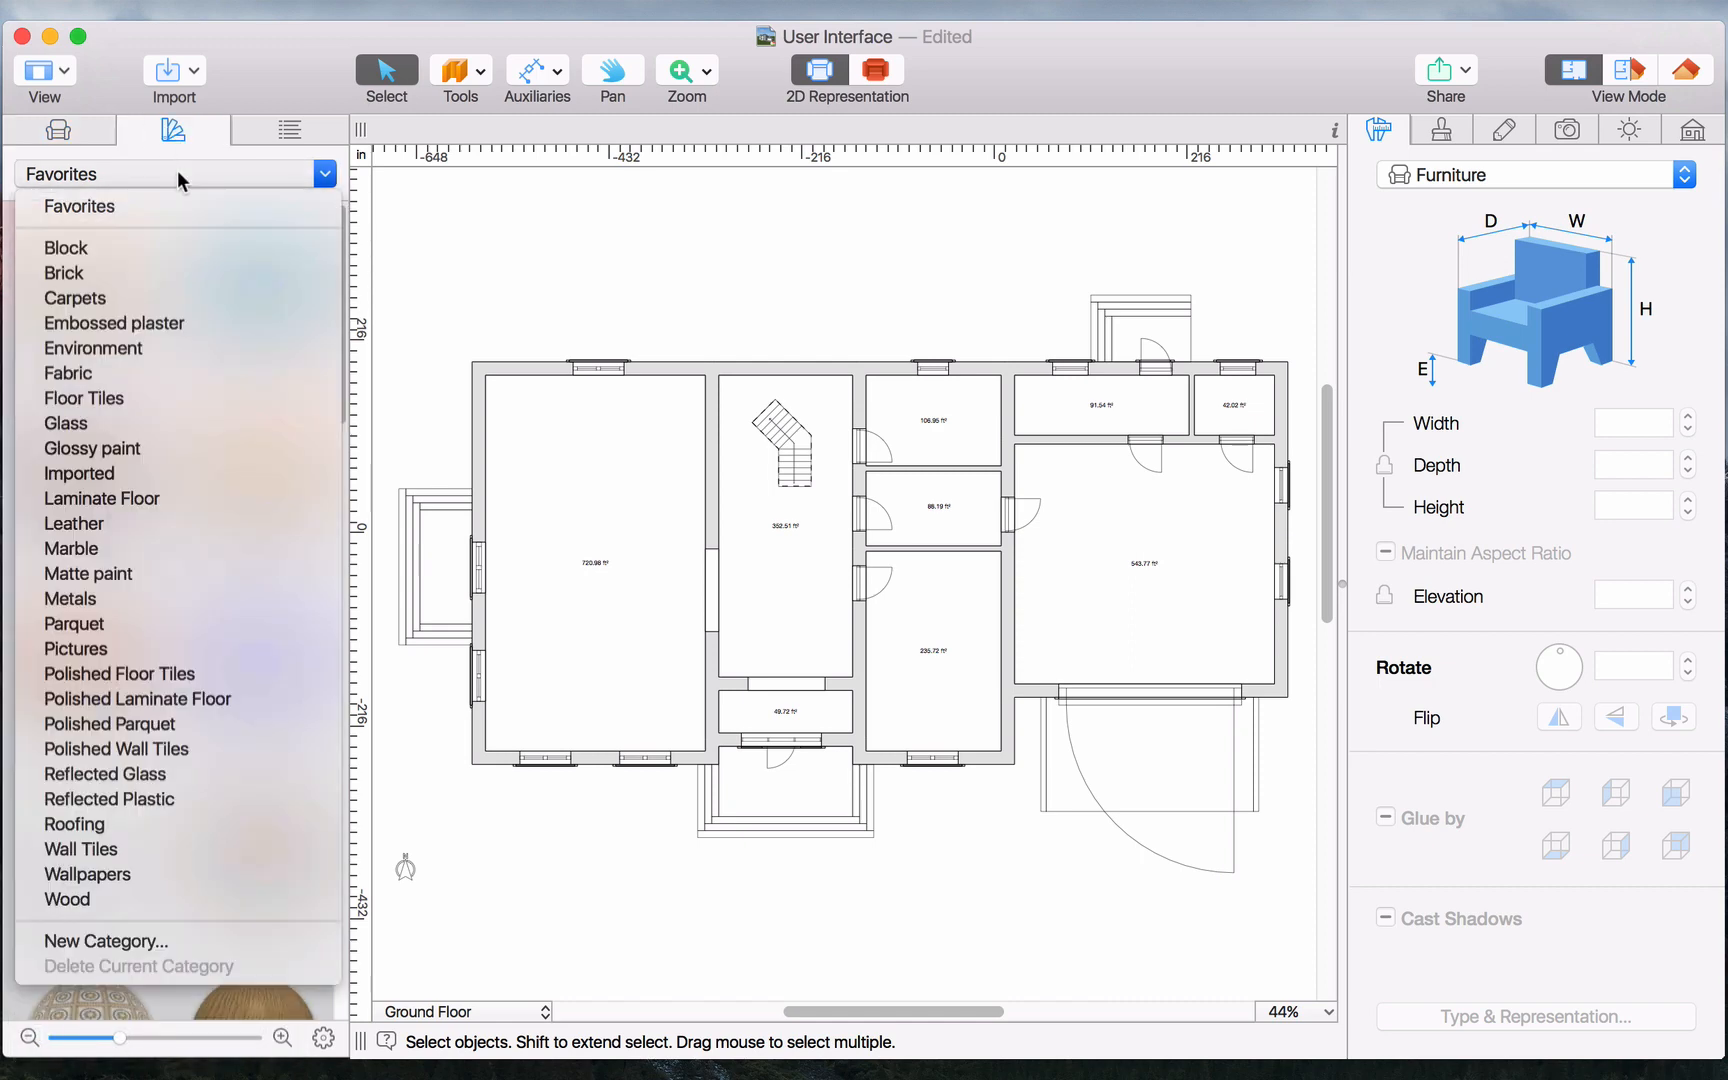
{"action": "left_click", "coordinate": [288, 130]}
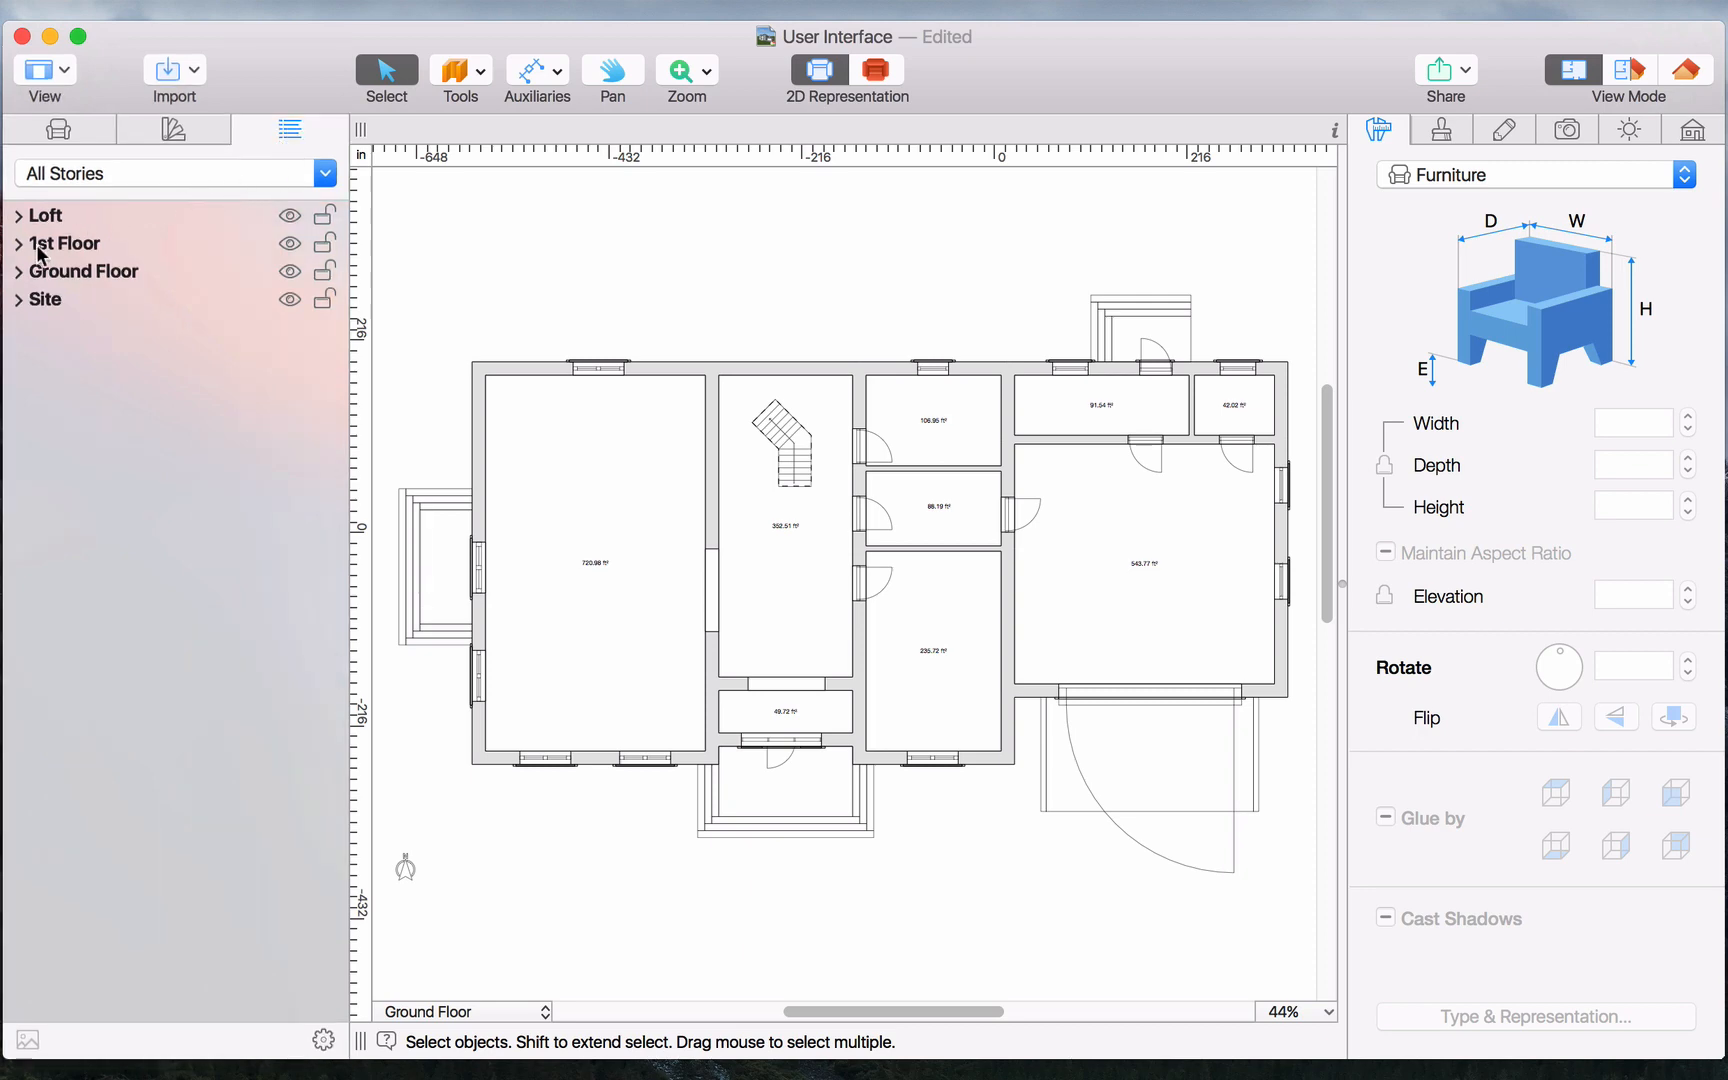
- Expand Ground Floor, inspect its first furniture item's dimensions, then return to furniture Favorites
{"action": "left_click", "coordinate": [20, 271]}
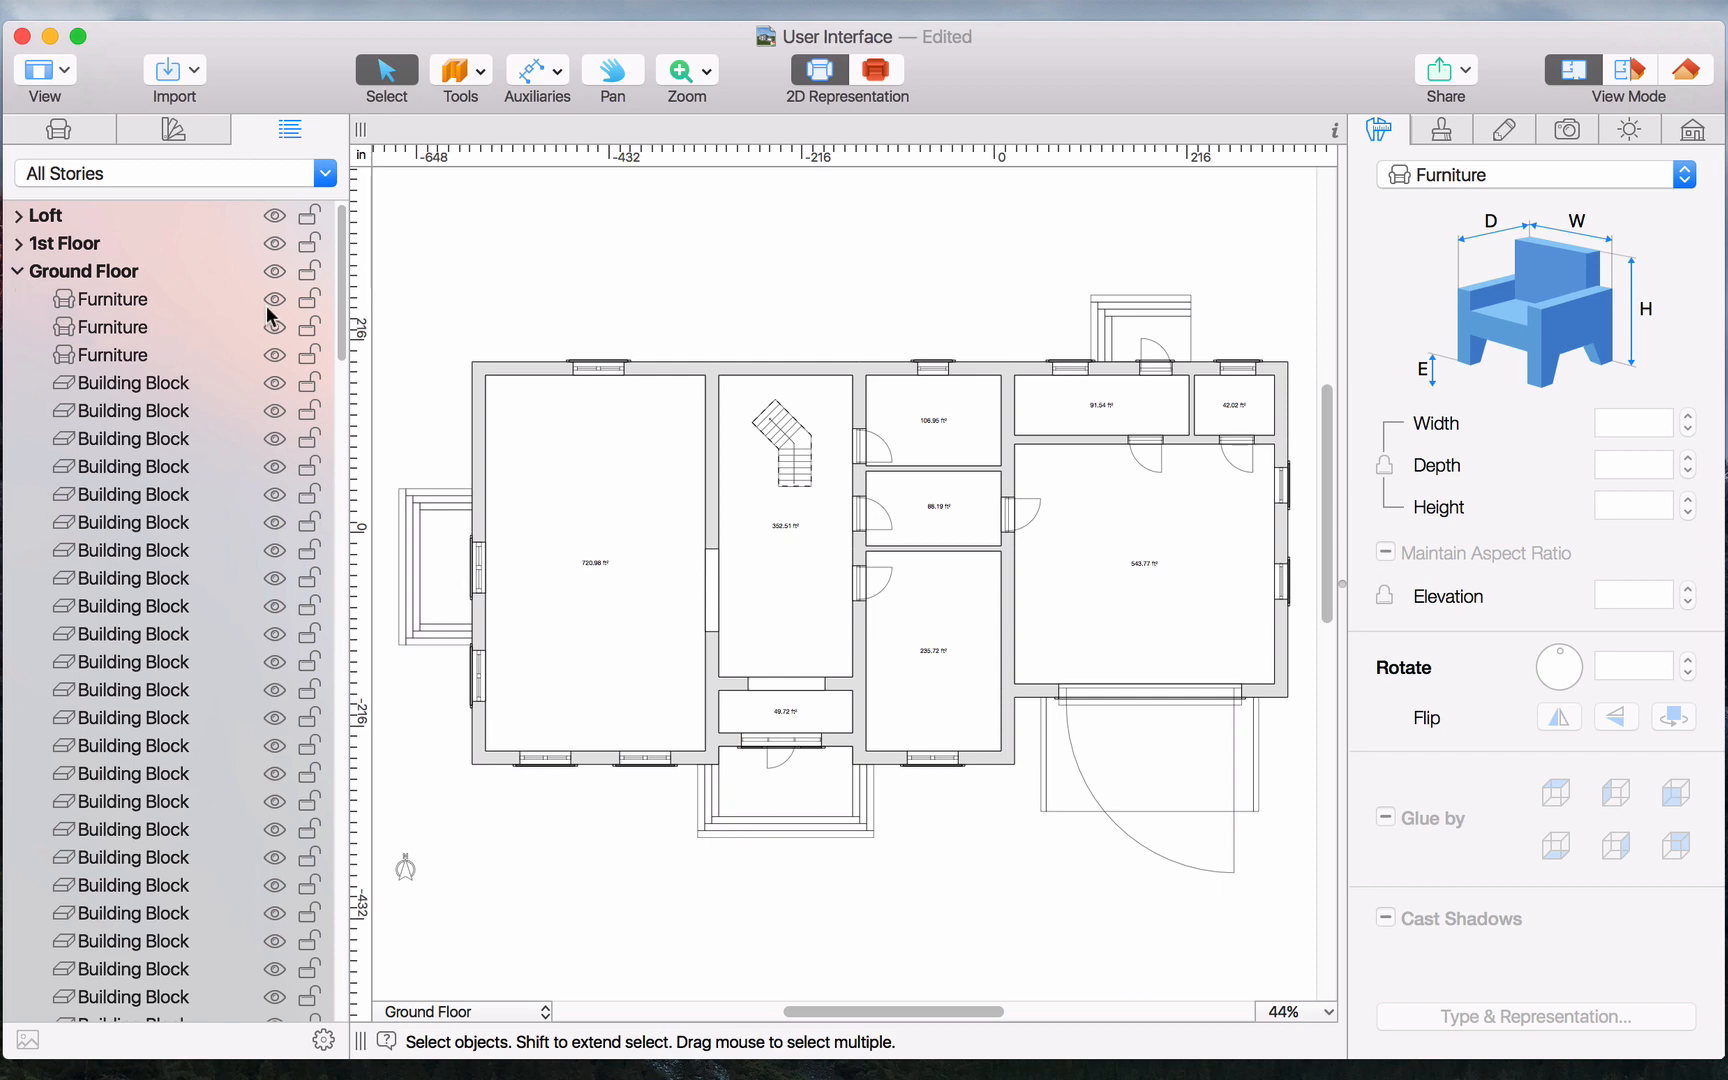
{"action": "left_click", "coordinate": [114, 299]}
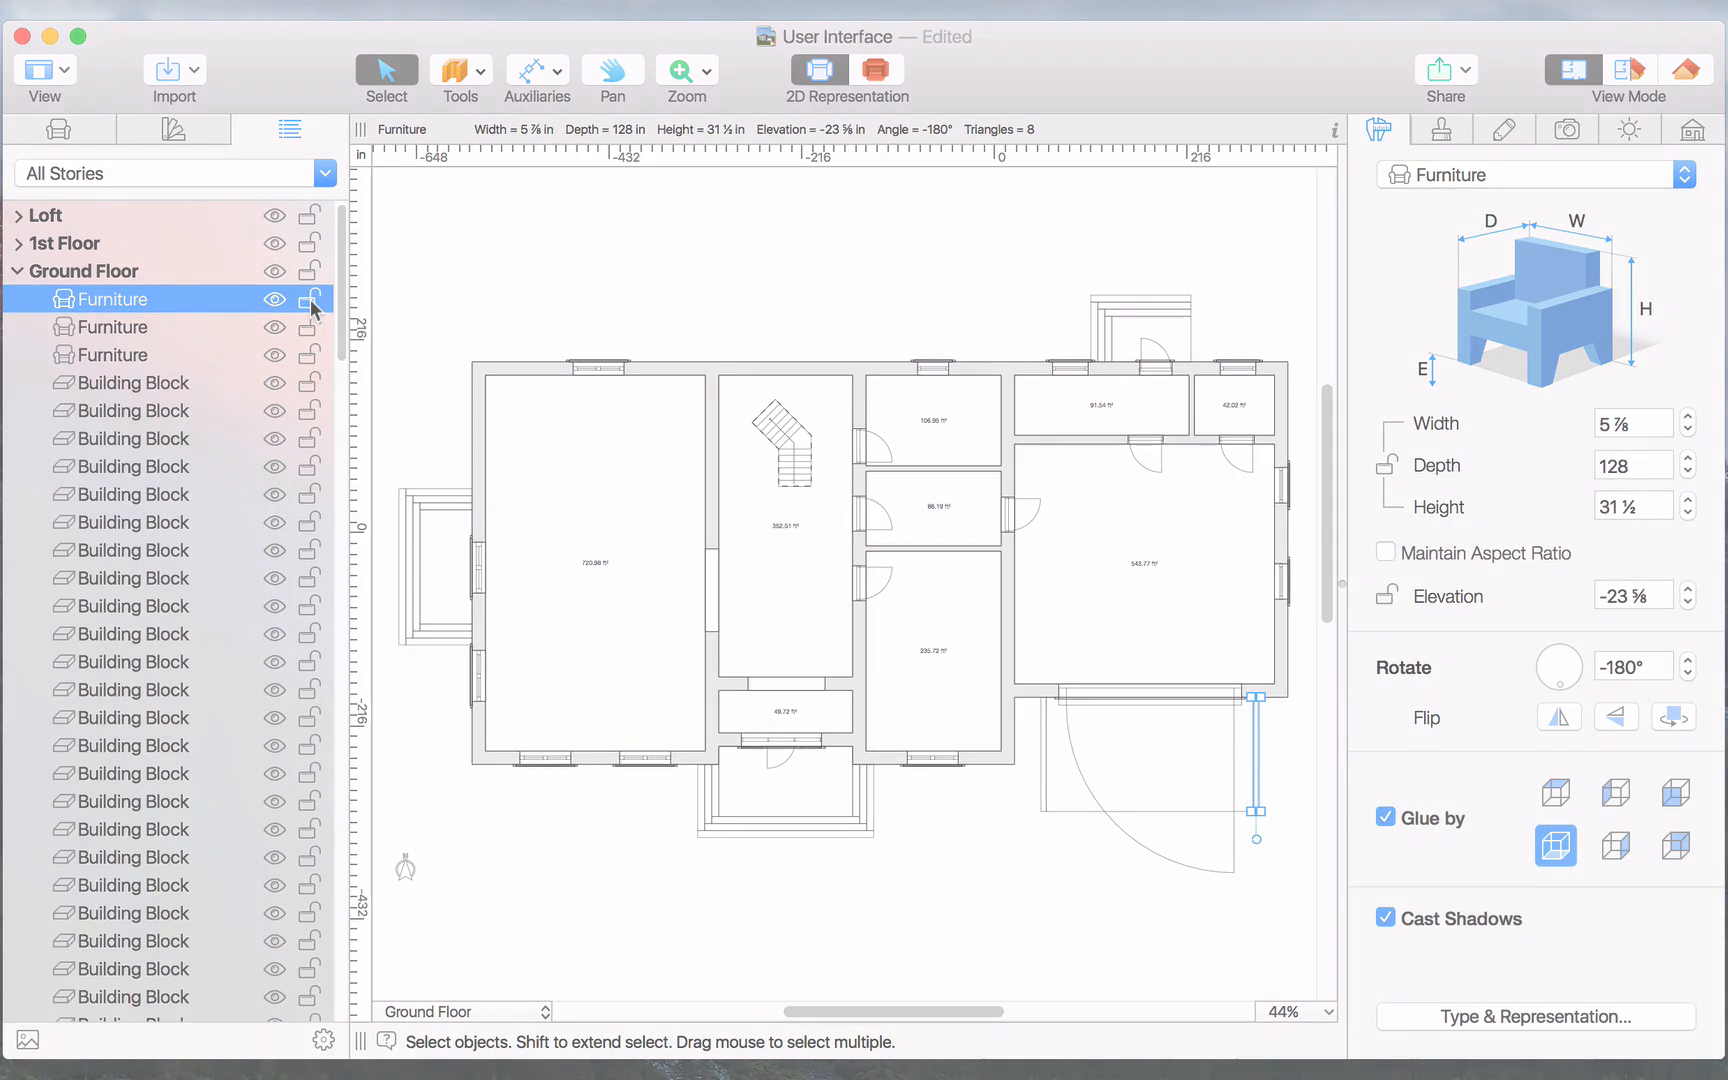
{"action": "left_click", "coordinate": [57, 128]}
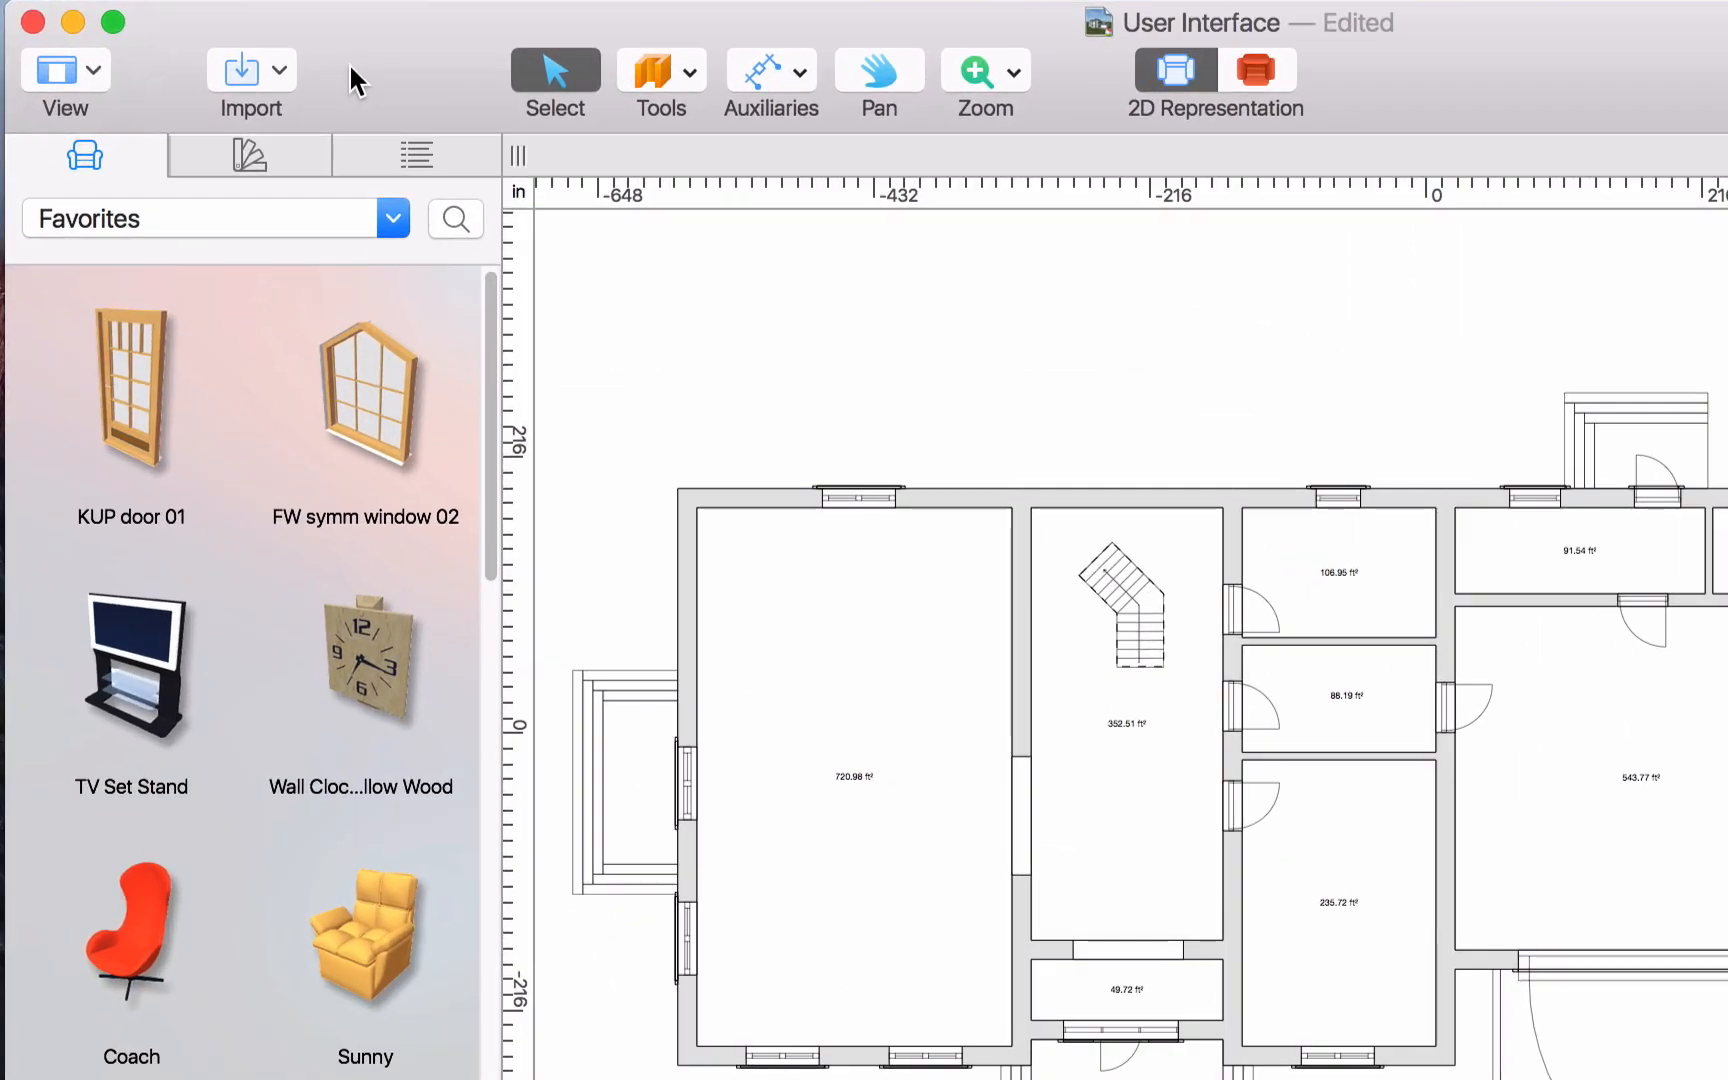
{"action": "left_click", "coordinate": [281, 70]}
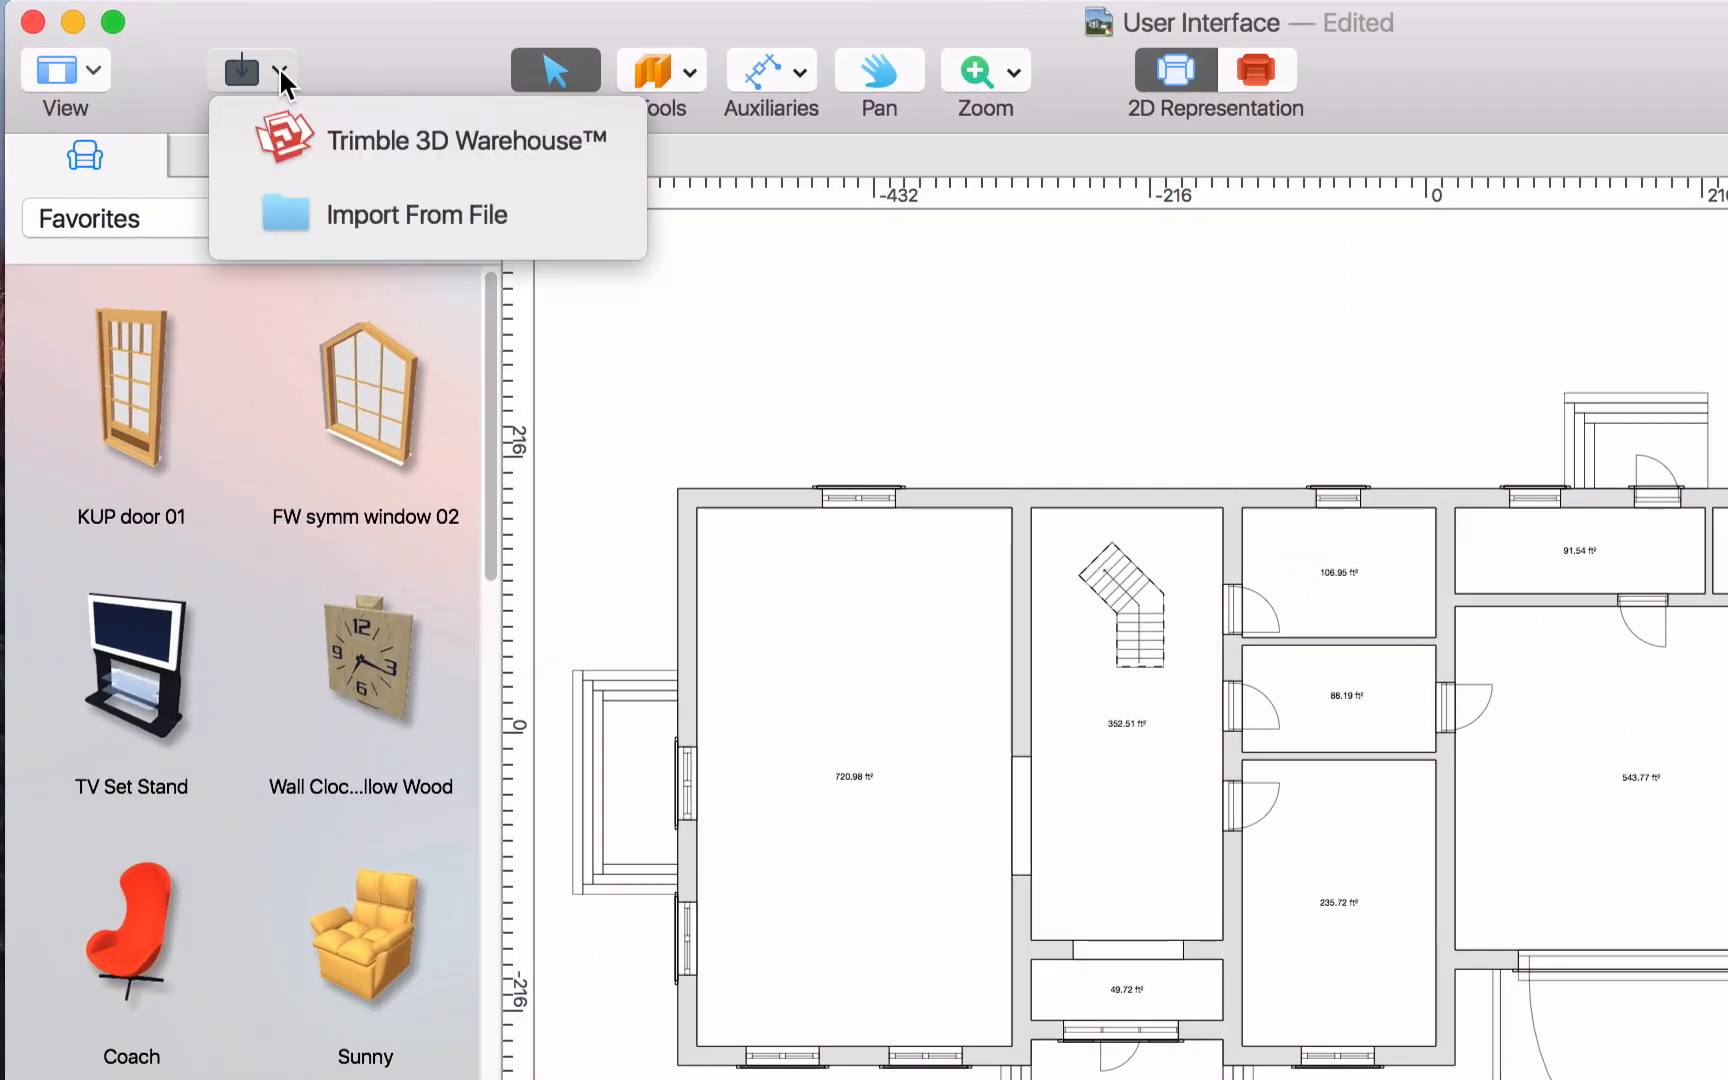
{"action": "mouse_move", "coordinate": [226, 222]}
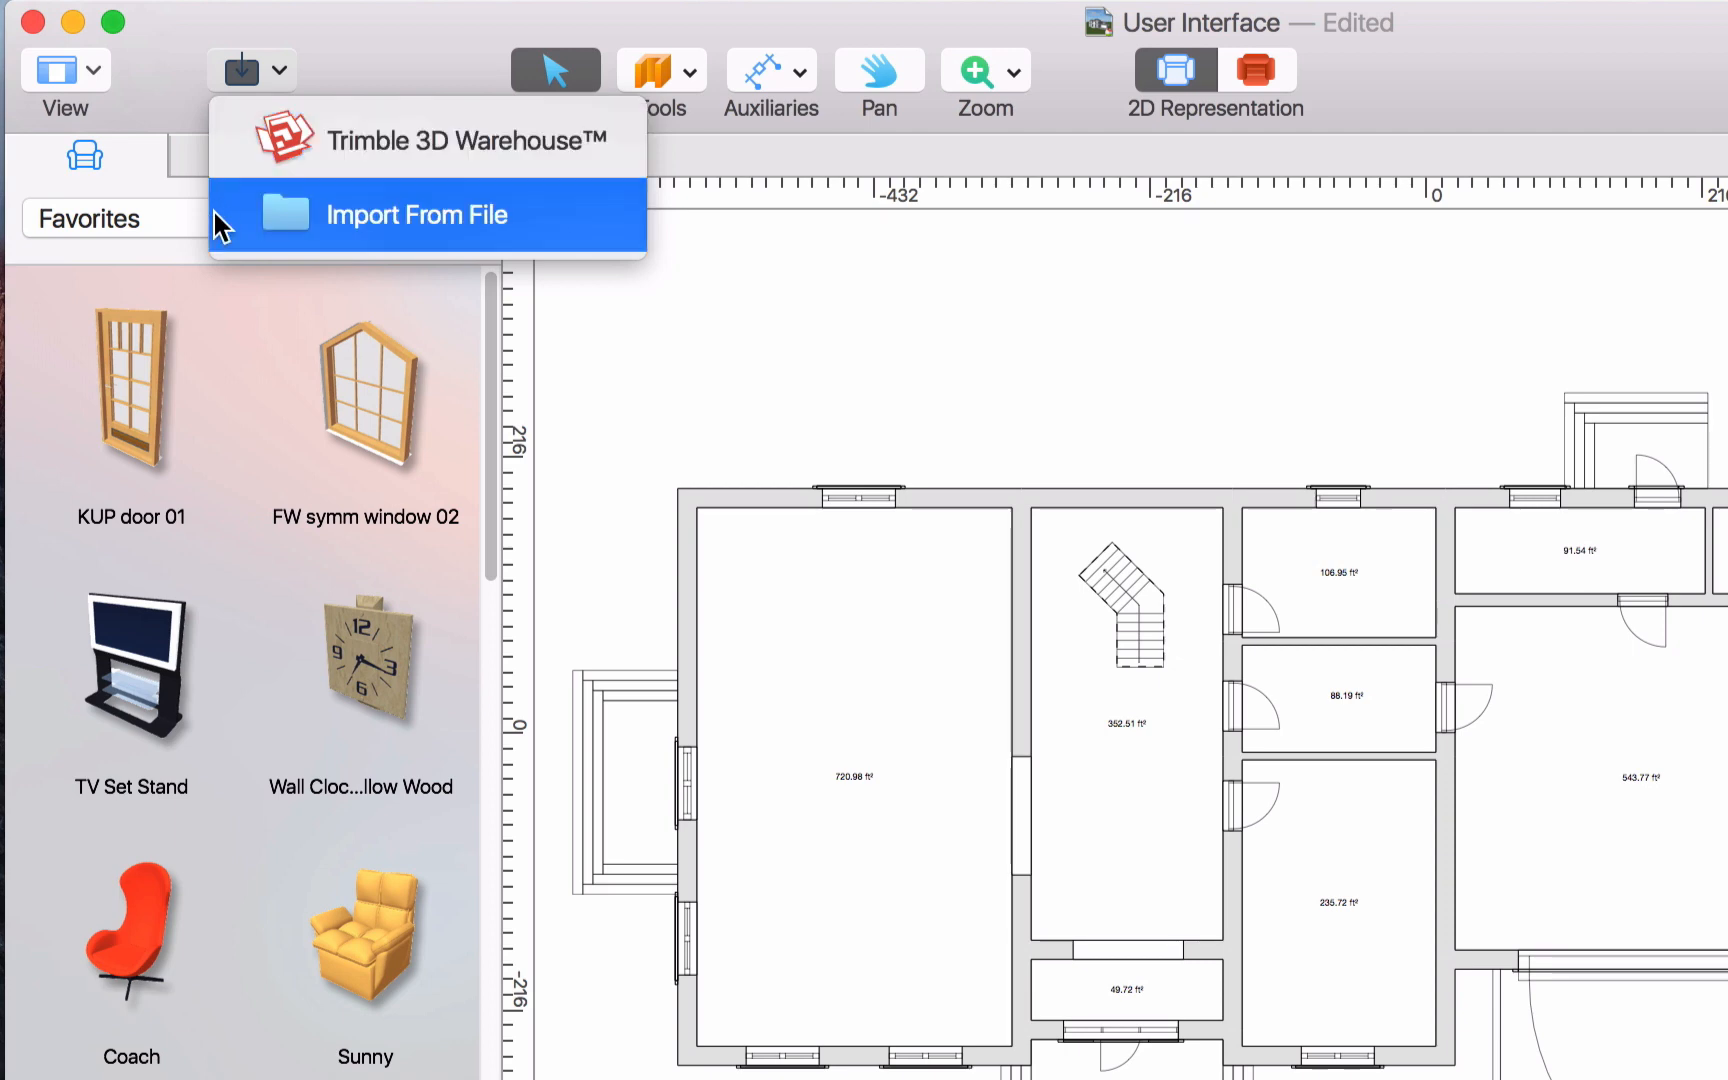
{"action": "mouse_move", "coordinate": [231, 151]}
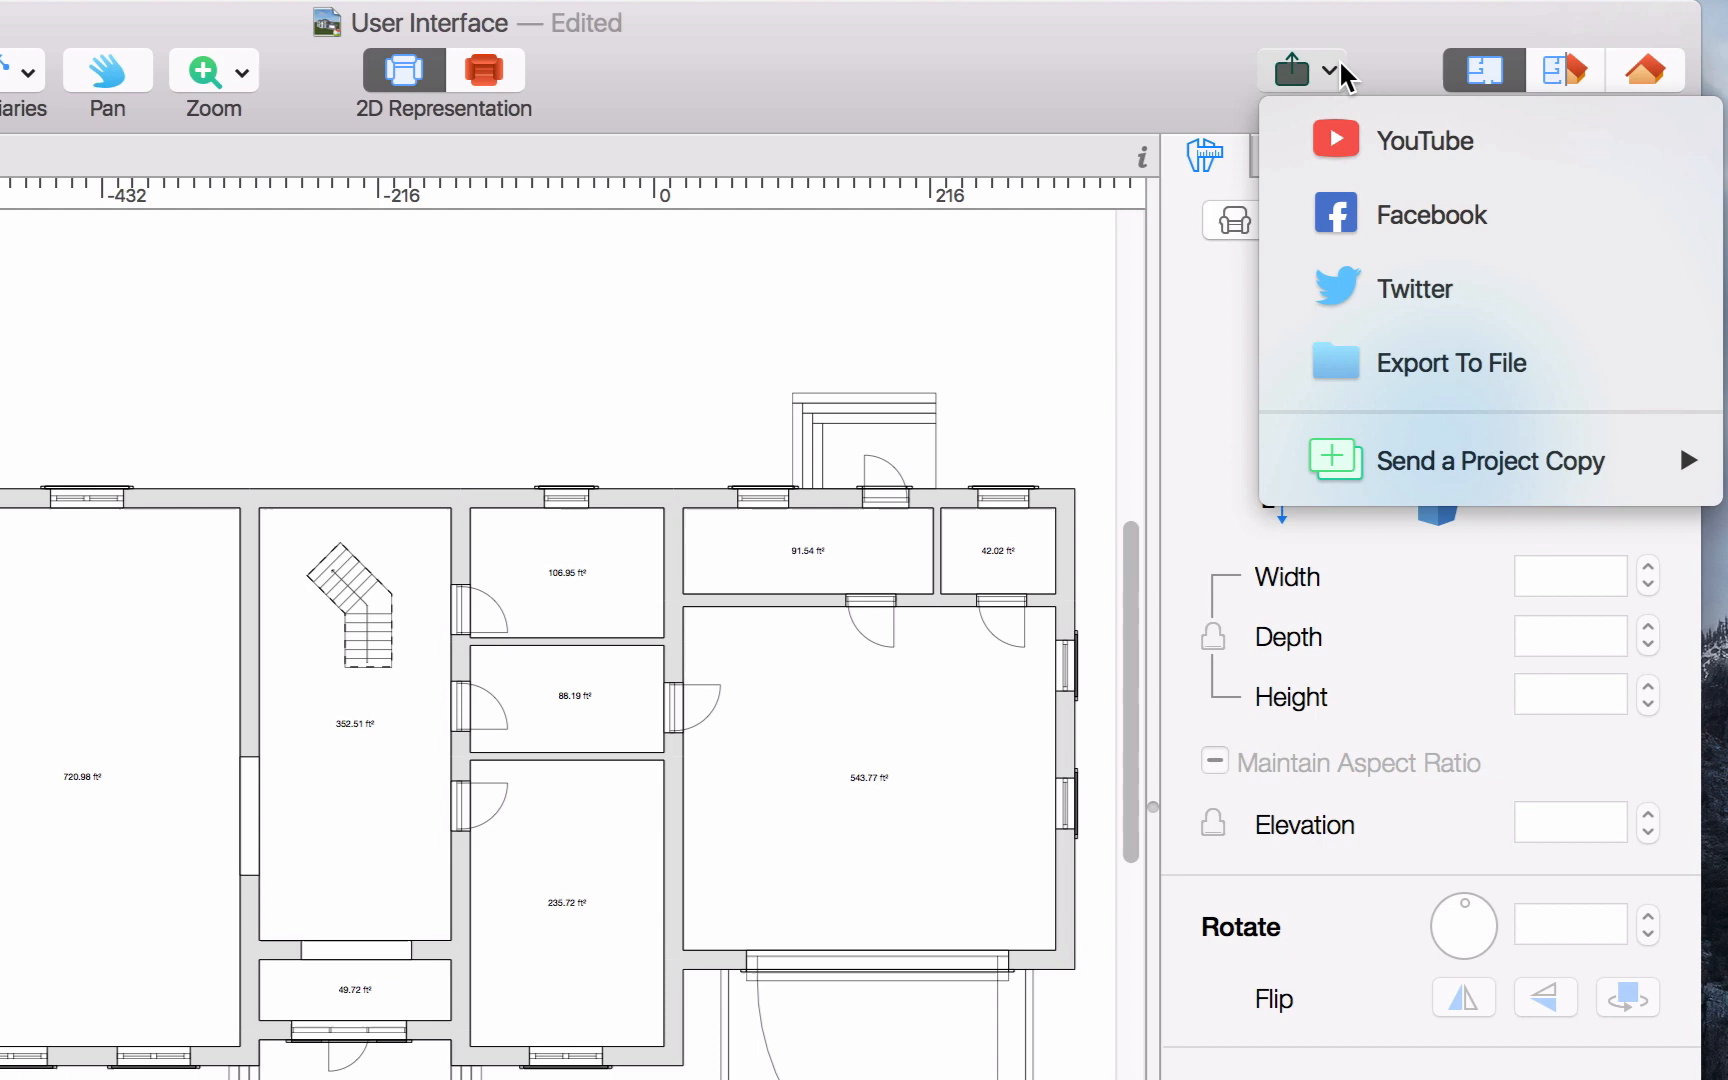
{"action": "mouse_move", "coordinate": [1286, 140]}
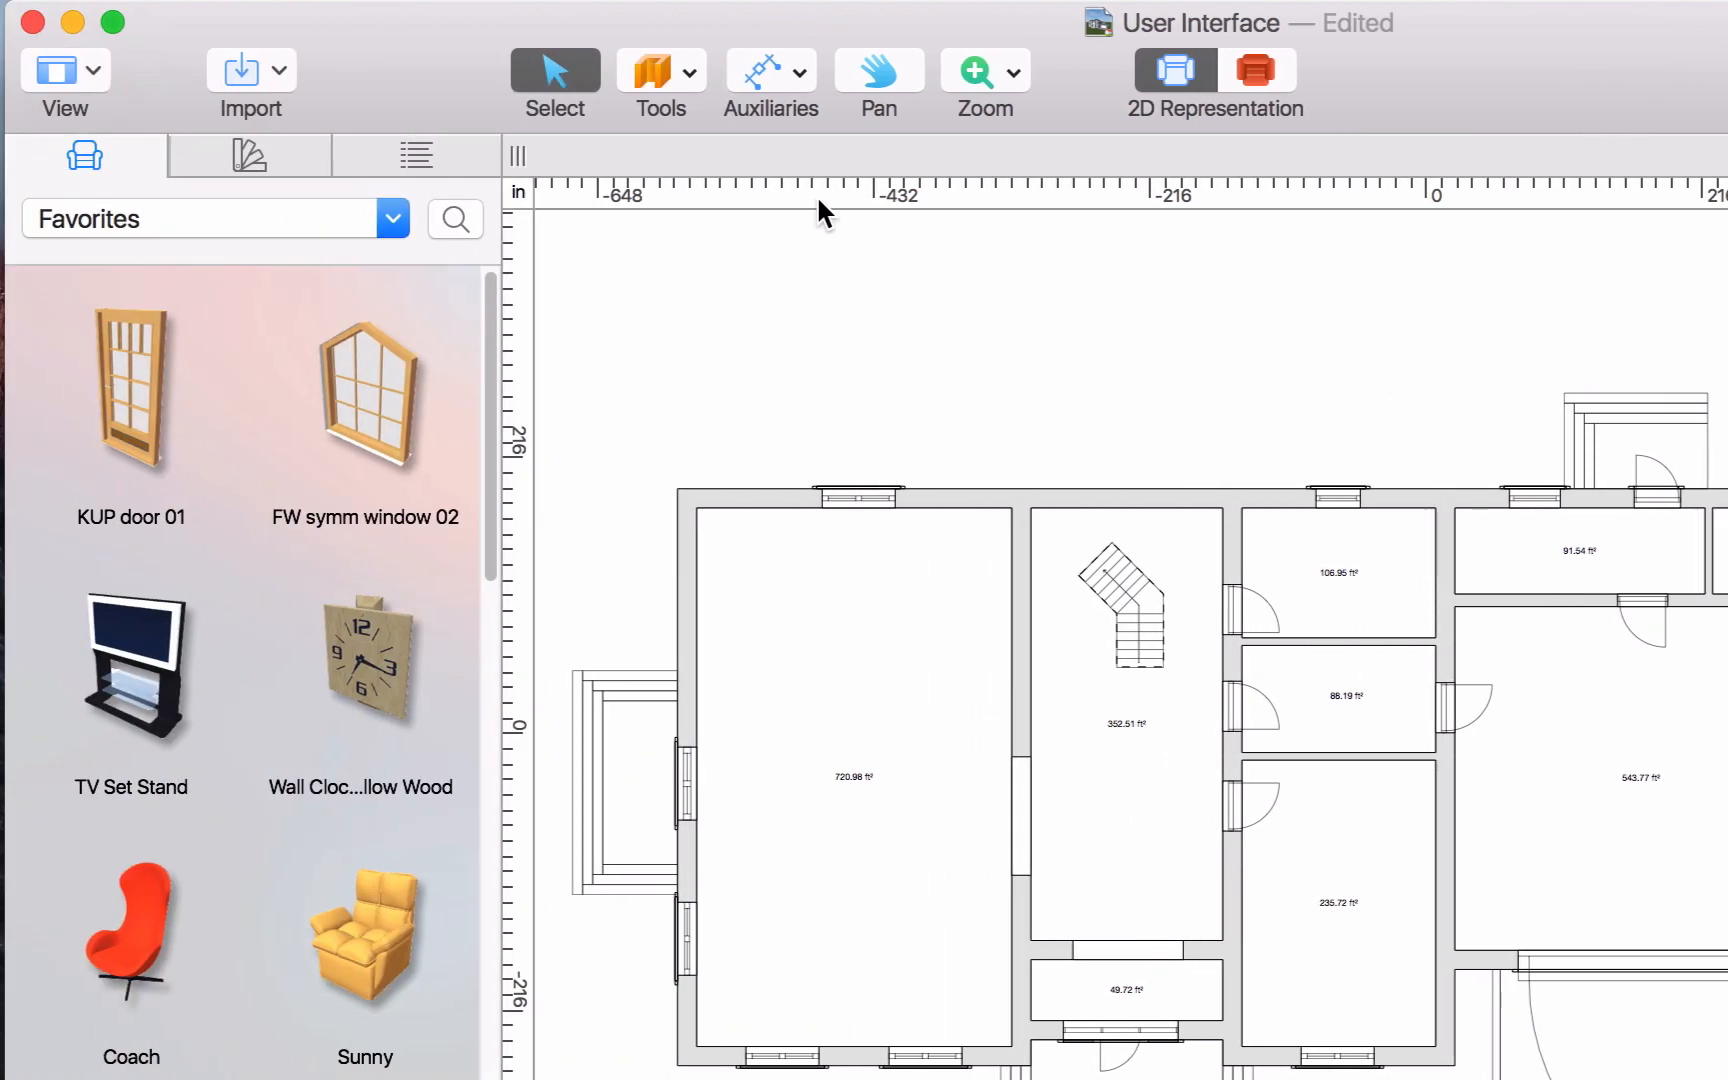
{"action": "mouse_move", "coordinate": [758, 149]}
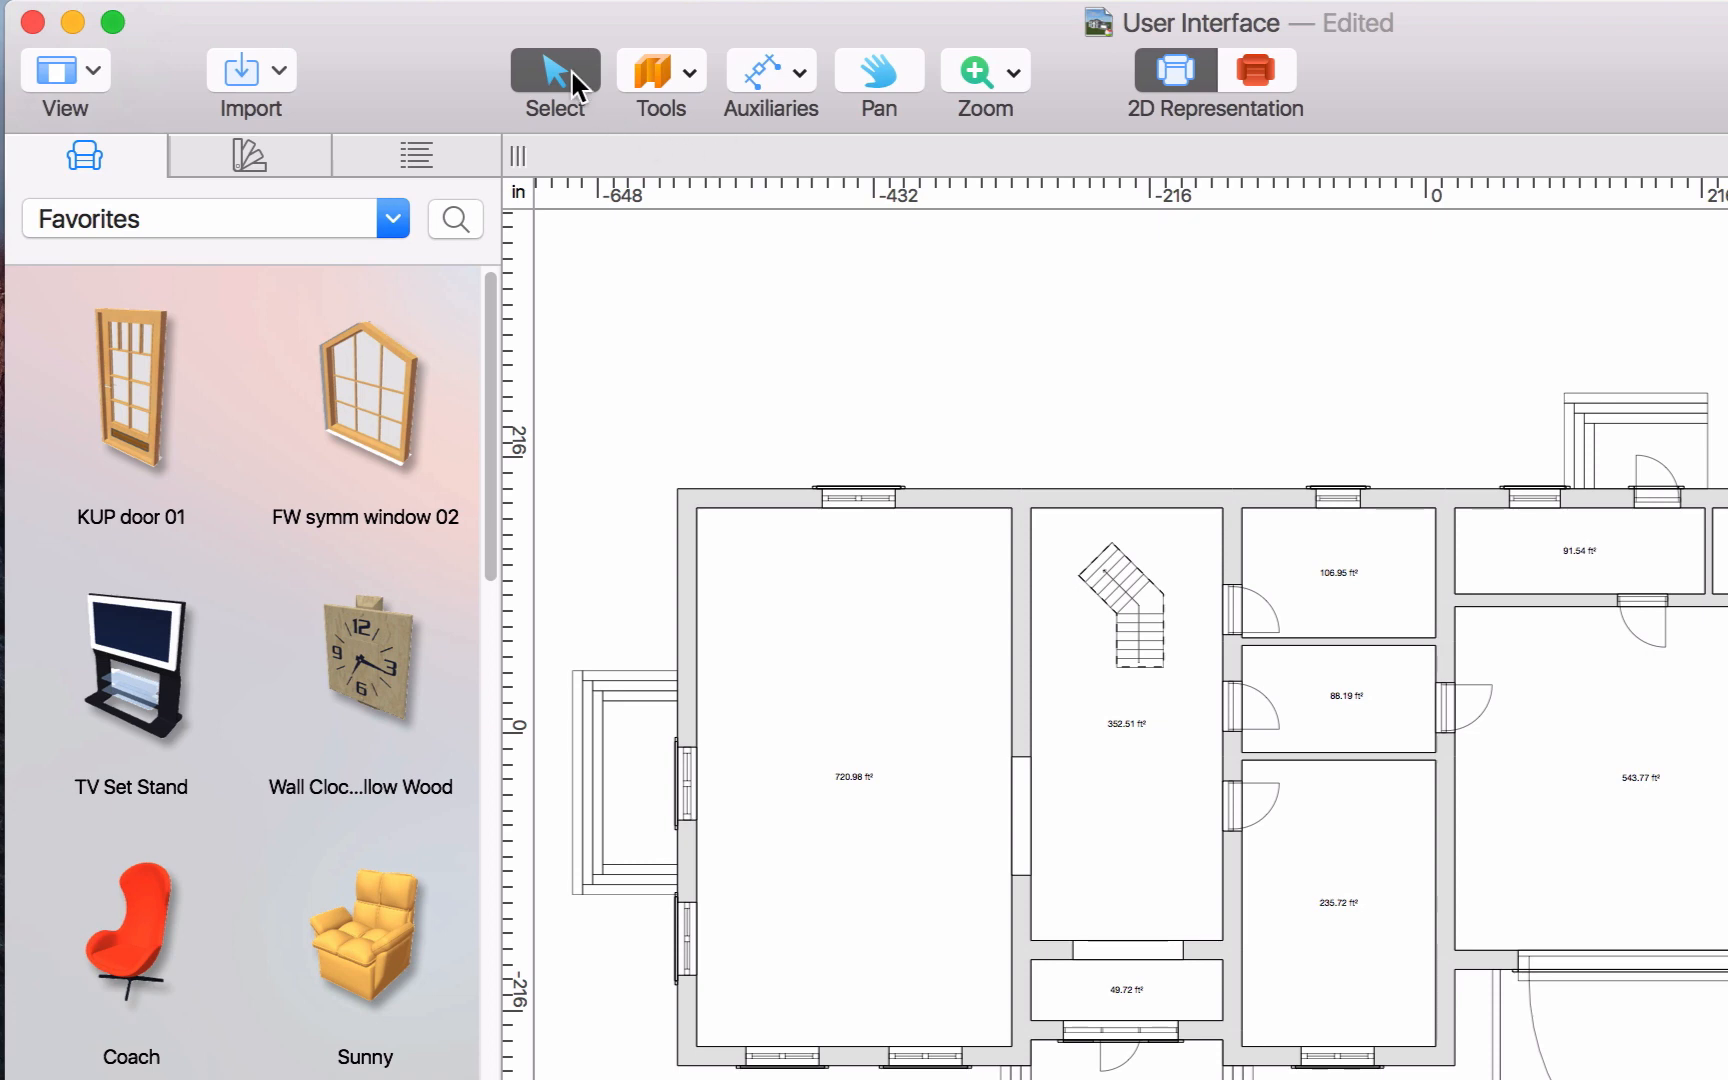
- Switch the plan tool from Select to Pan, dismissing the zoom choices
{"action": "left_click", "coordinate": [690, 70]}
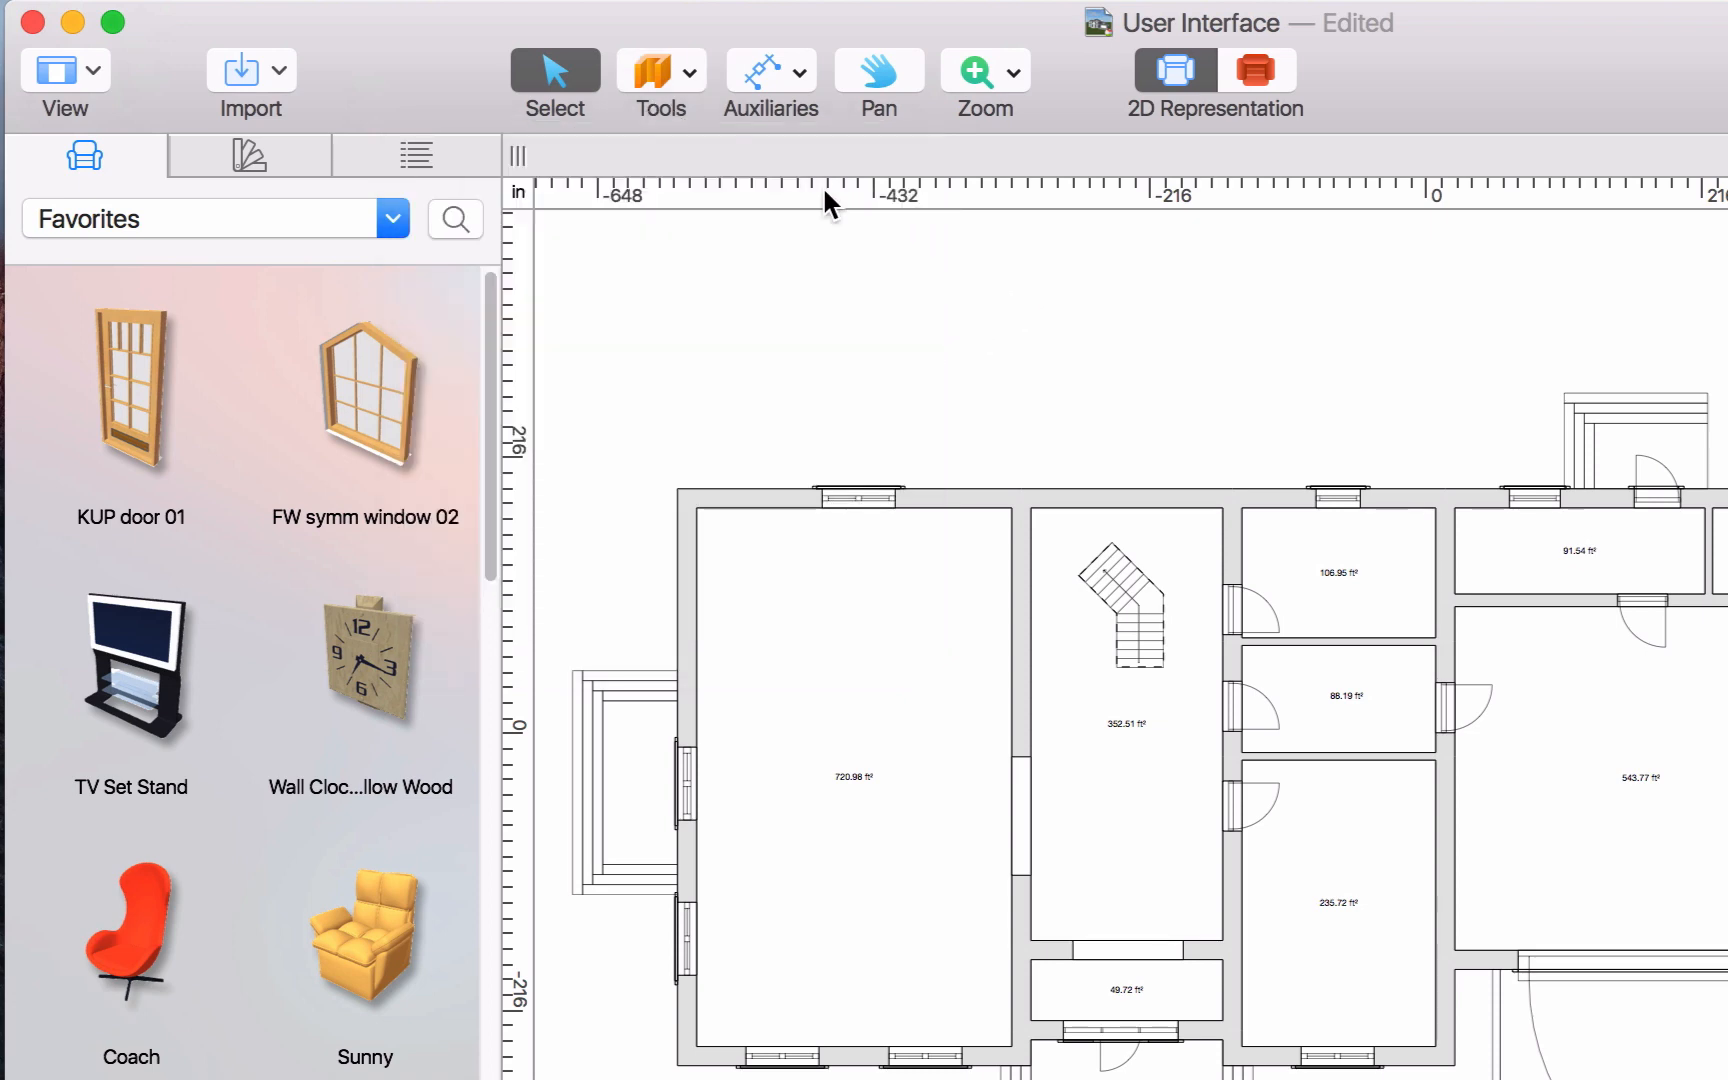
{"action": "left_click", "coordinate": [771, 70]}
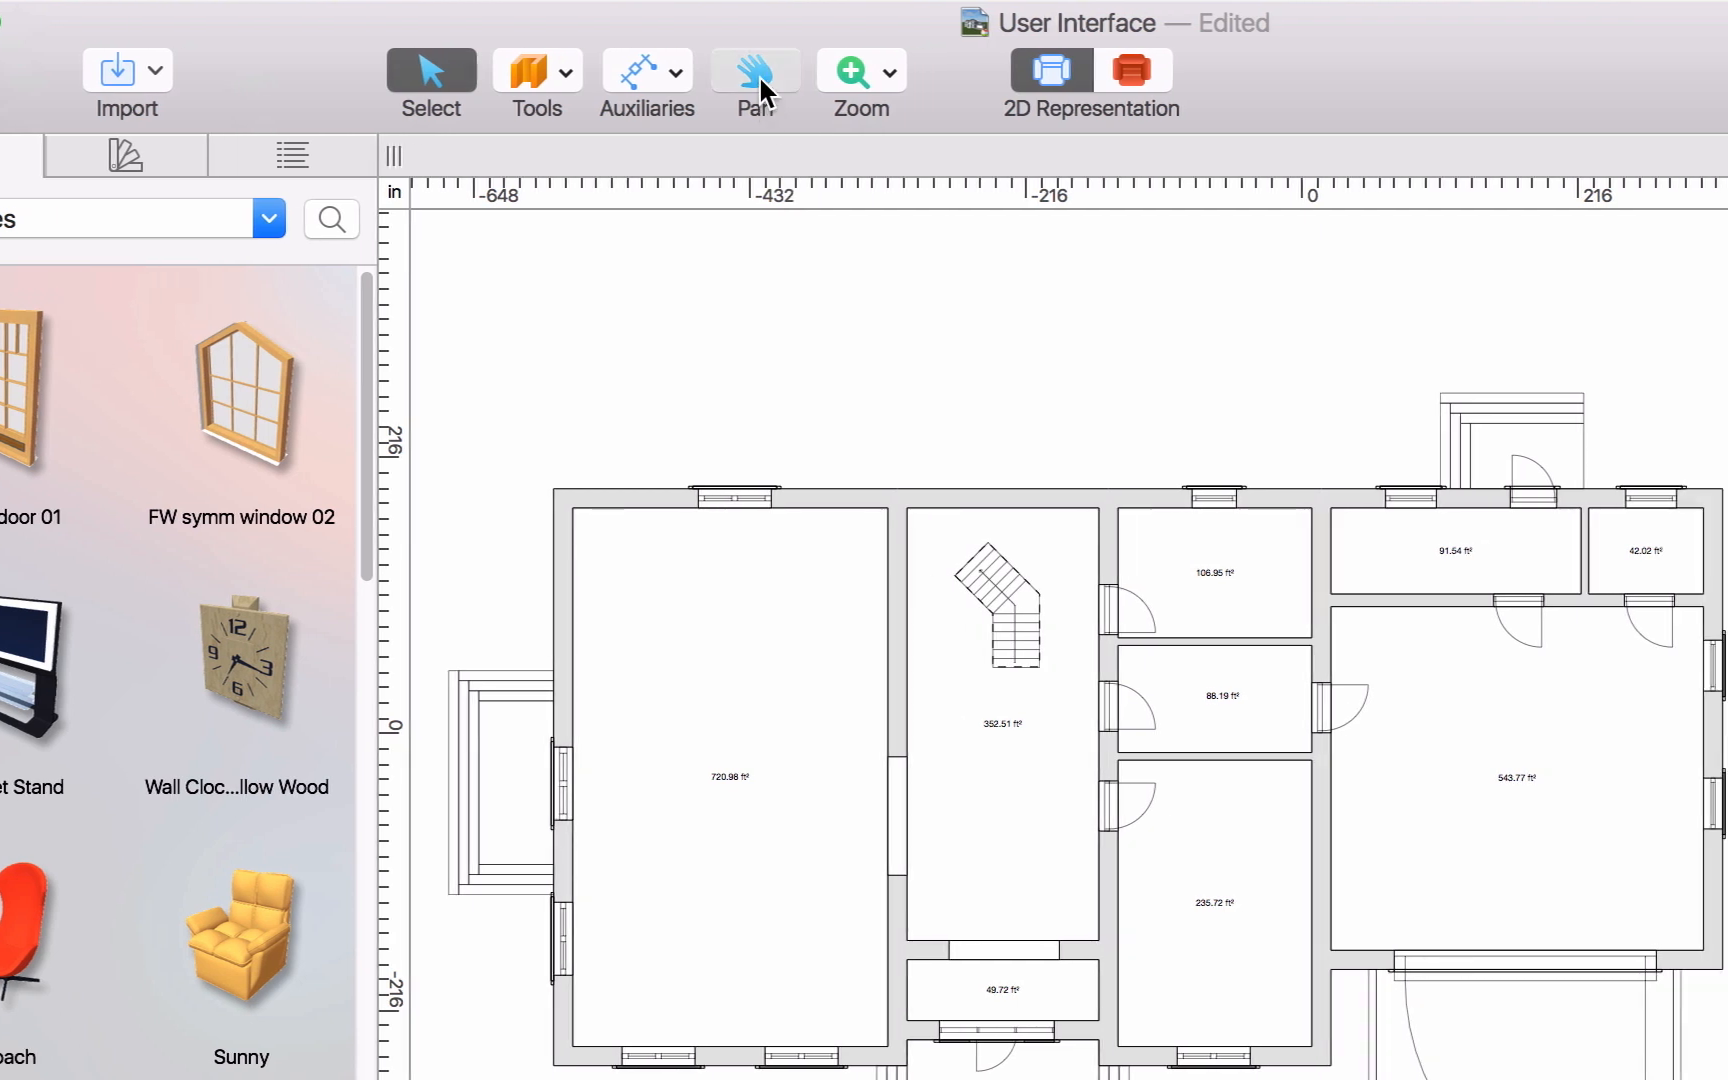
{"action": "left_click", "coordinate": [891, 70]}
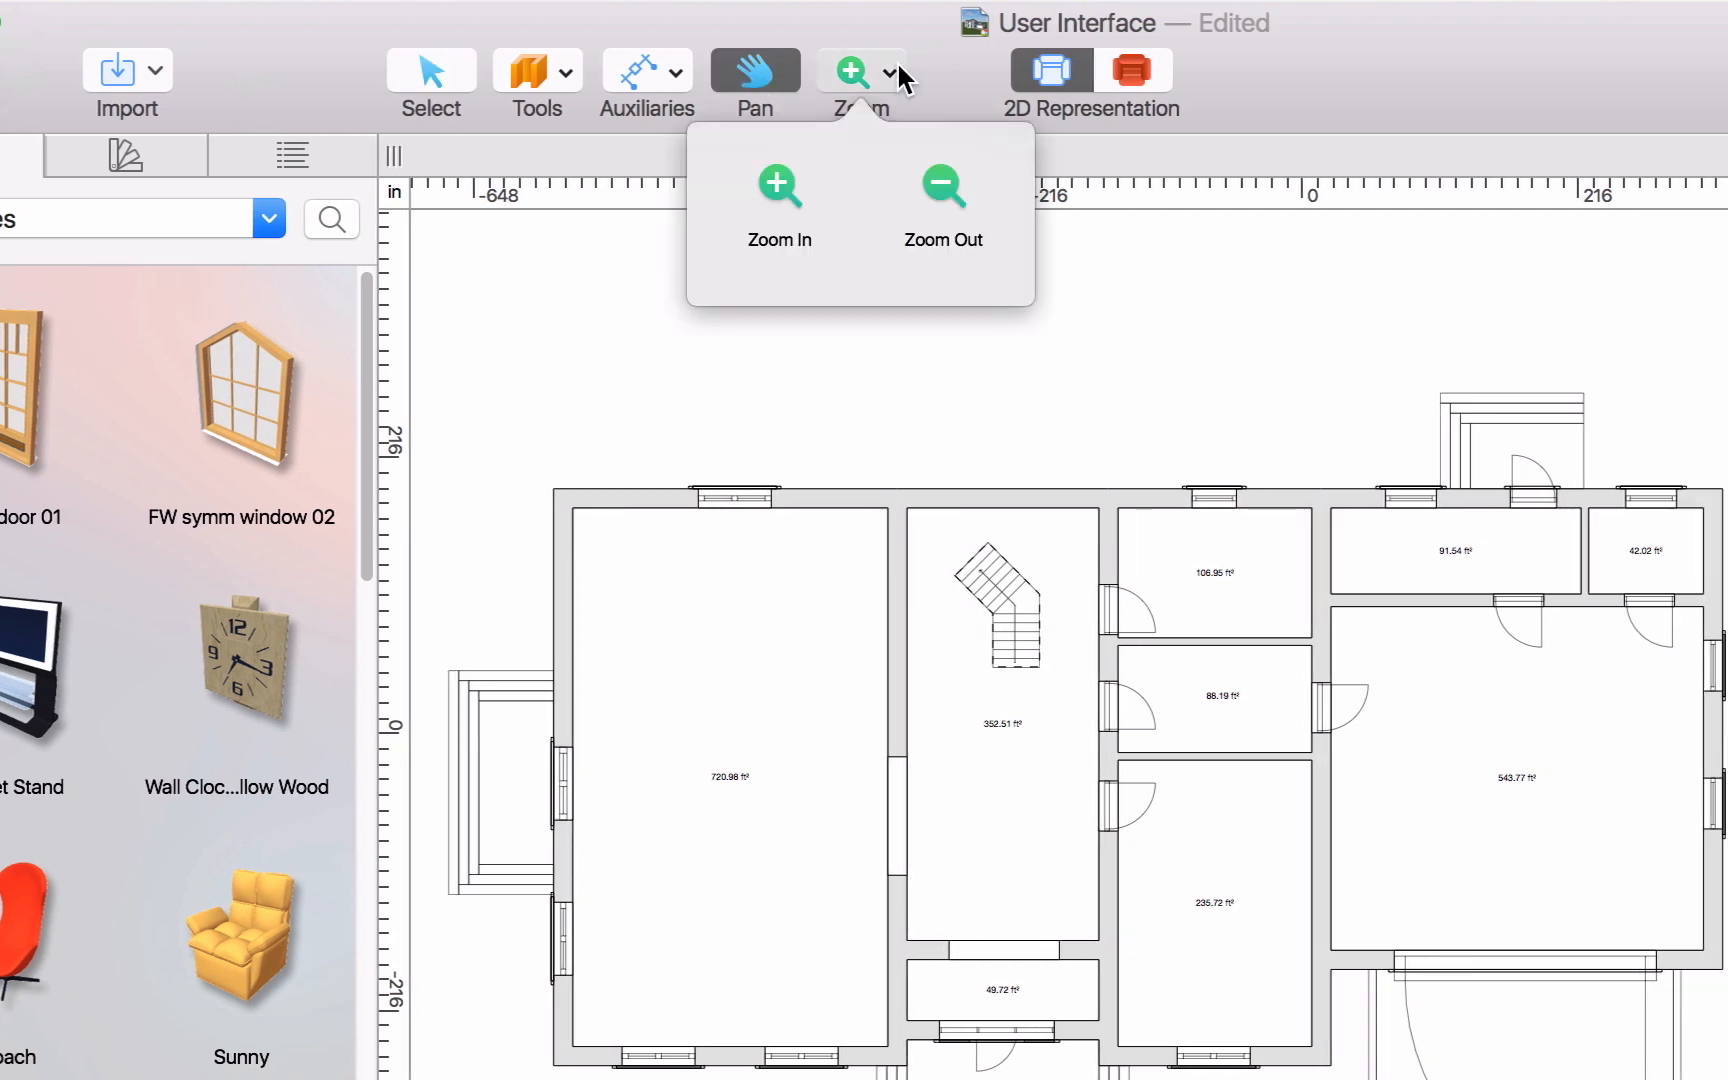
{"action": "left_click", "coordinate": [947, 98]}
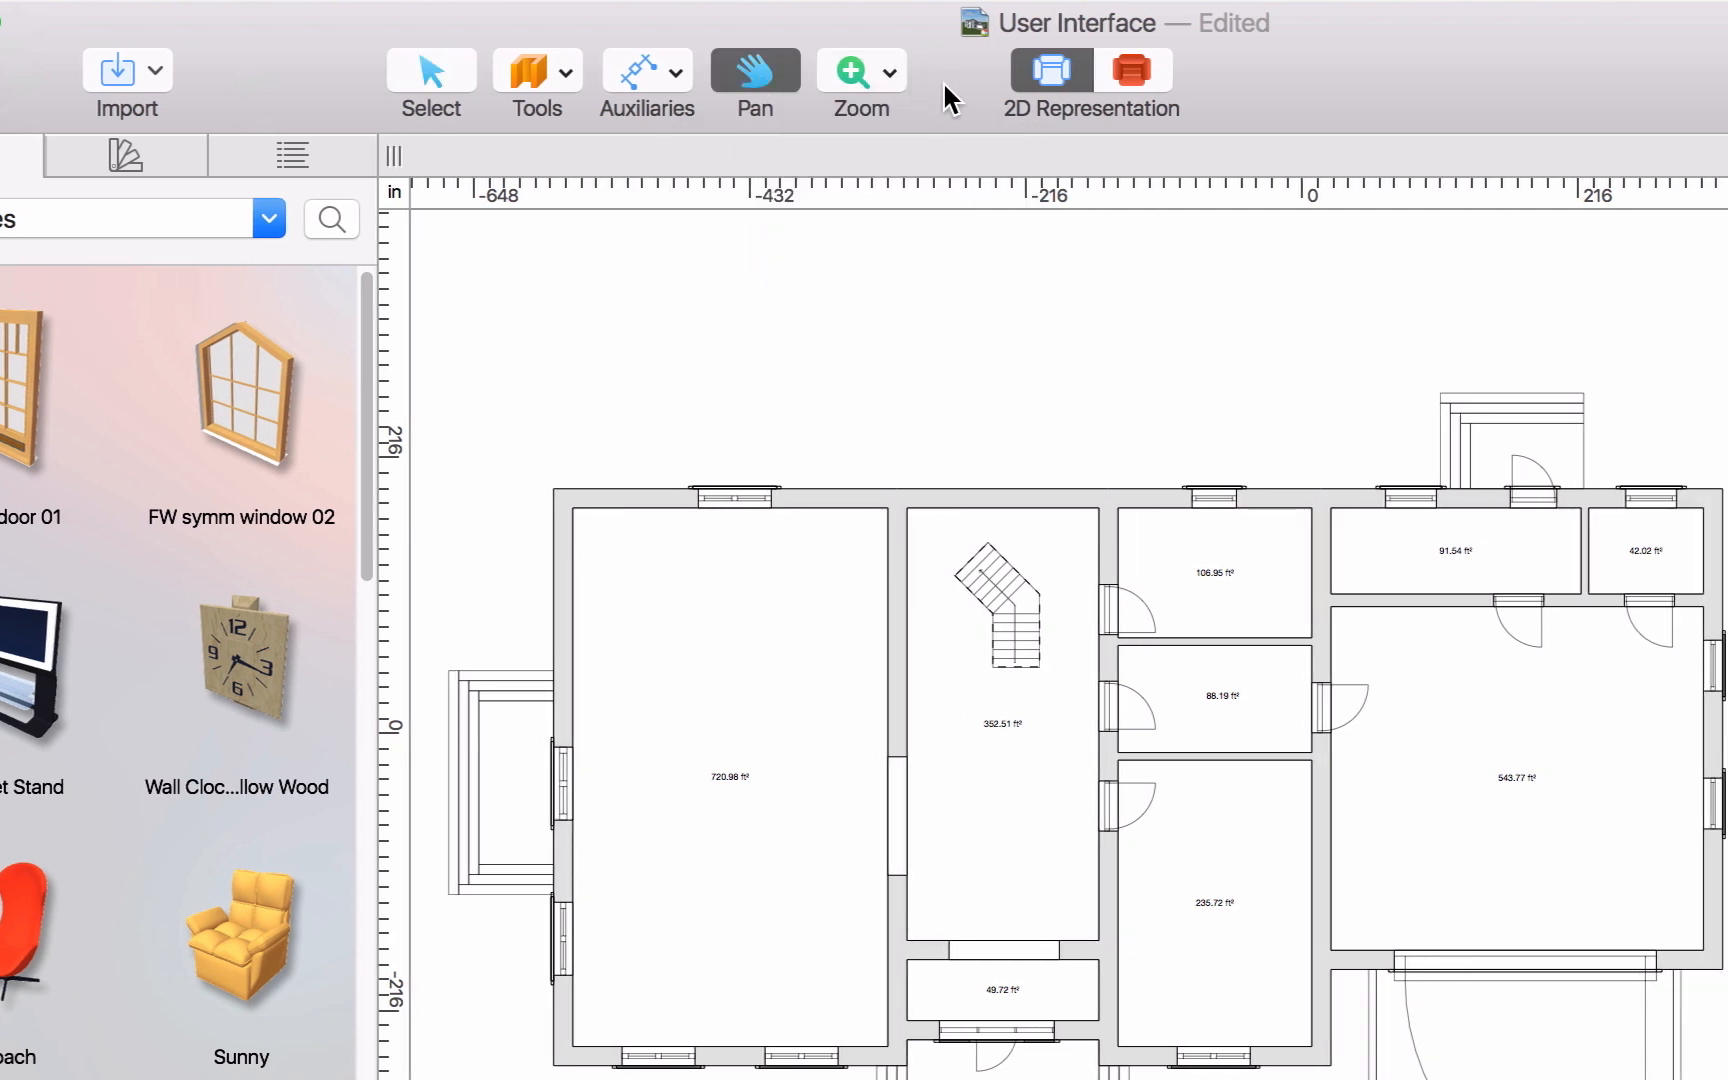
{"action": "mouse_move", "coordinate": [1092, 138]}
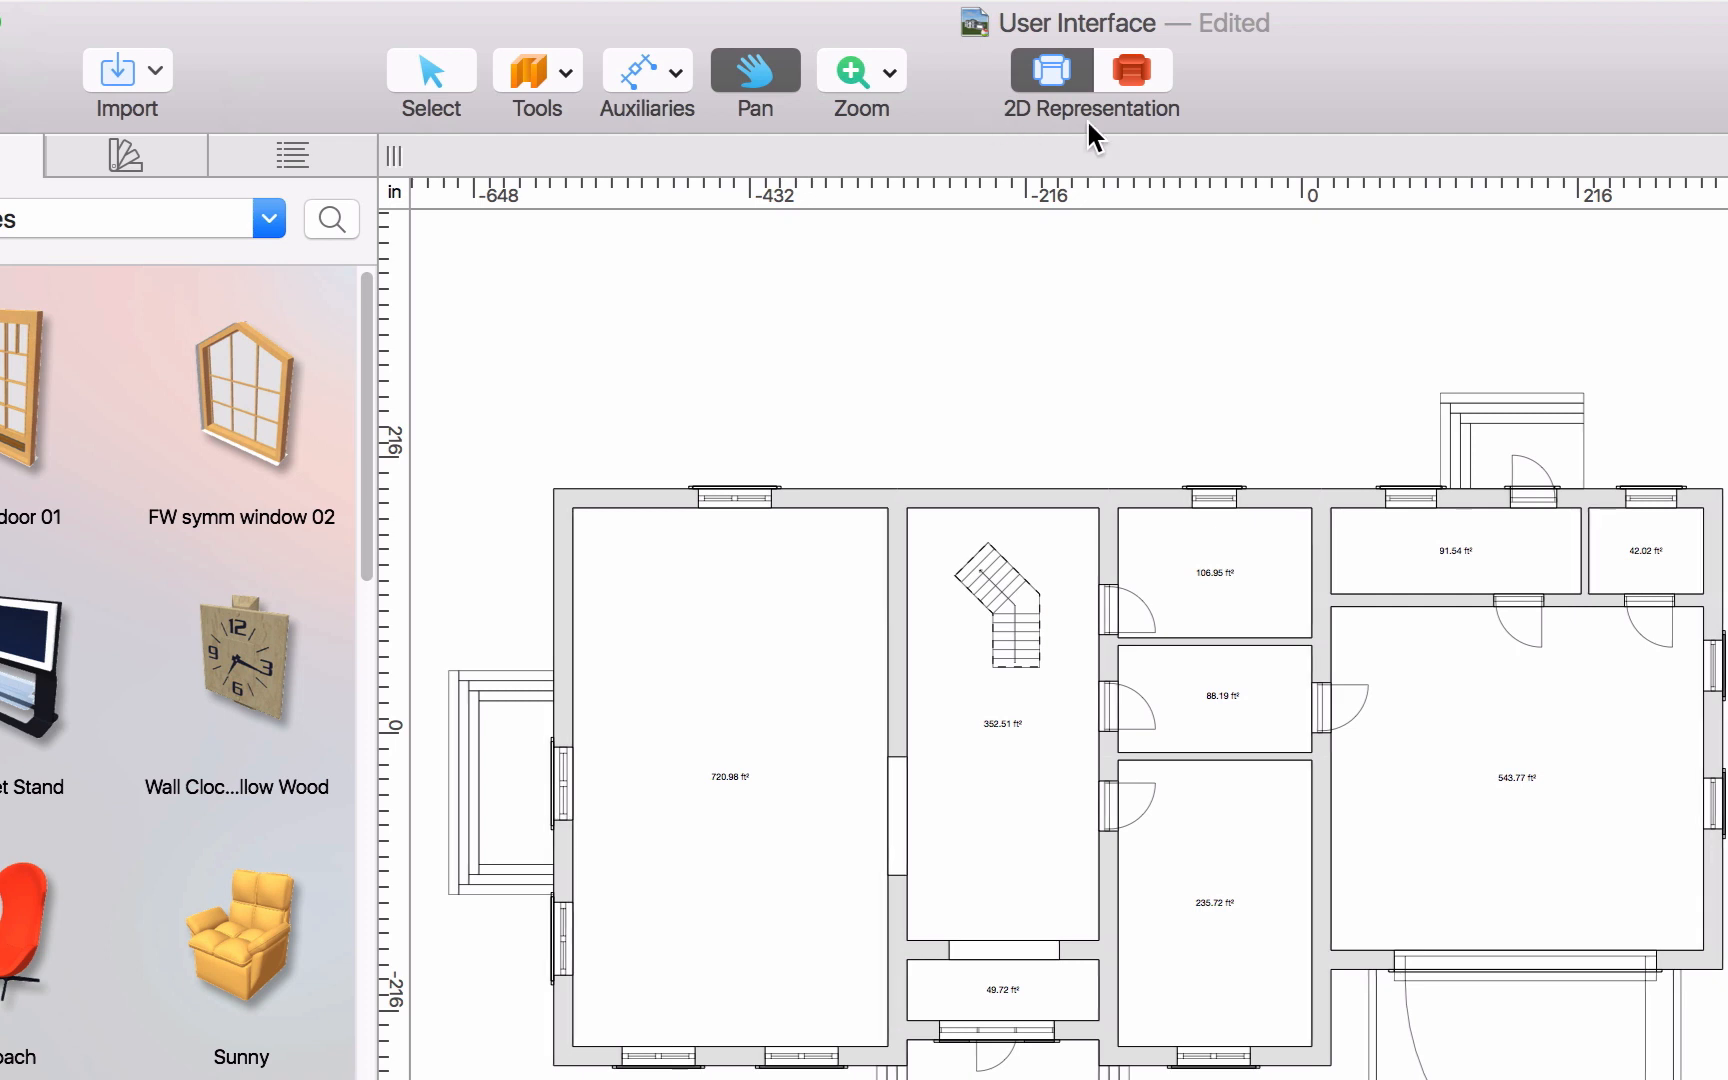
- Preview the coloured 2D floor representation, then restore the plain line drawing
{"action": "left_click", "coordinate": [1131, 70]}
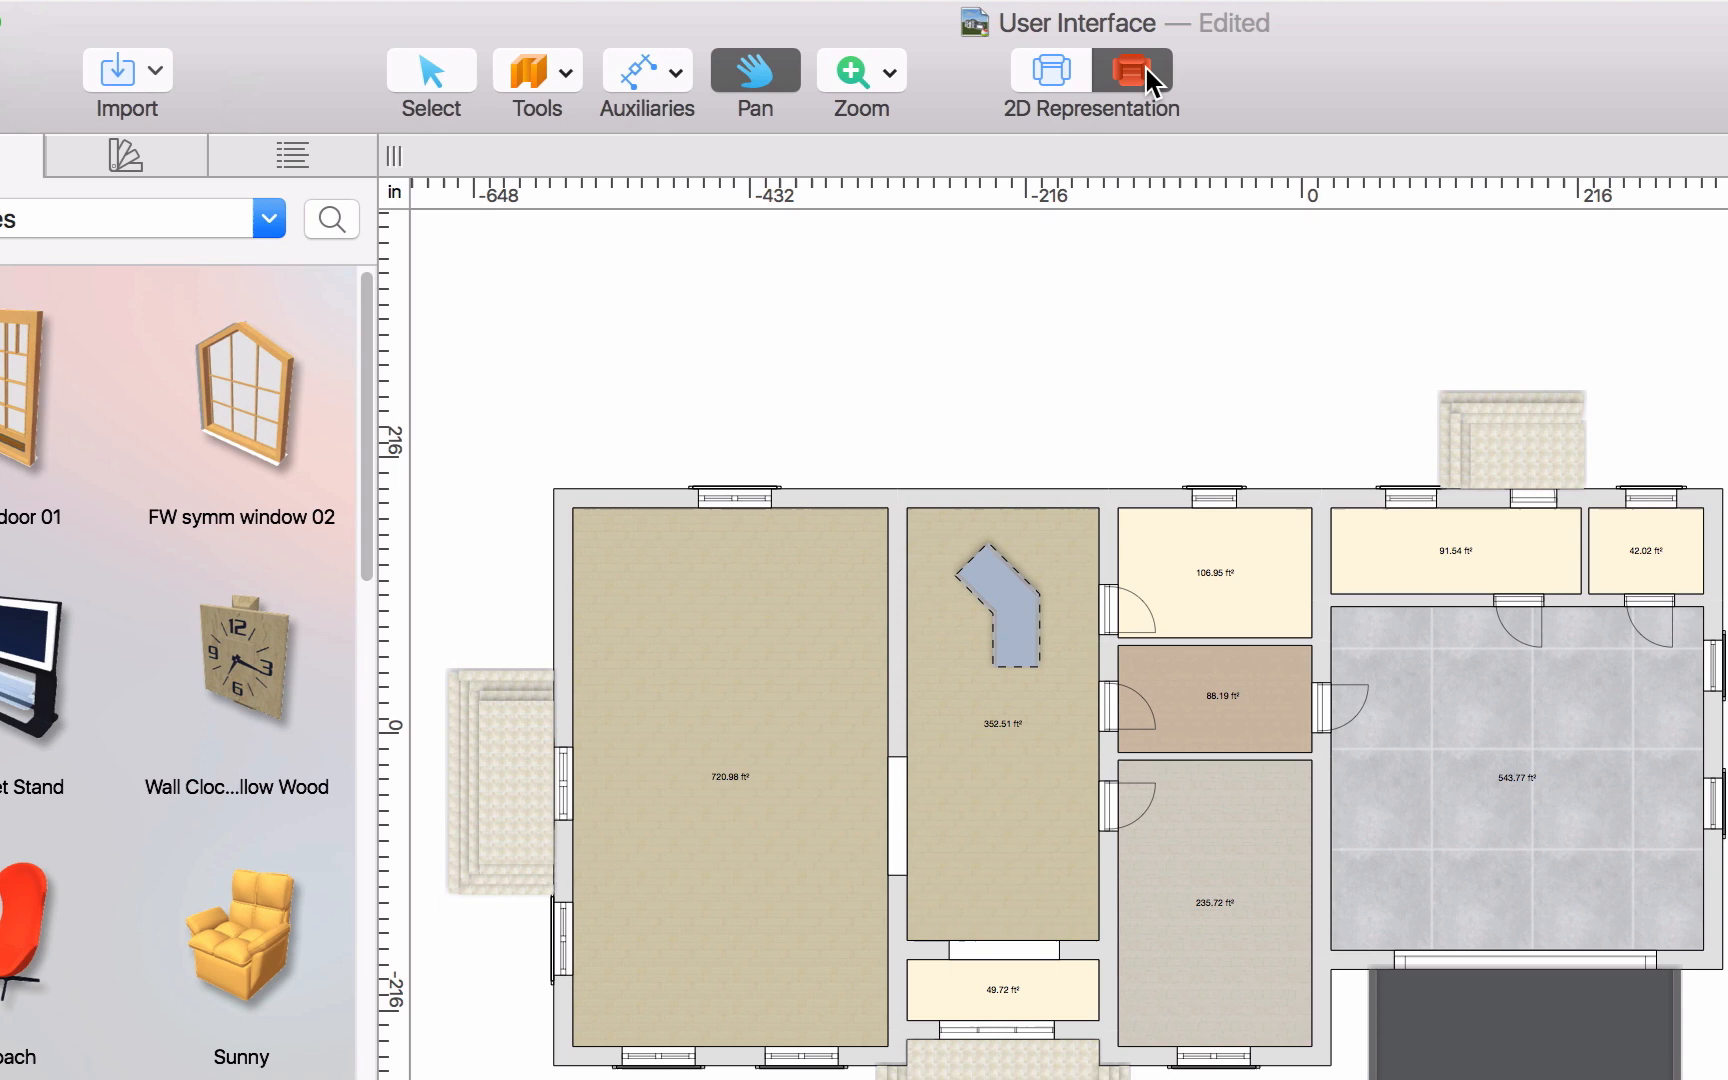
{"action": "left_click", "coordinate": [1050, 69]}
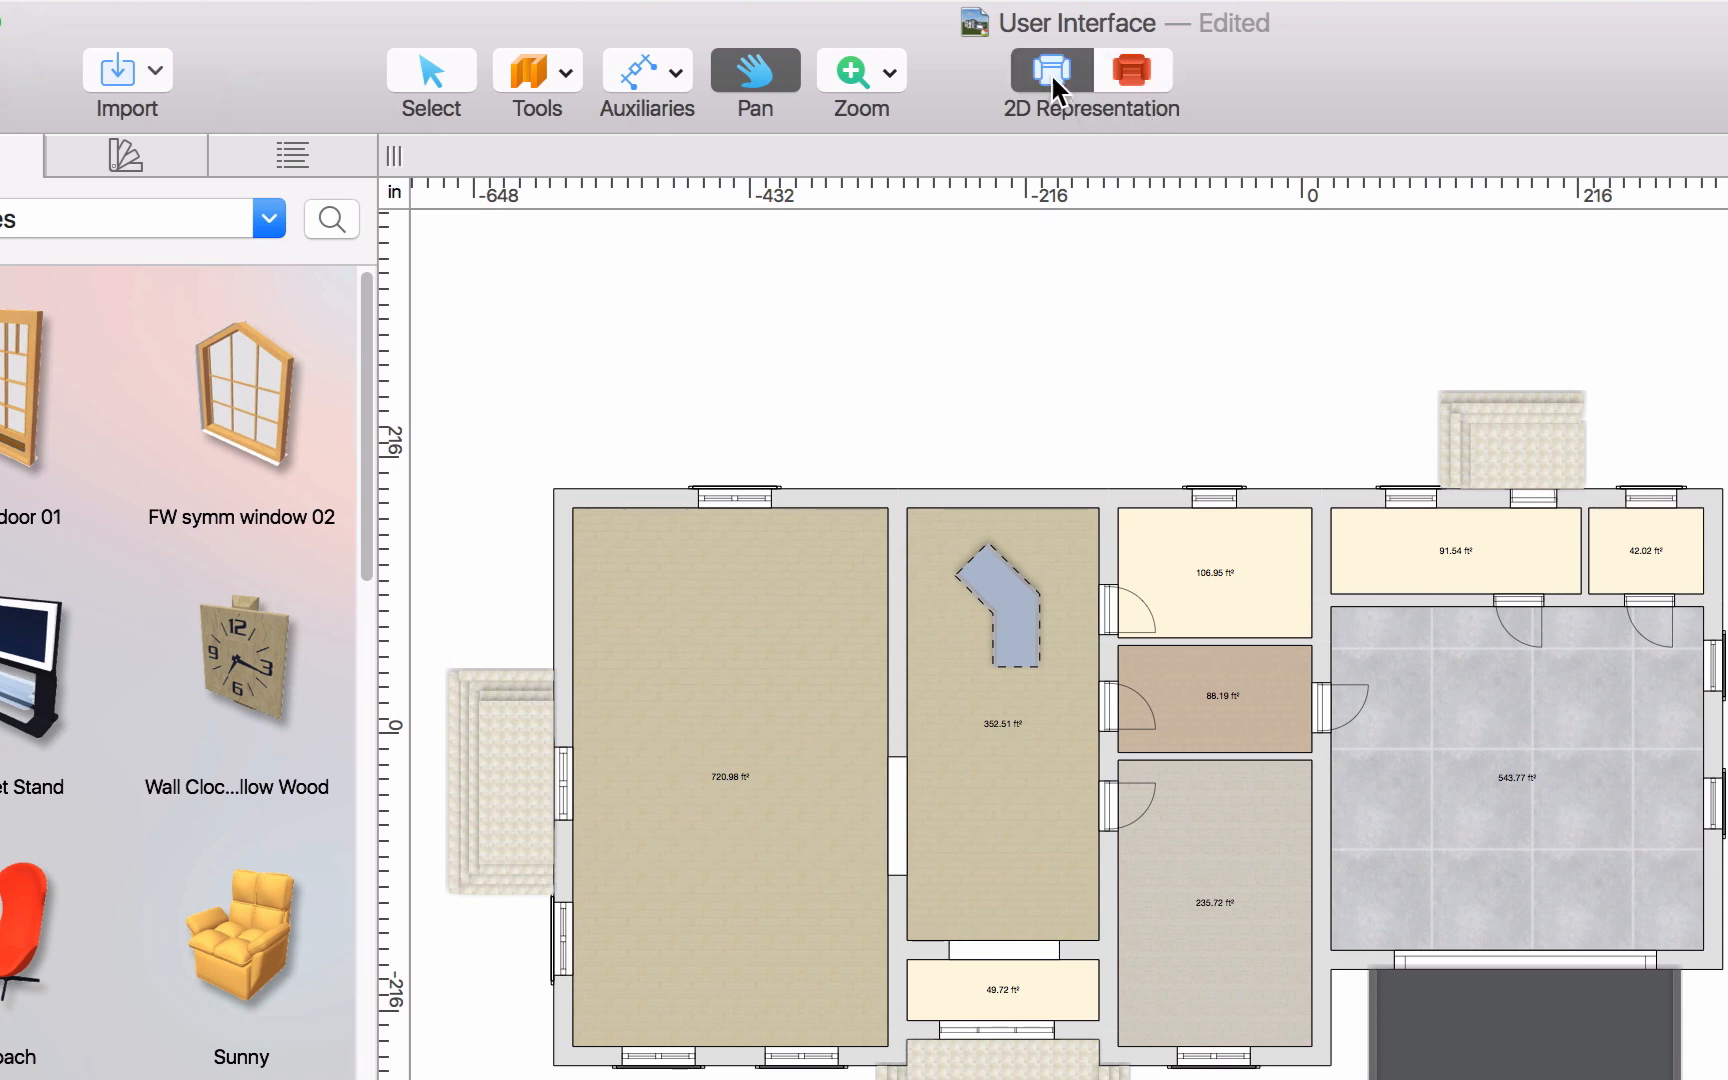
{"action": "left_click", "coordinate": [1052, 70]}
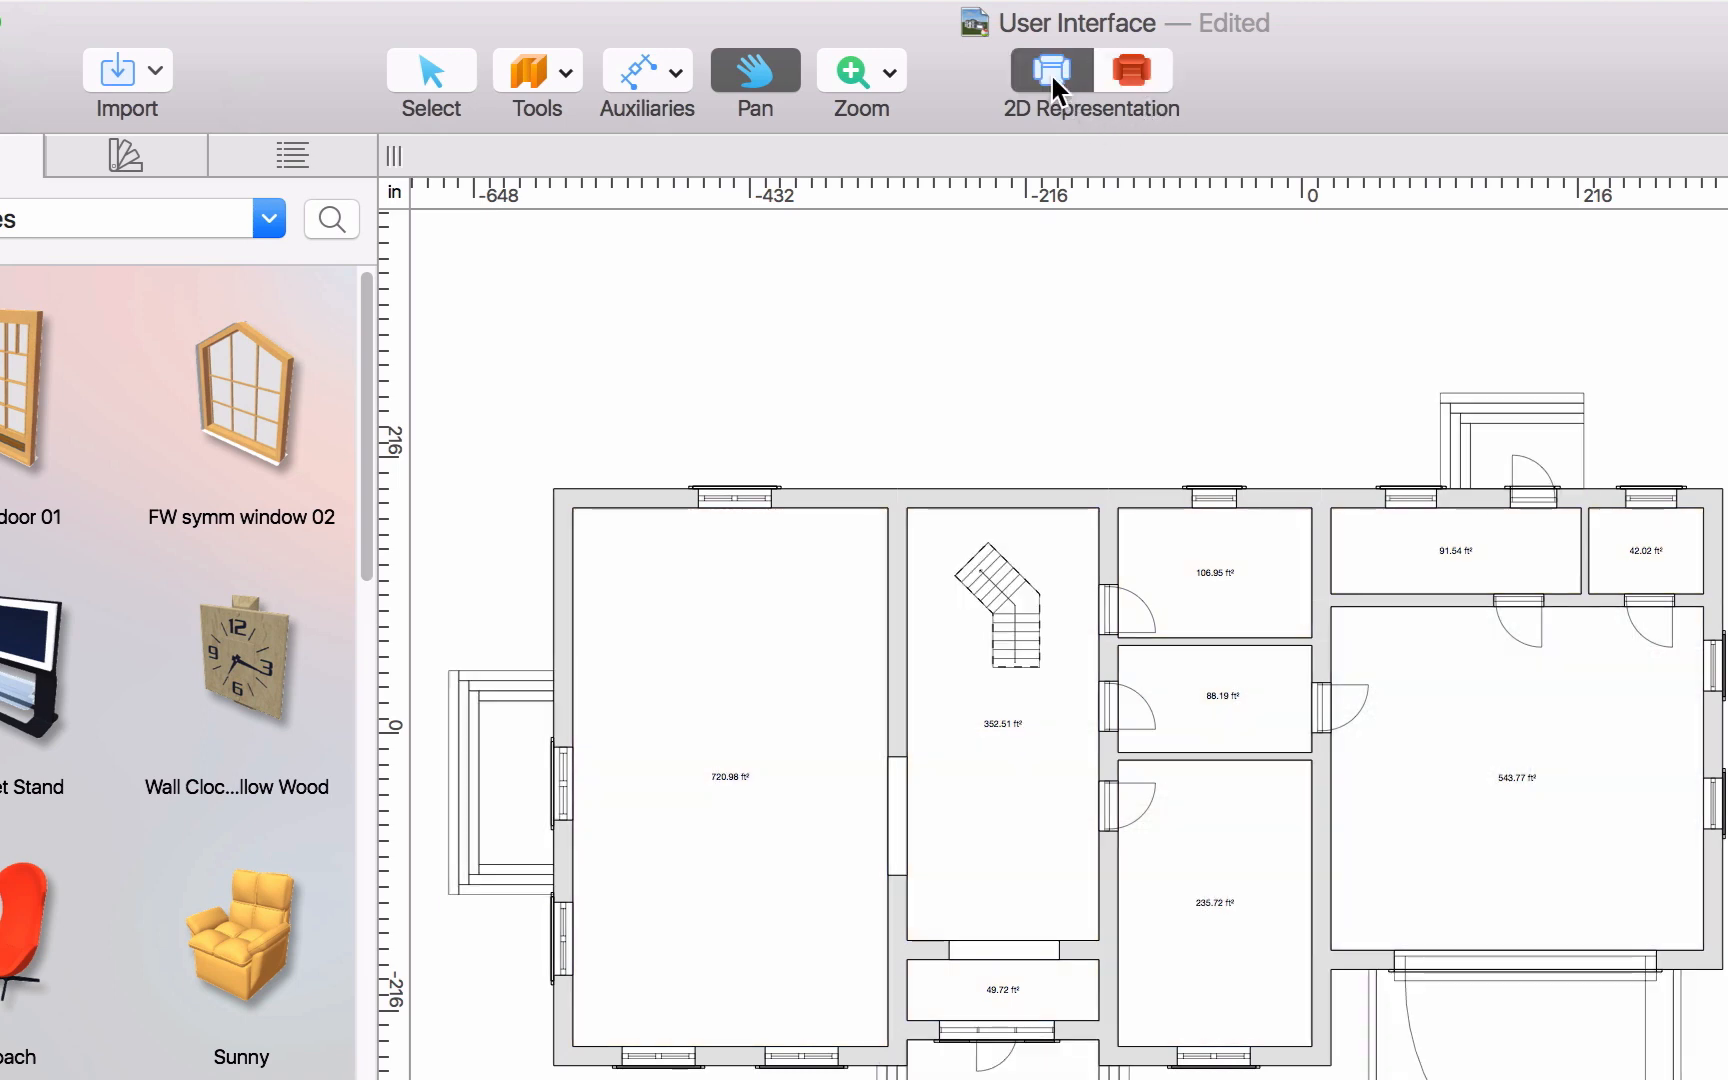
{"action": "mouse_move", "coordinate": [1287, 88]}
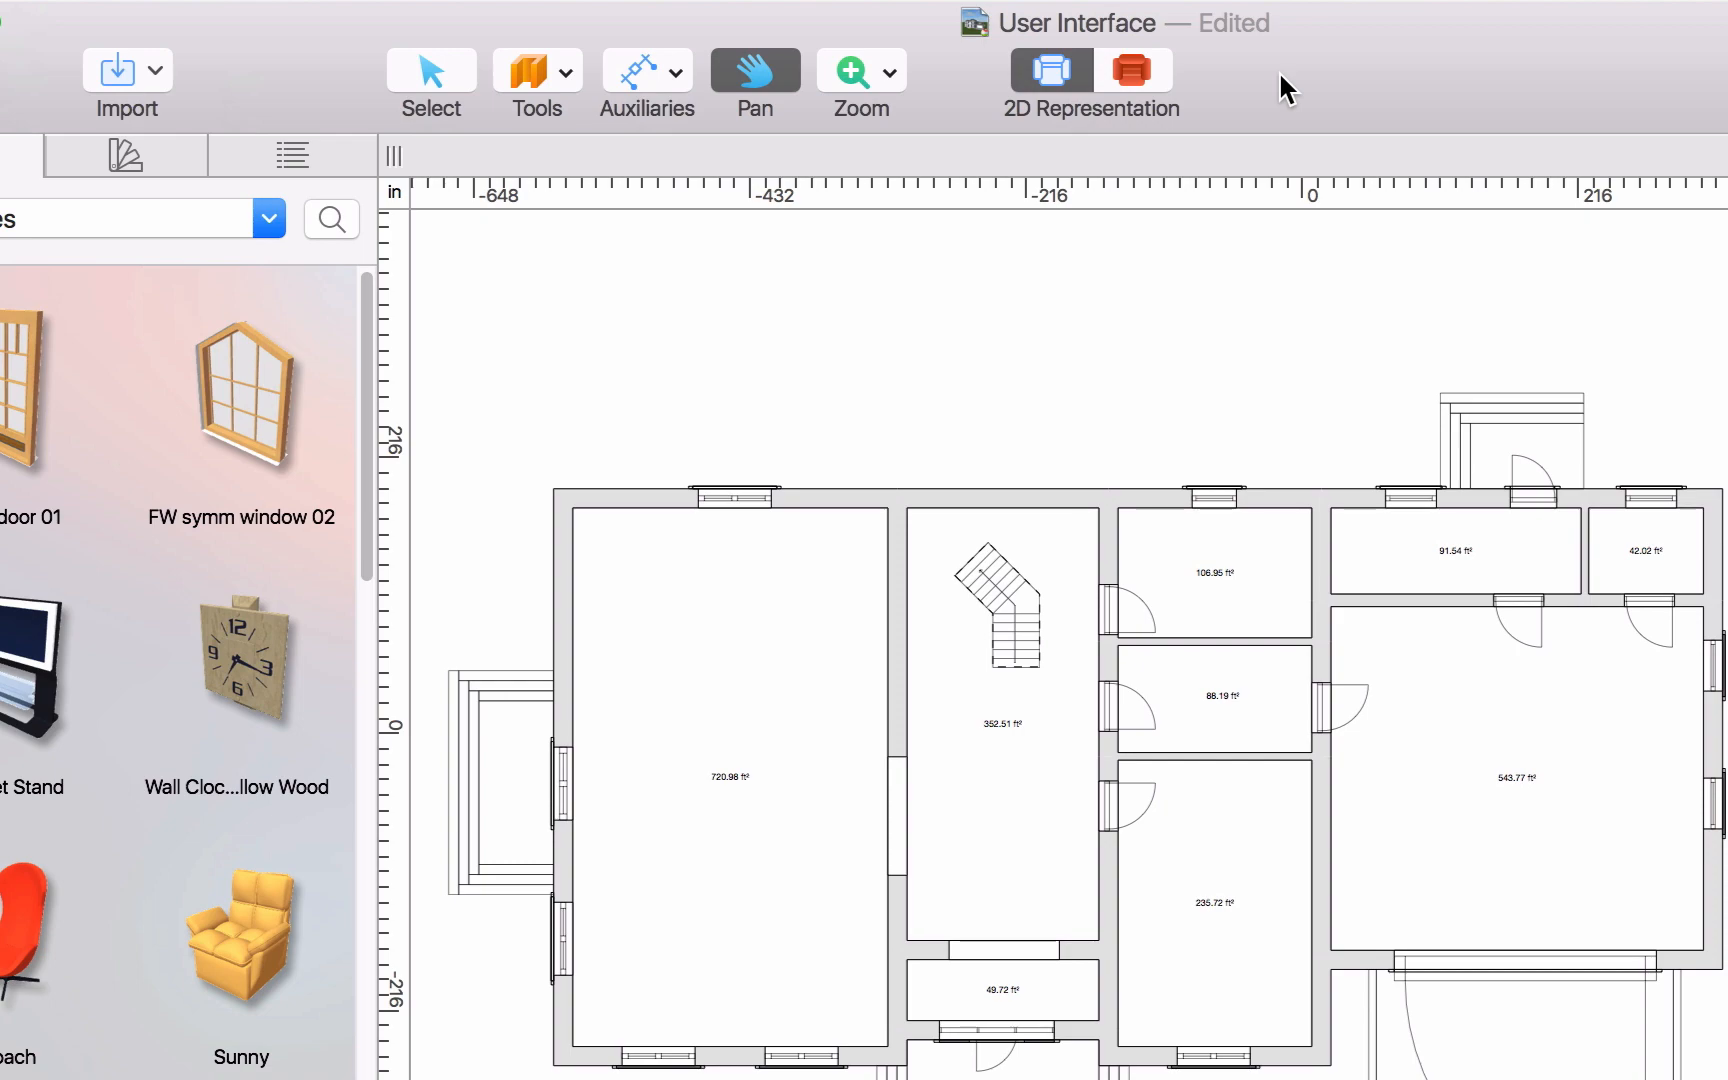
{"action": "right_click", "coordinate": [1283, 88]}
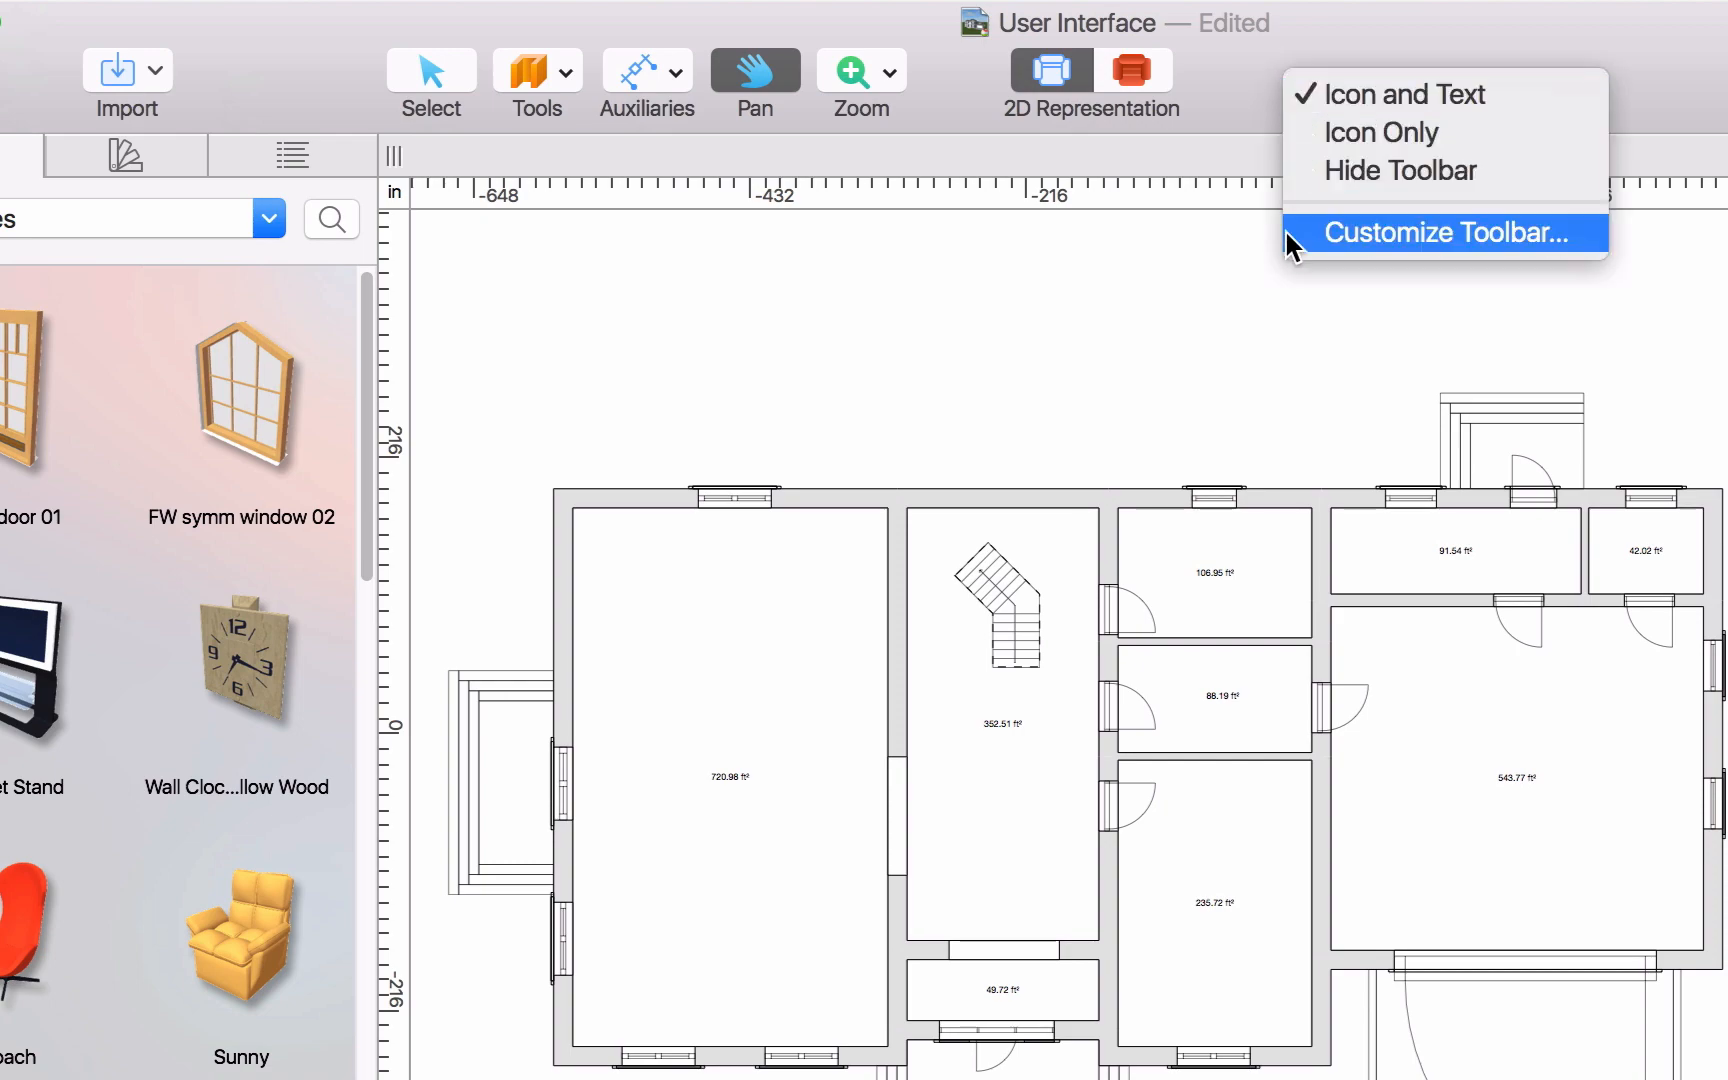
{"action": "left_click", "coordinate": [1446, 233]}
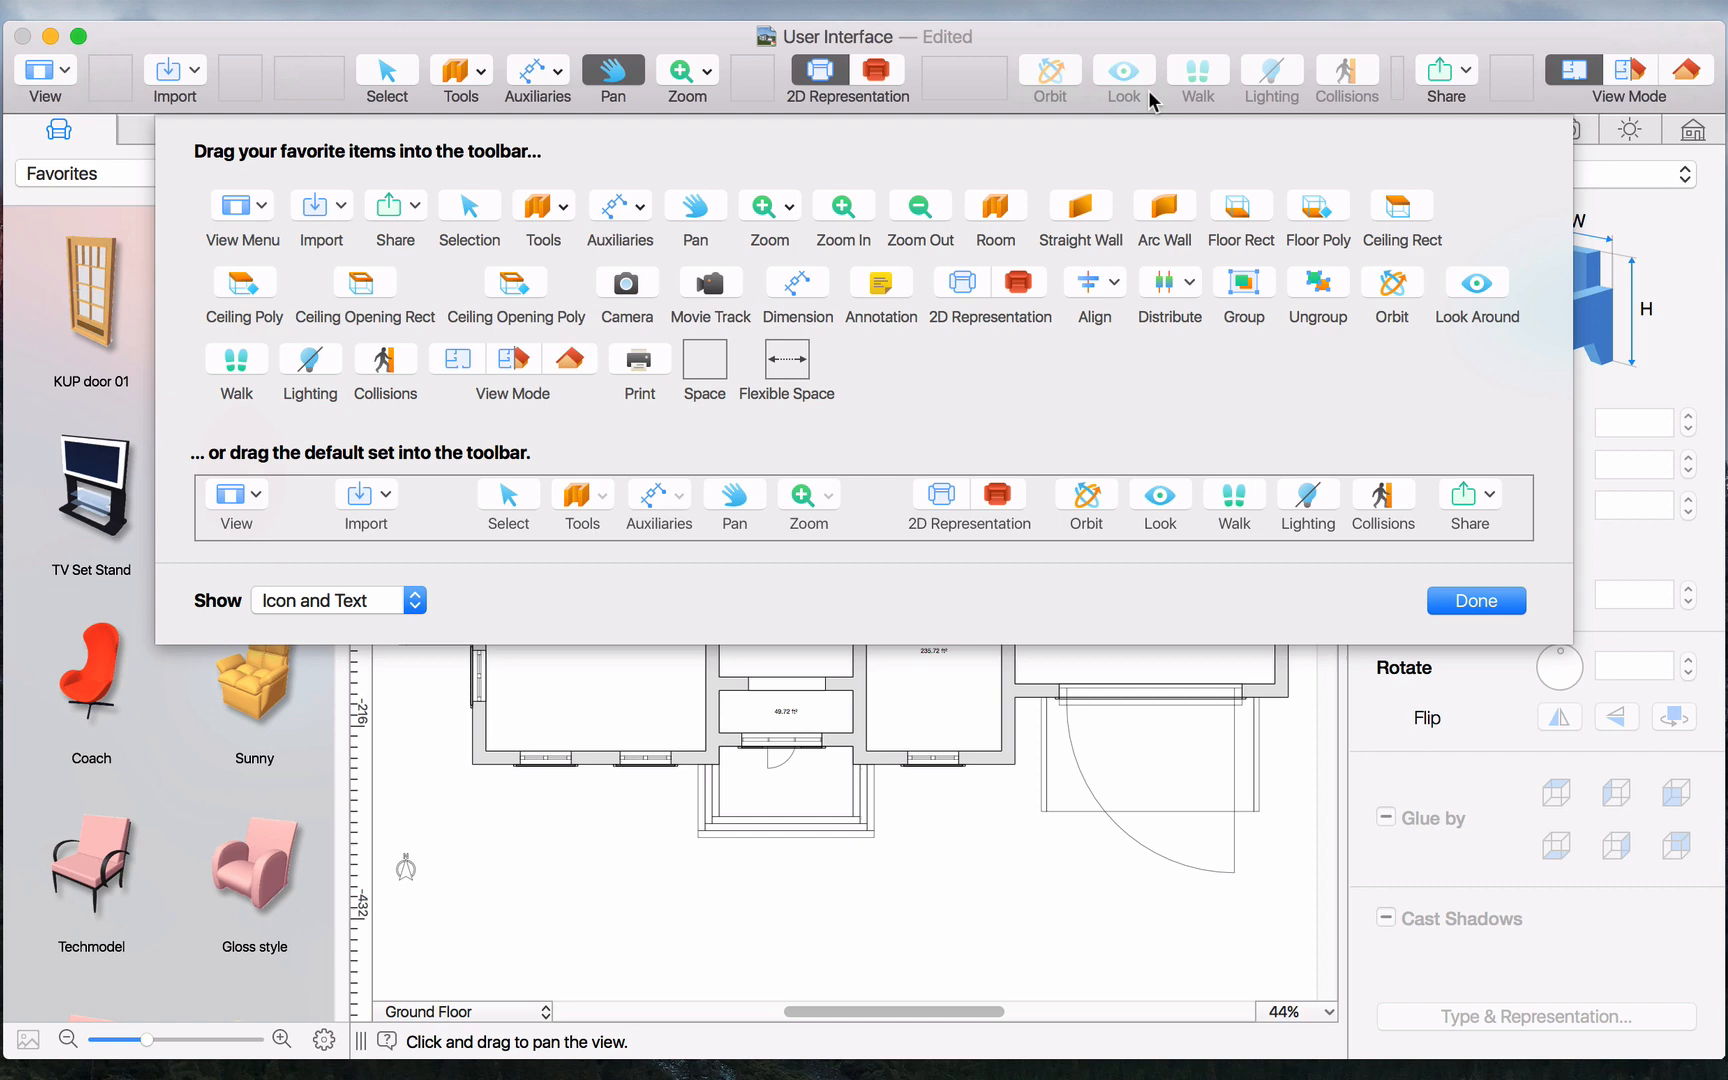
{"action": "left_click", "coordinate": [1476, 600]}
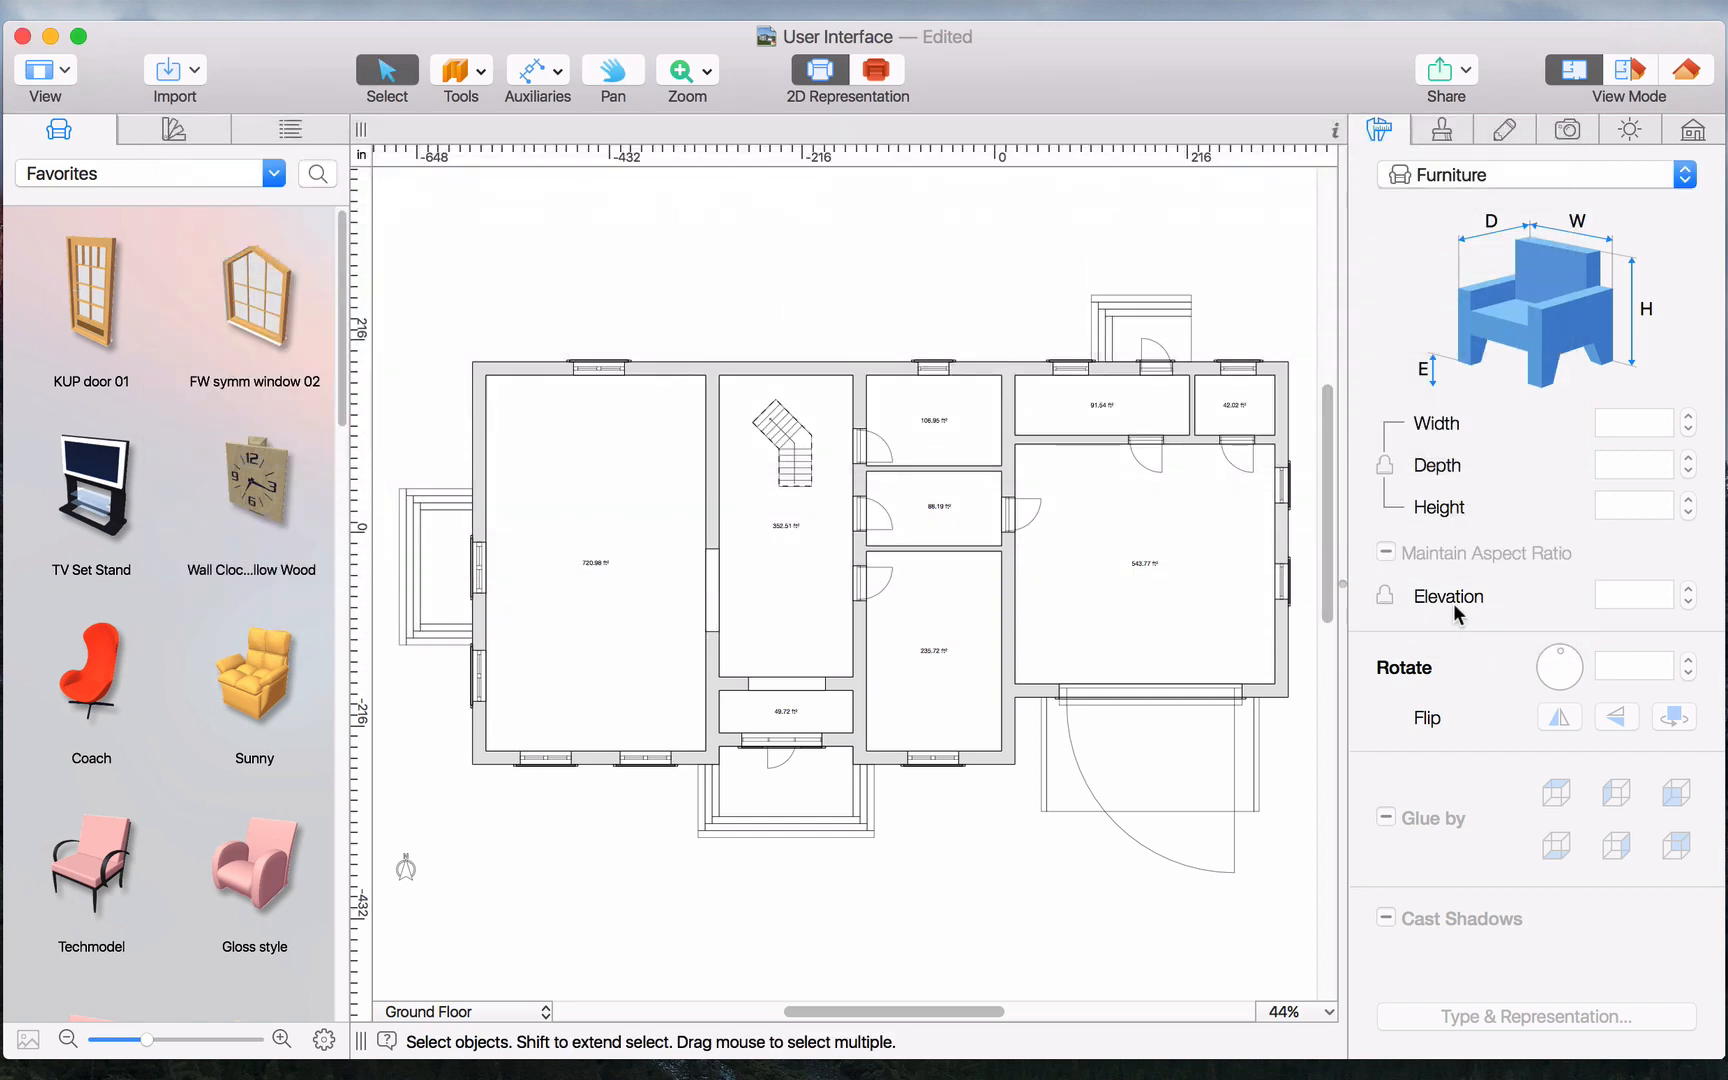
{"action": "mouse_move", "coordinate": [1544, 472]}
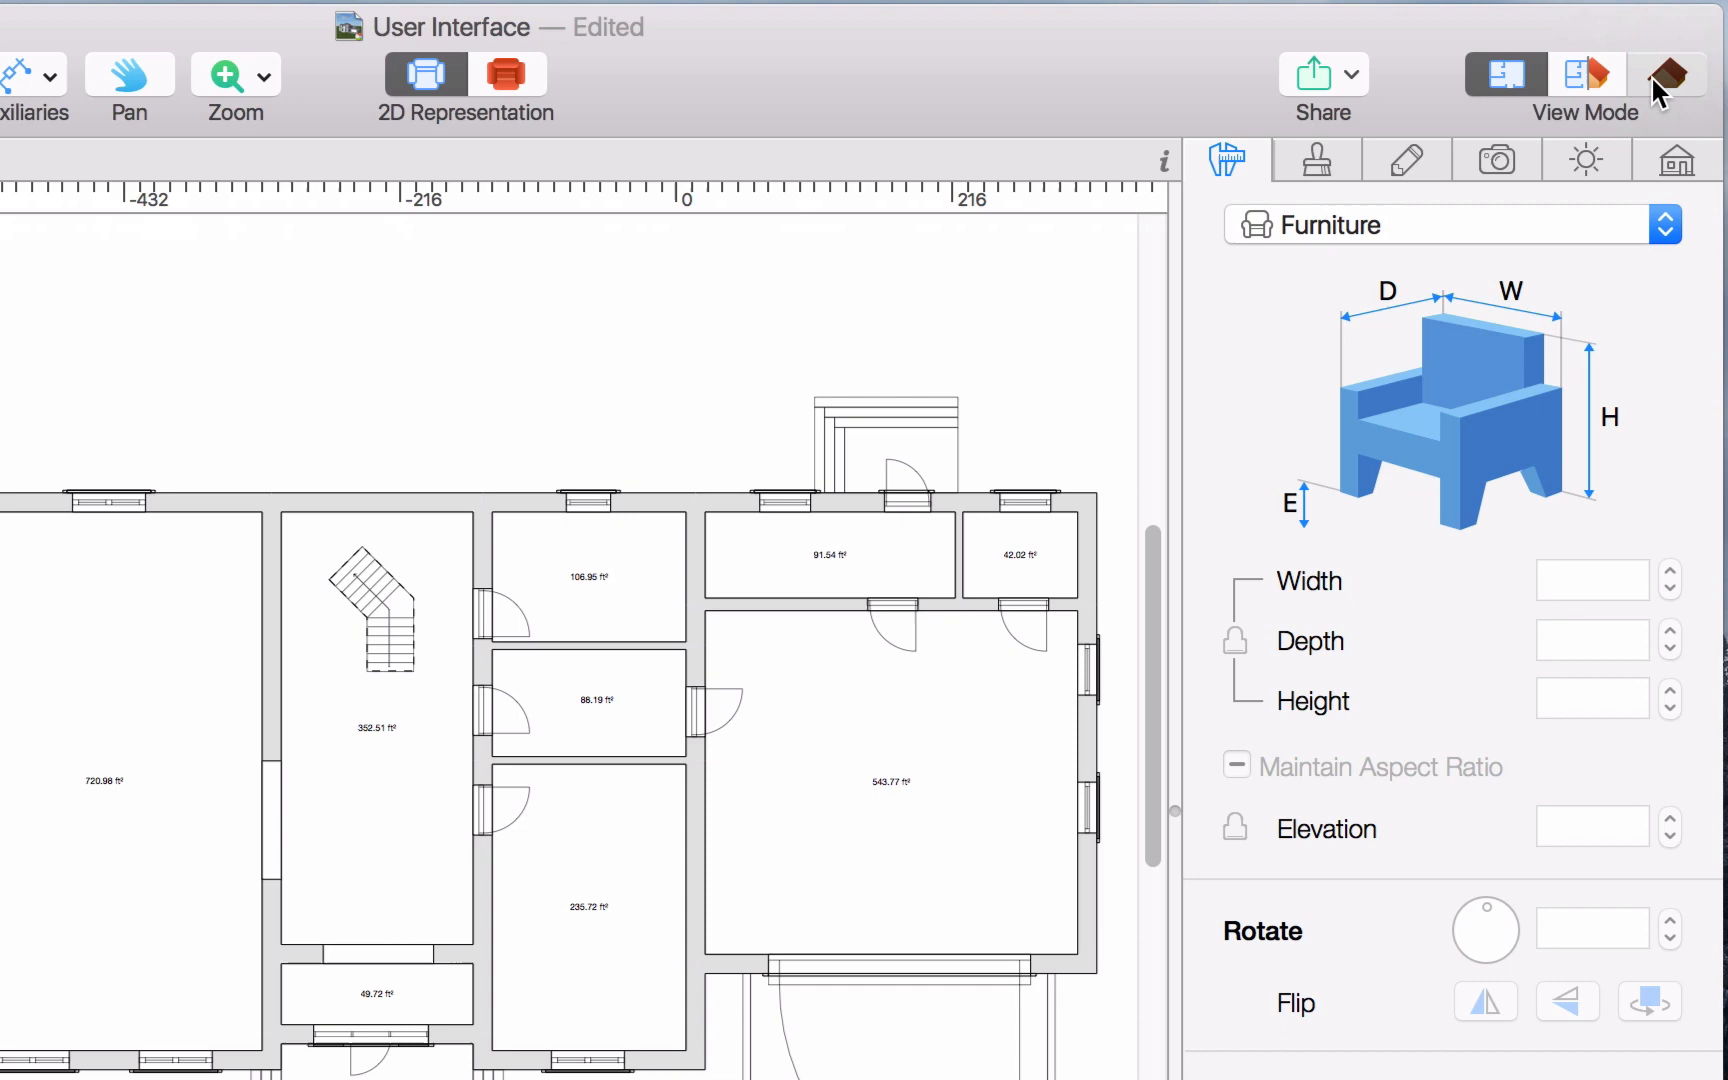
- Switch to 3D View Mode, then to Split View Mode with plan and 3D together
{"action": "left_click", "coordinate": [1667, 70]}
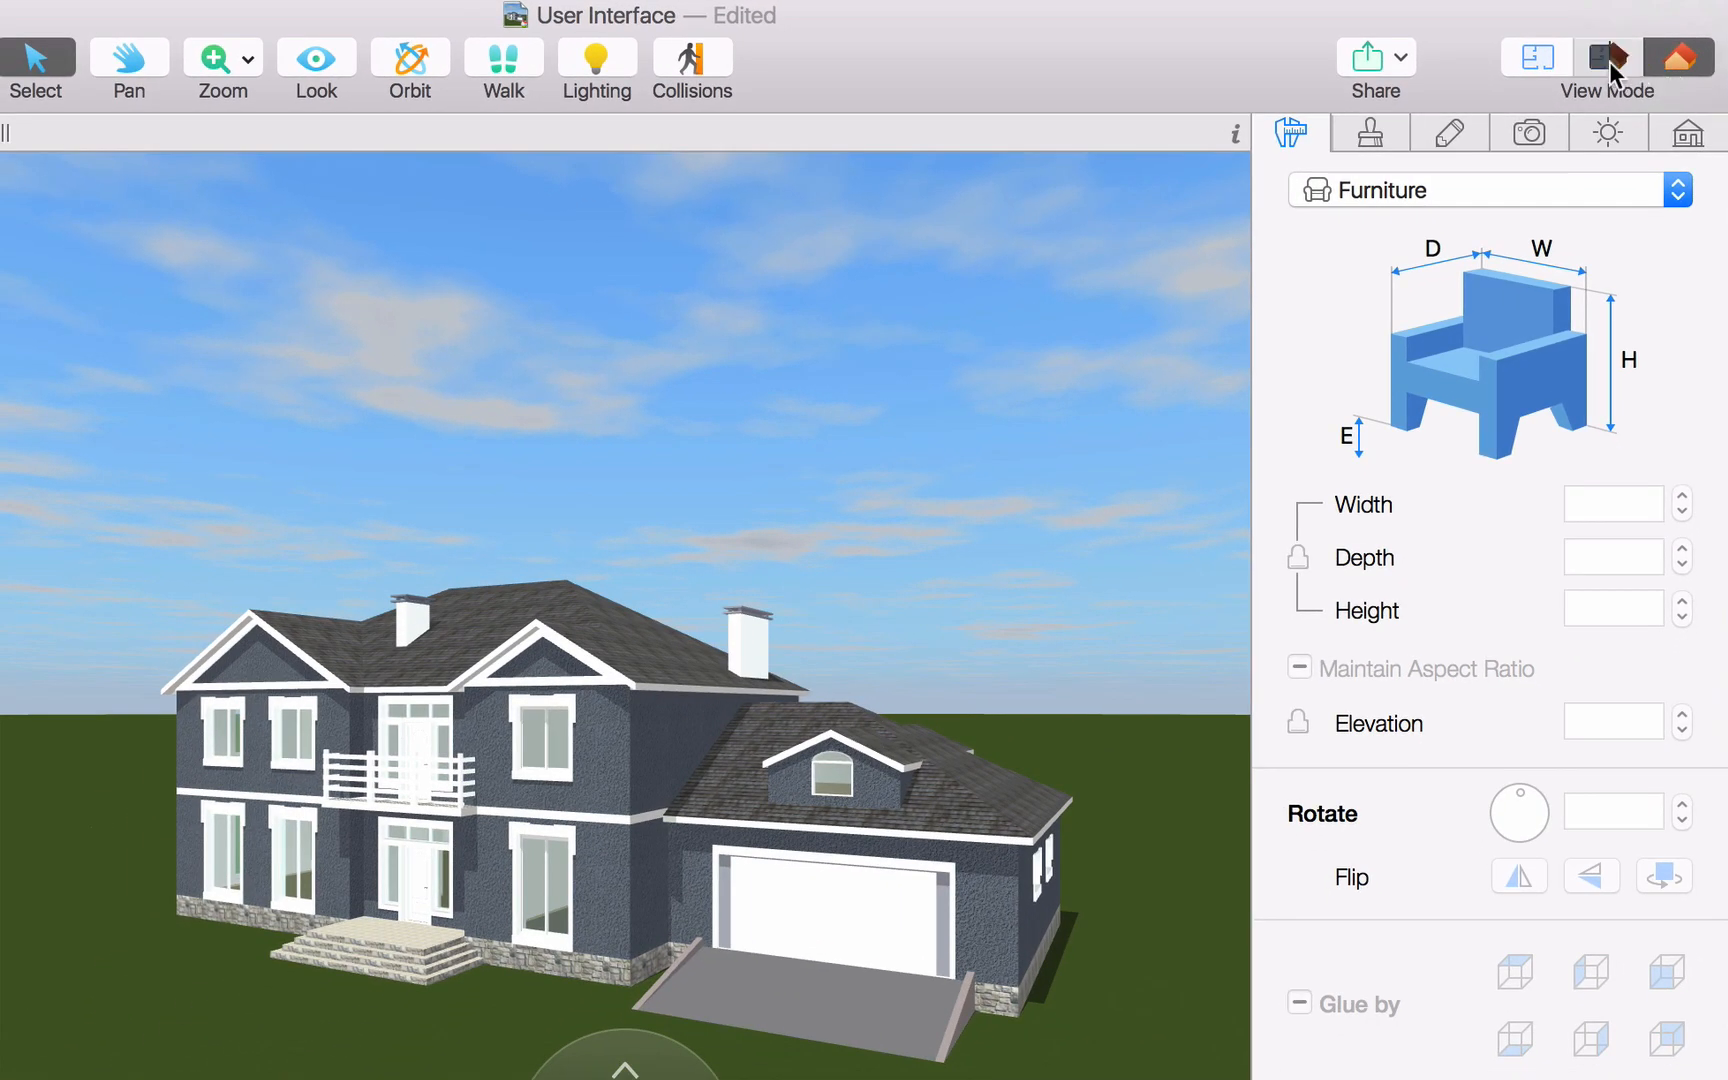
{"action": "left_click", "coordinate": [1606, 56]}
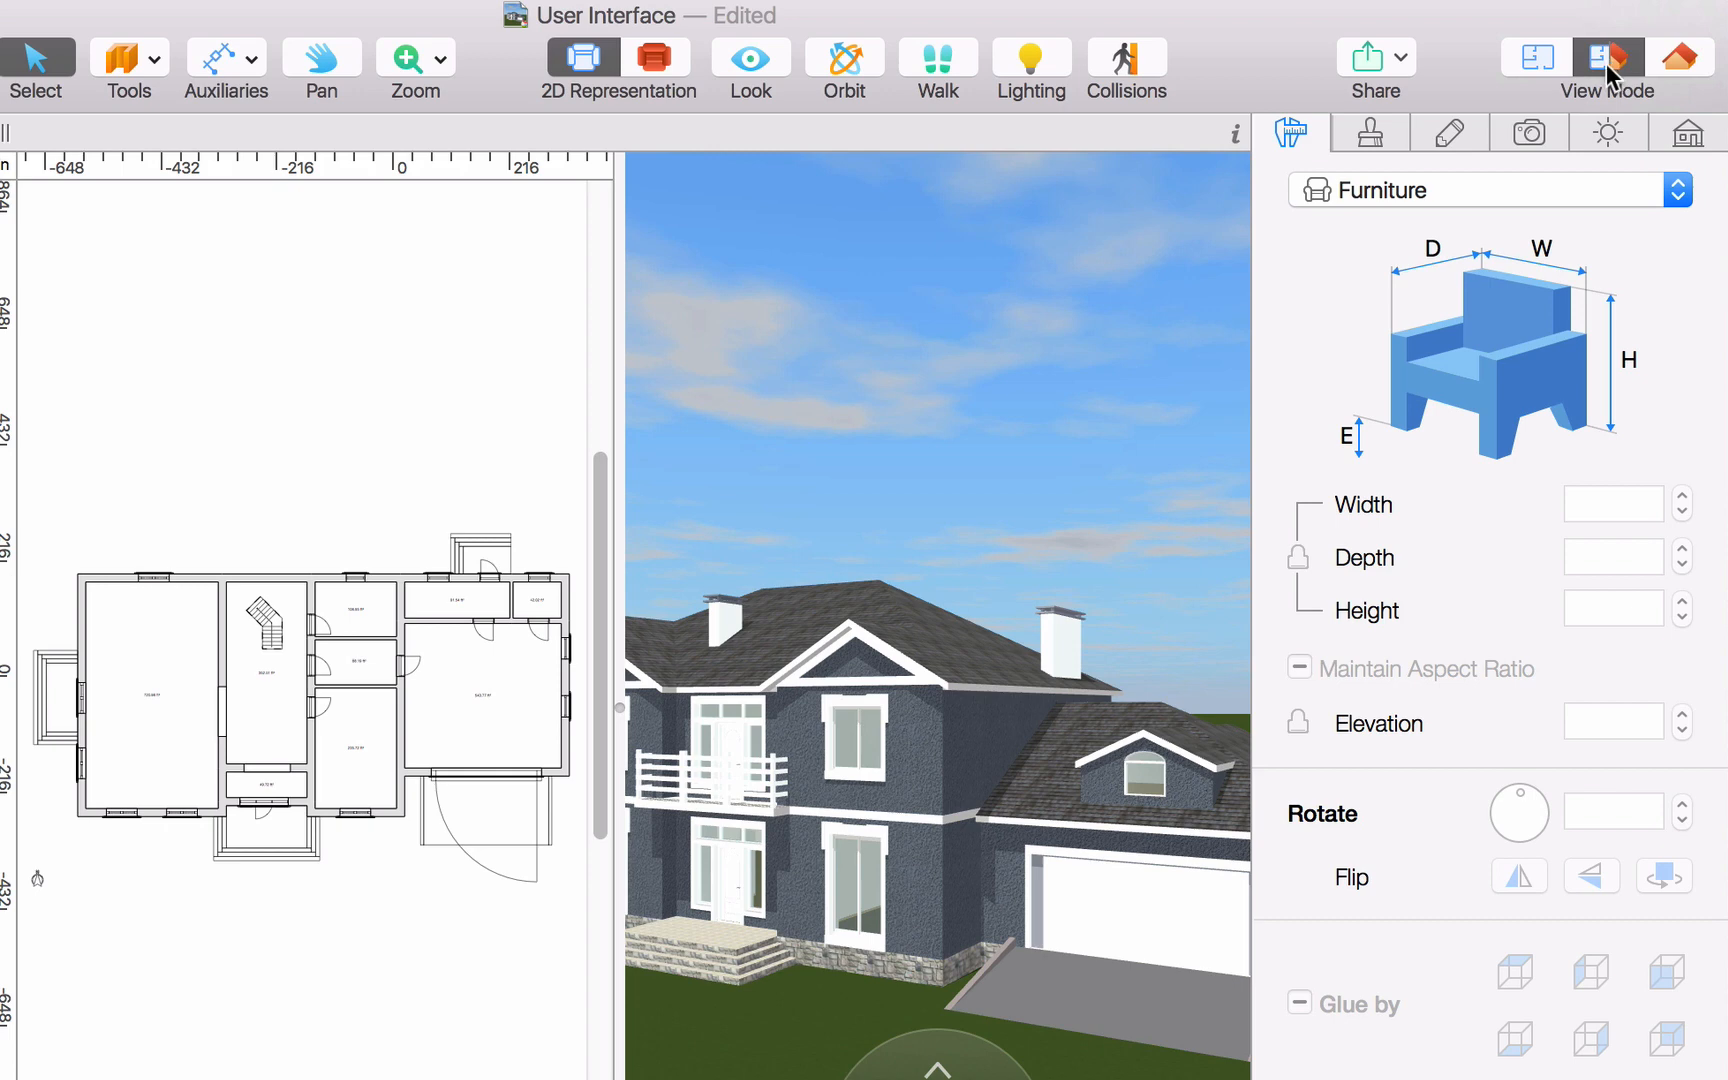
{"action": "left_click", "coordinate": [1605, 57]}
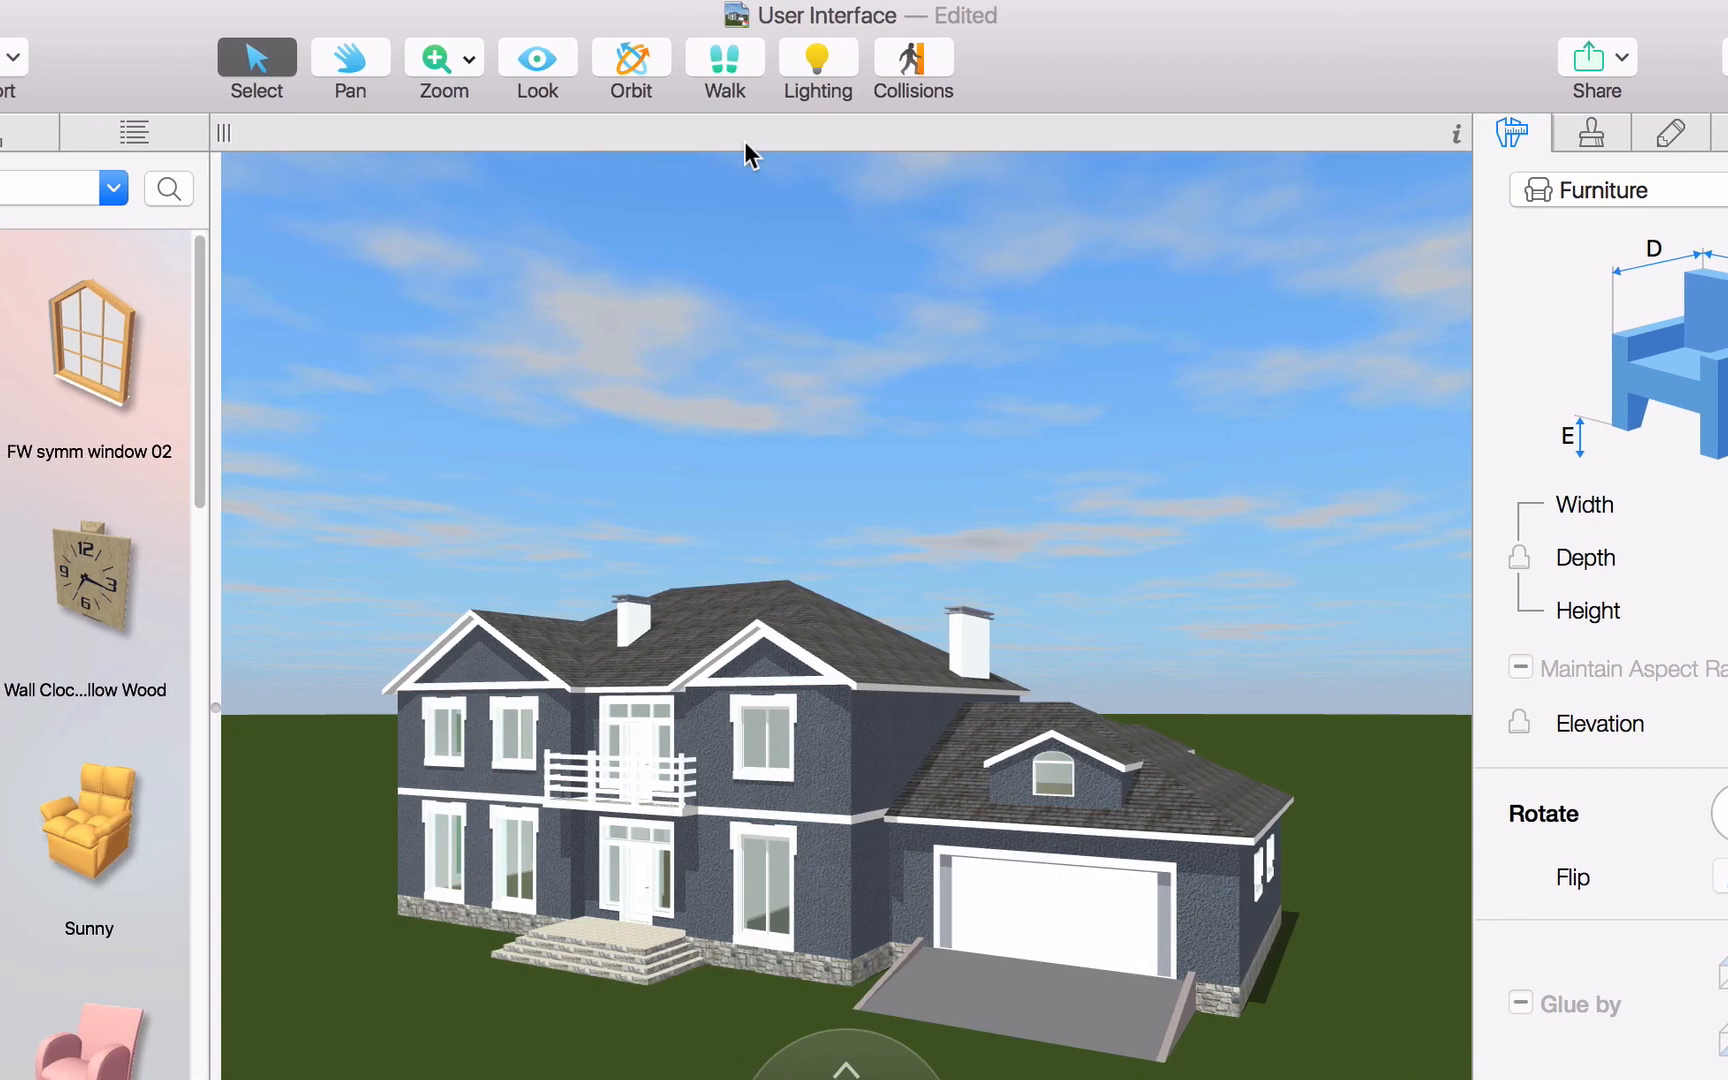
{"action": "mouse_move", "coordinate": [731, 123]}
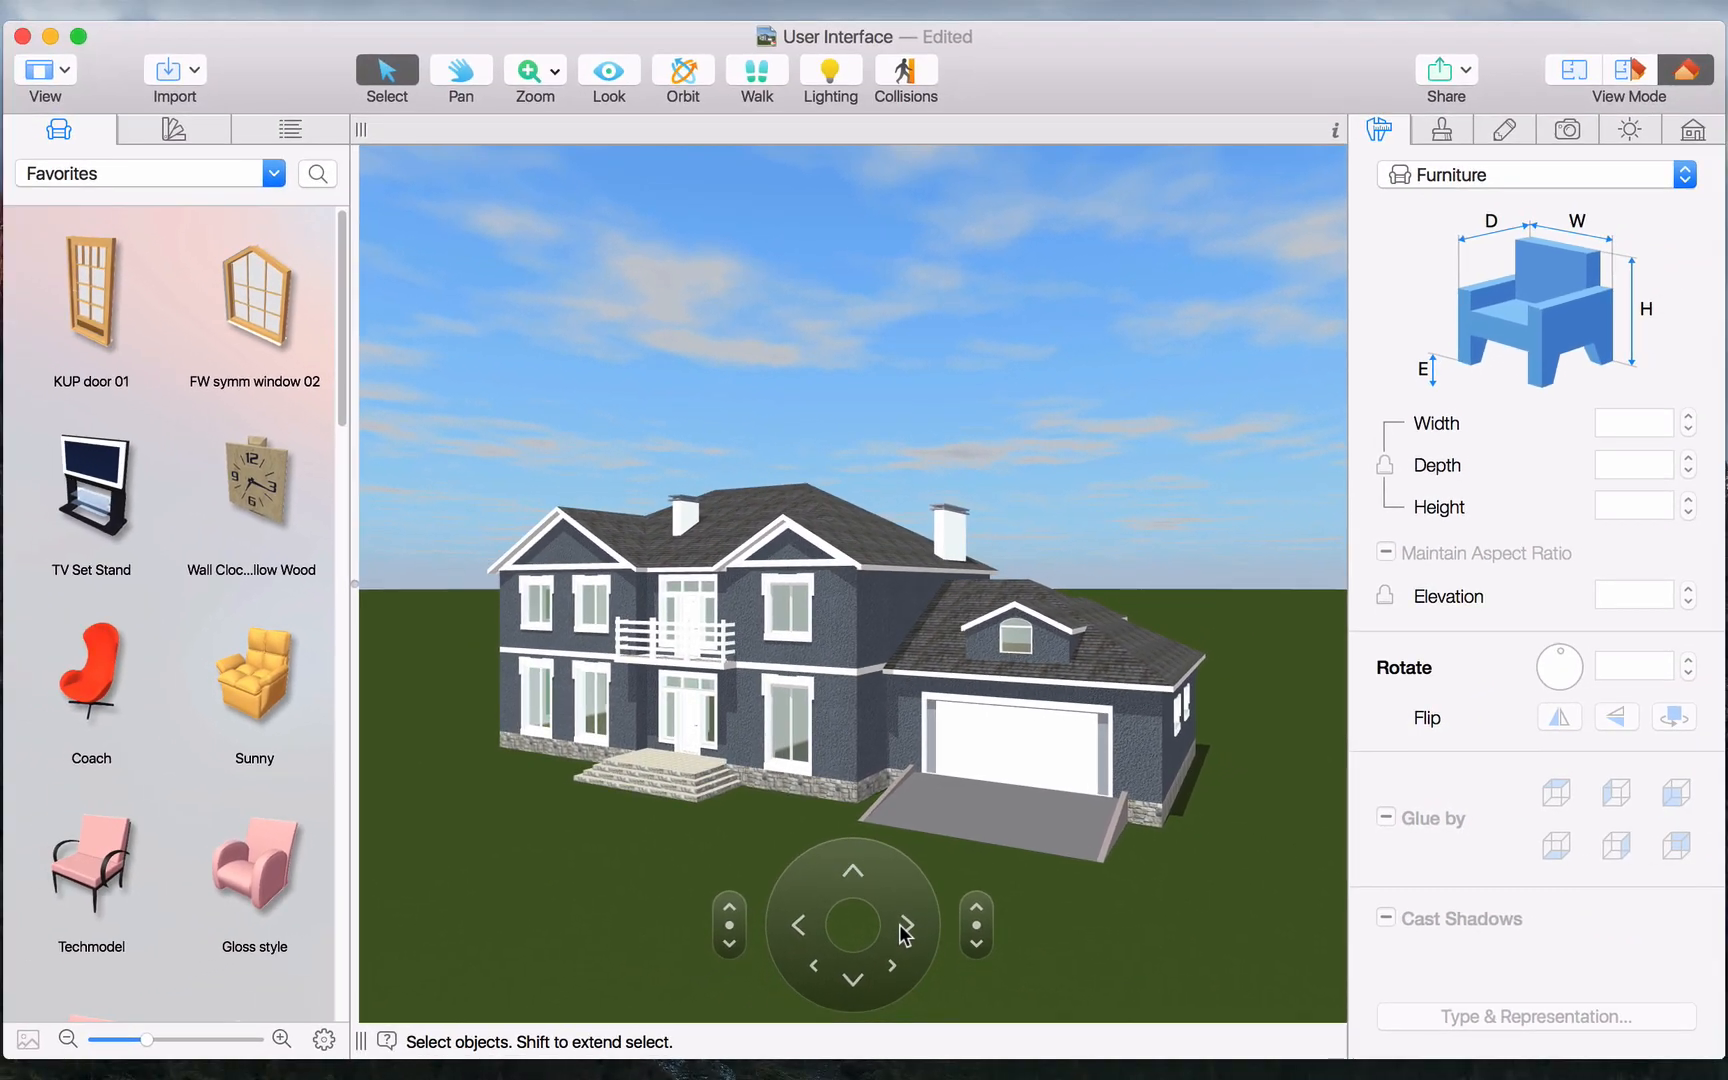
{"action": "mouse_move", "coordinate": [848, 138]}
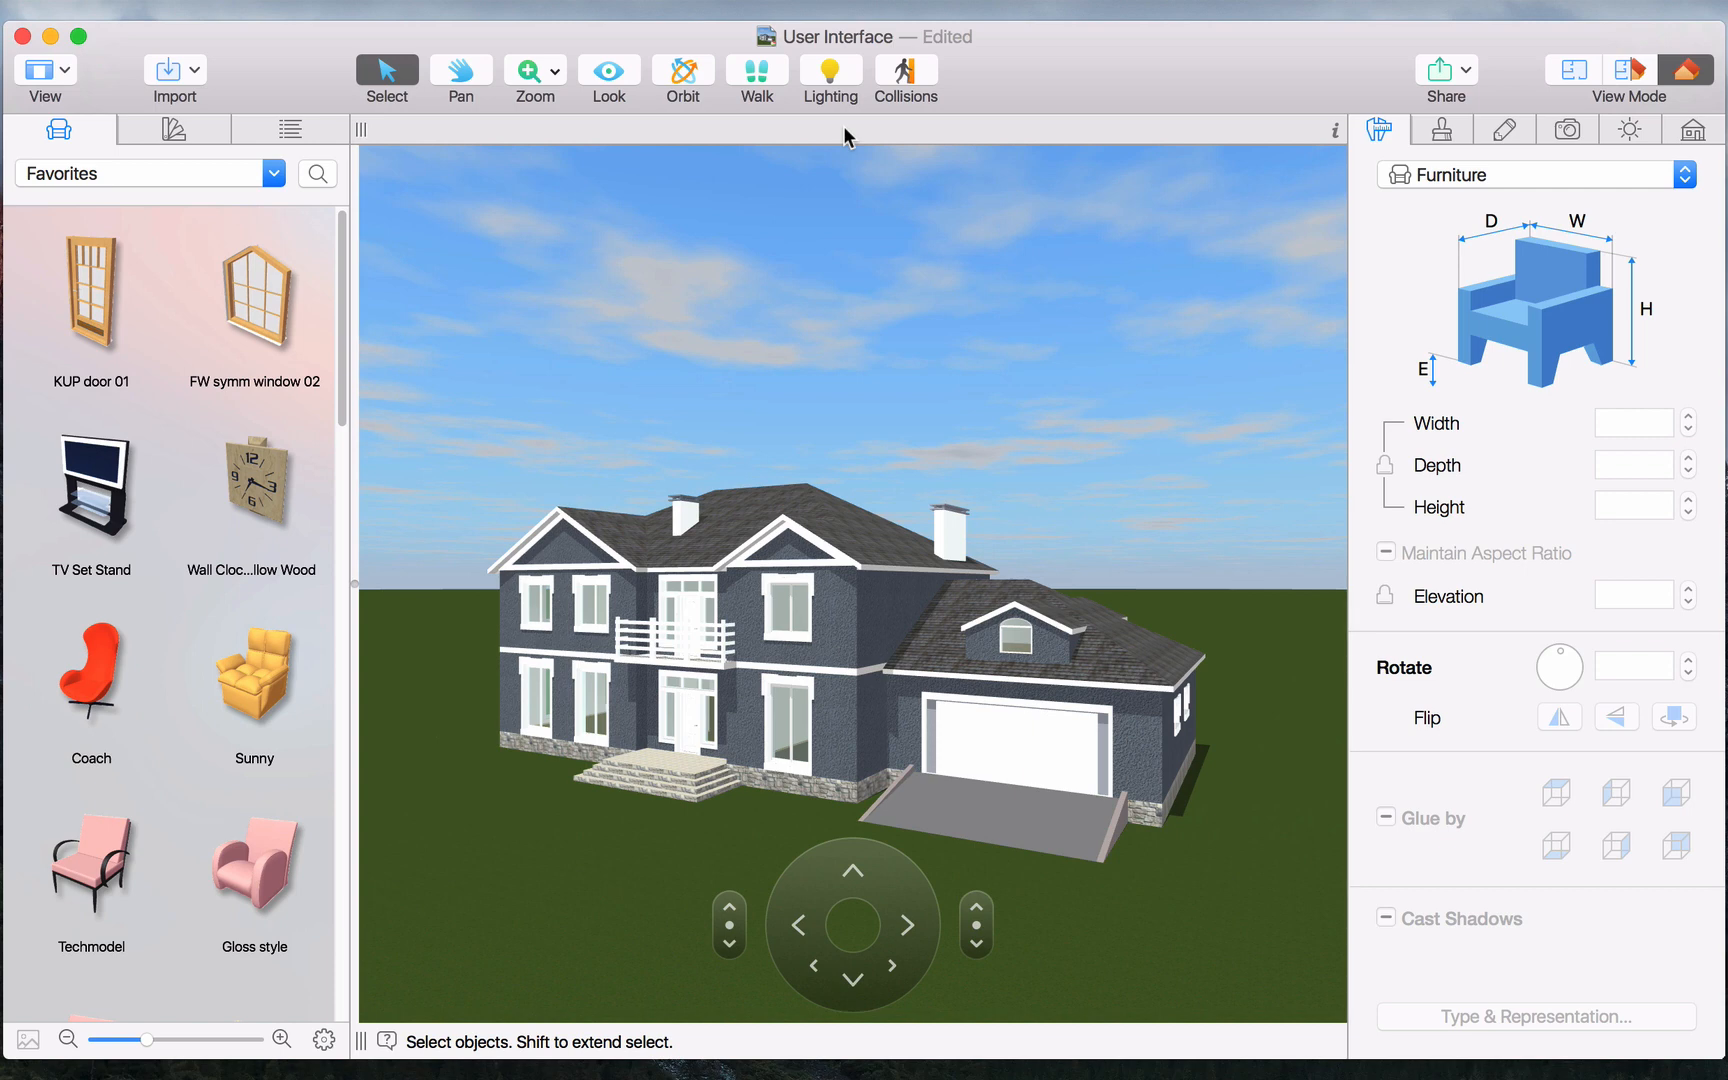
{"action": "mouse_move", "coordinate": [837, 90]}
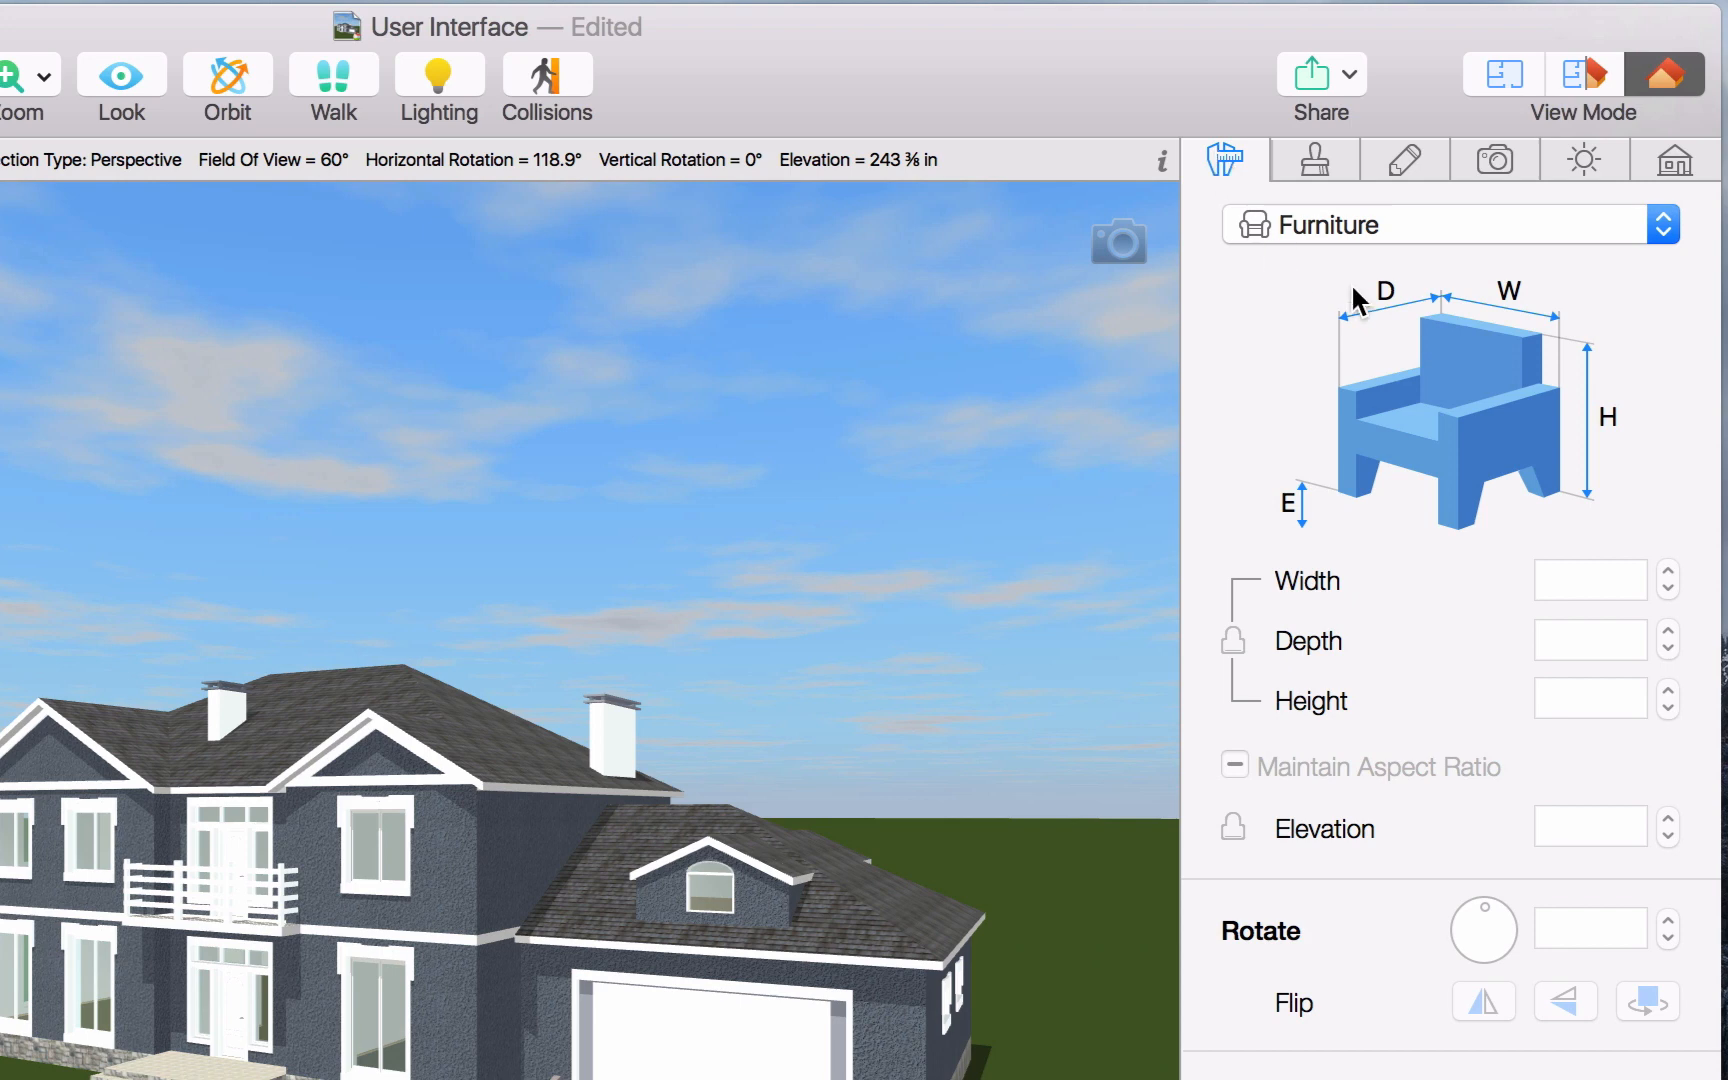
- Select the dormer window above the garage, view its drawing properties, and toggle 2D then back to 3D
{"action": "left_click", "coordinate": [1661, 223]}
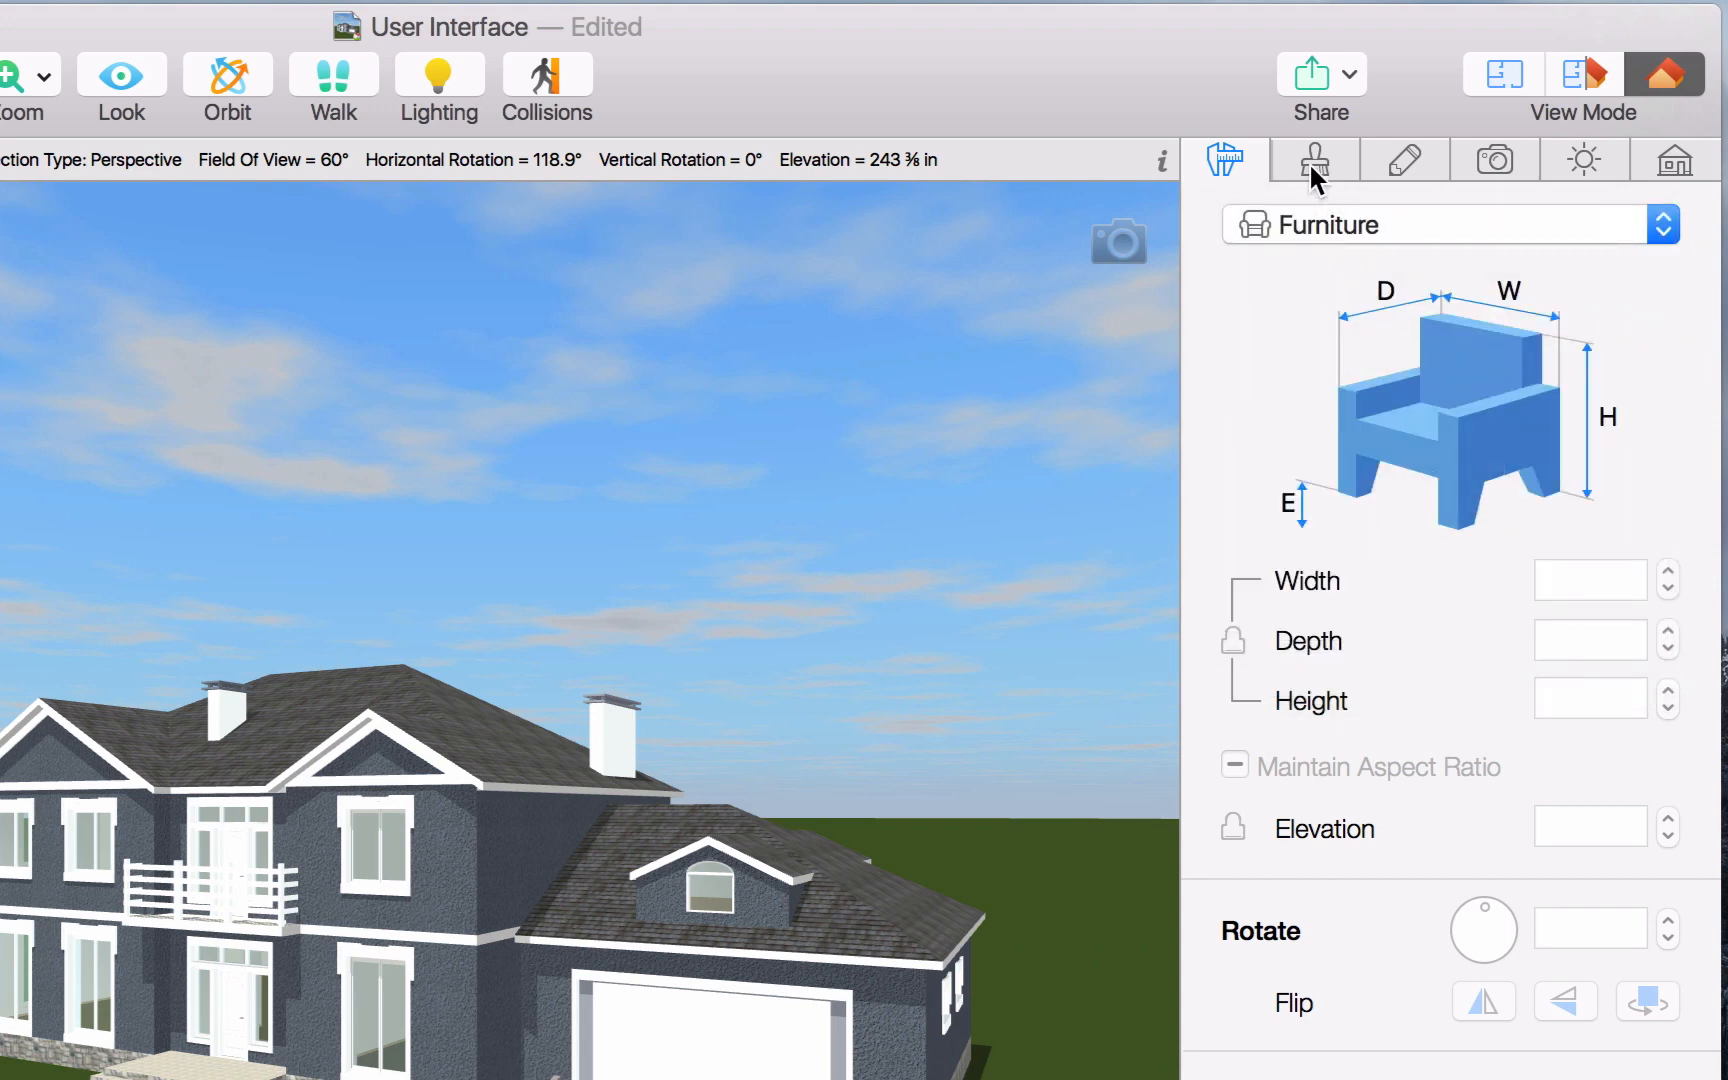
{"action": "left_click", "coordinate": [1314, 159]}
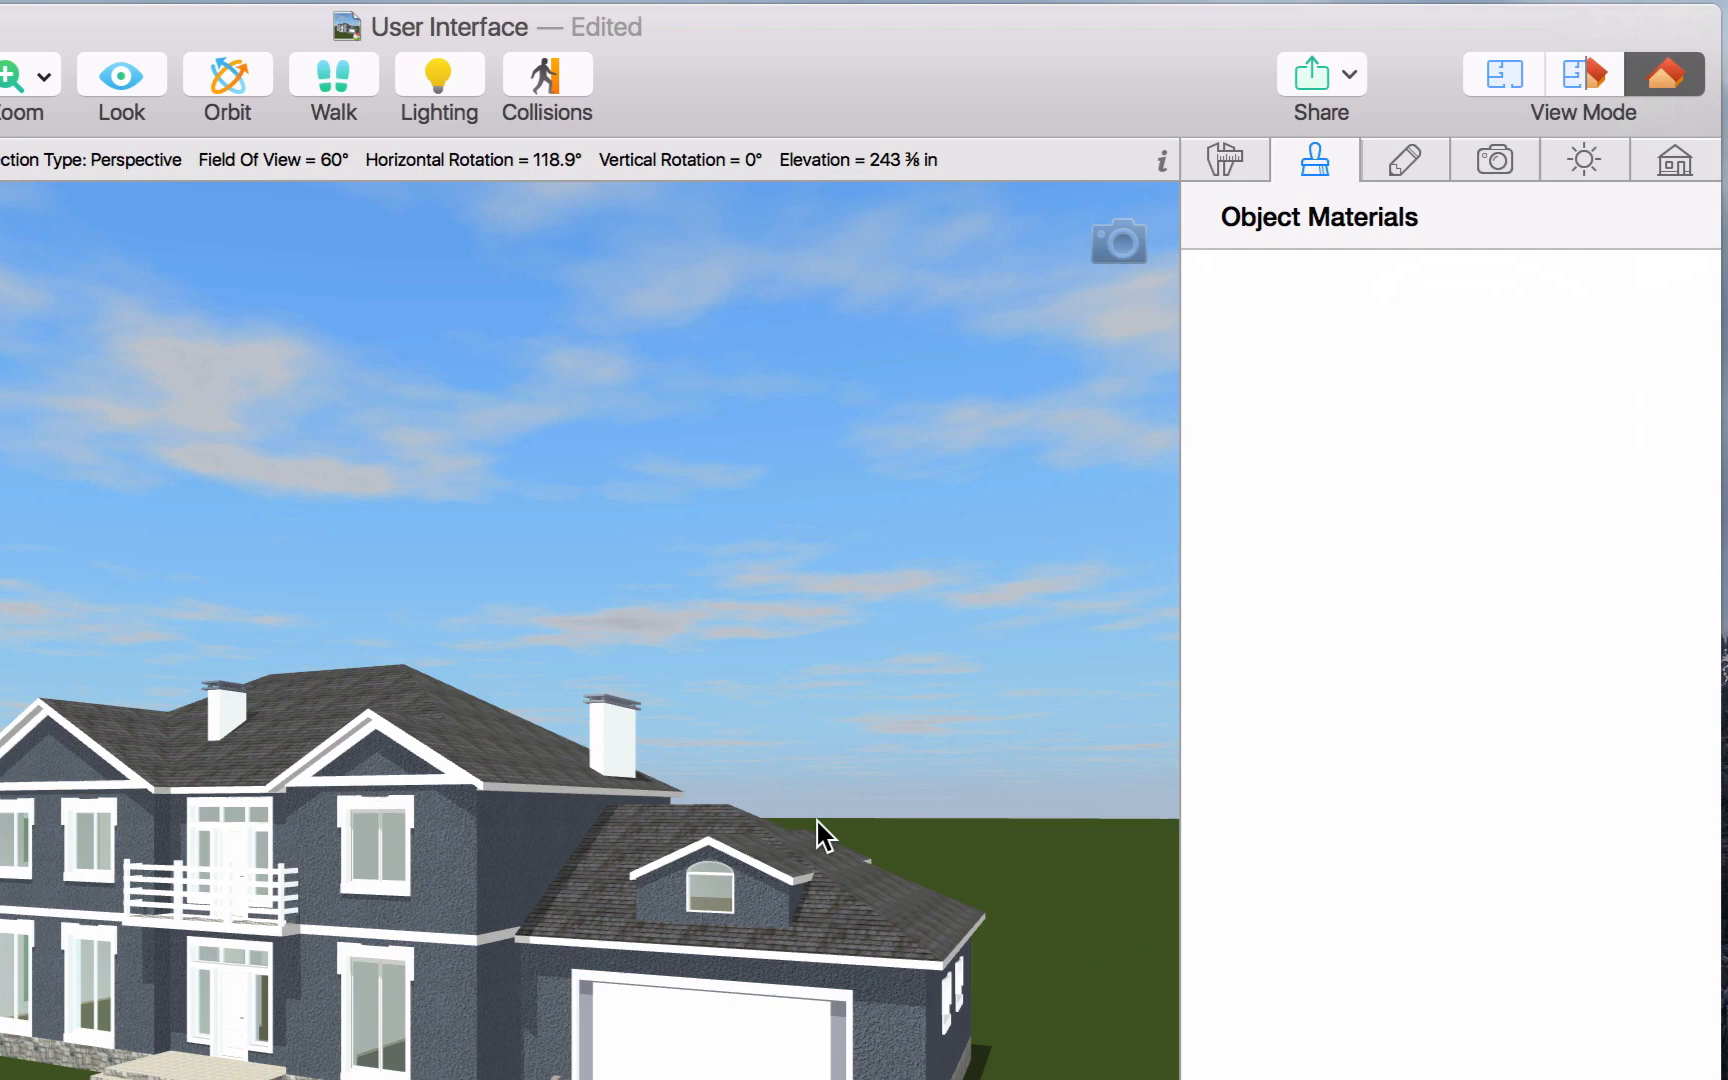
{"action": "left_click", "coordinate": [707, 901]}
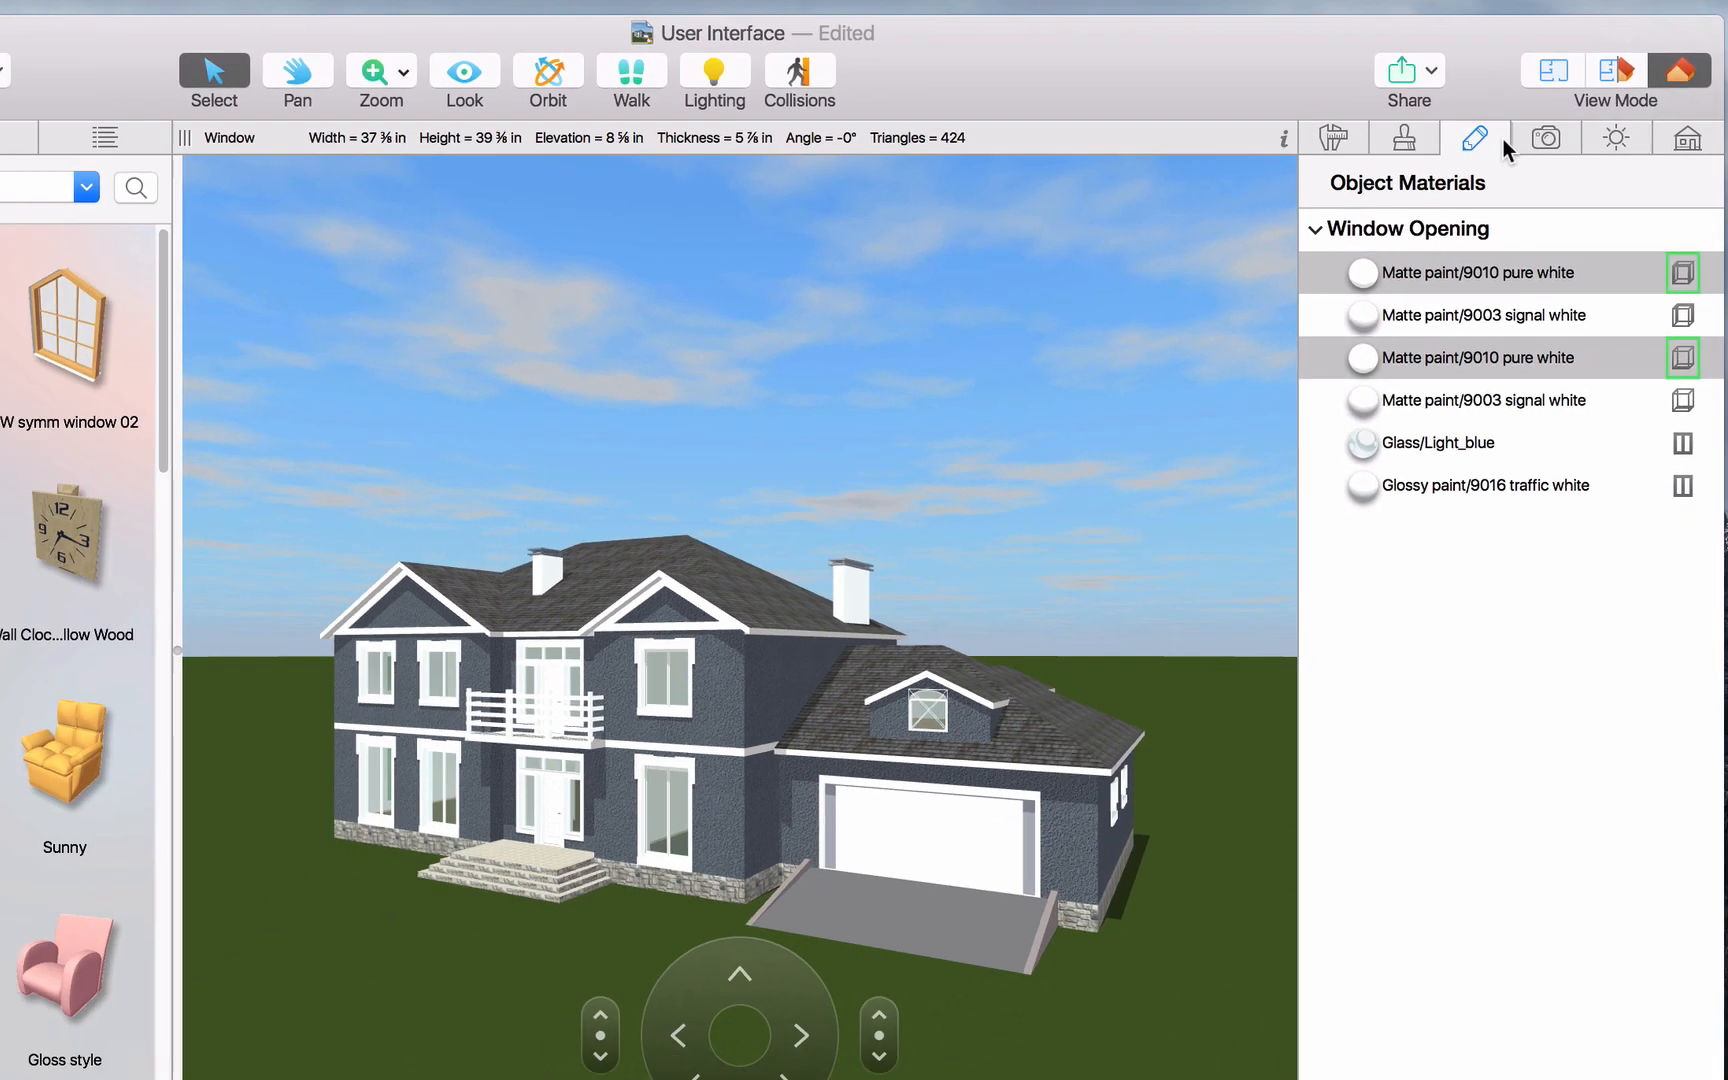
{"action": "left_click", "coordinate": [1559, 70]}
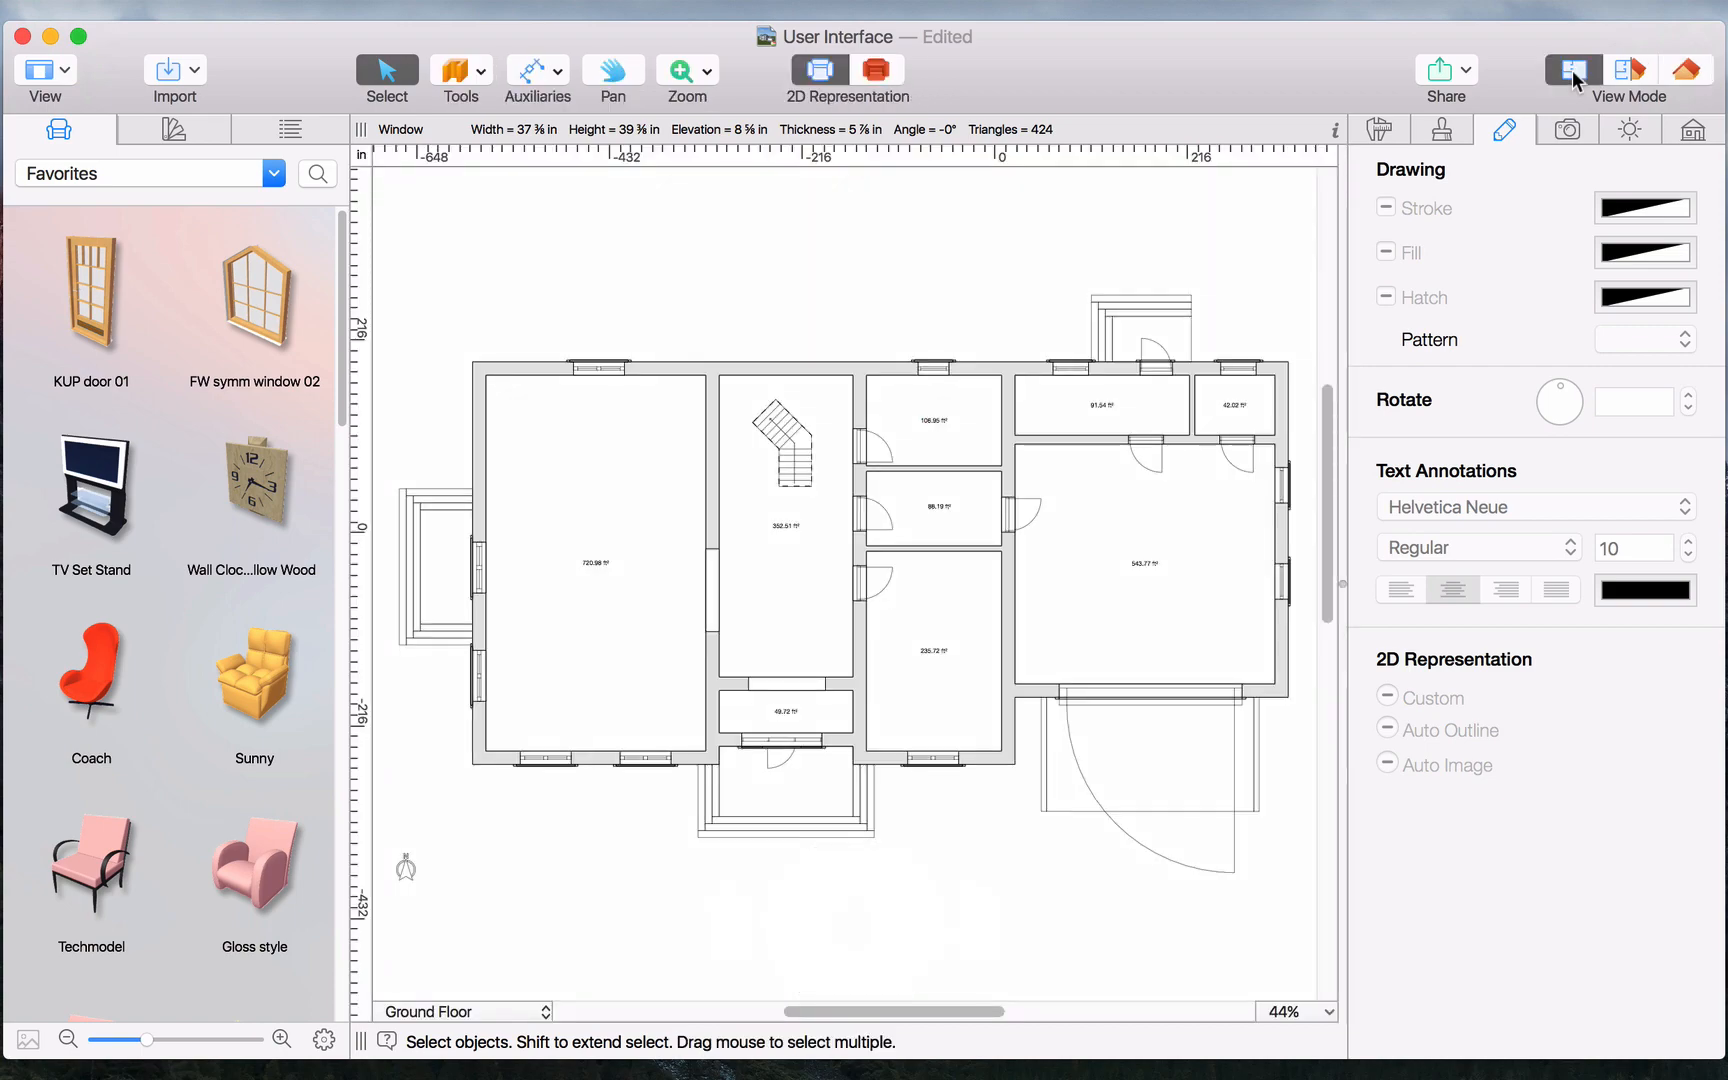
{"action": "left_click", "coordinate": [1680, 70]}
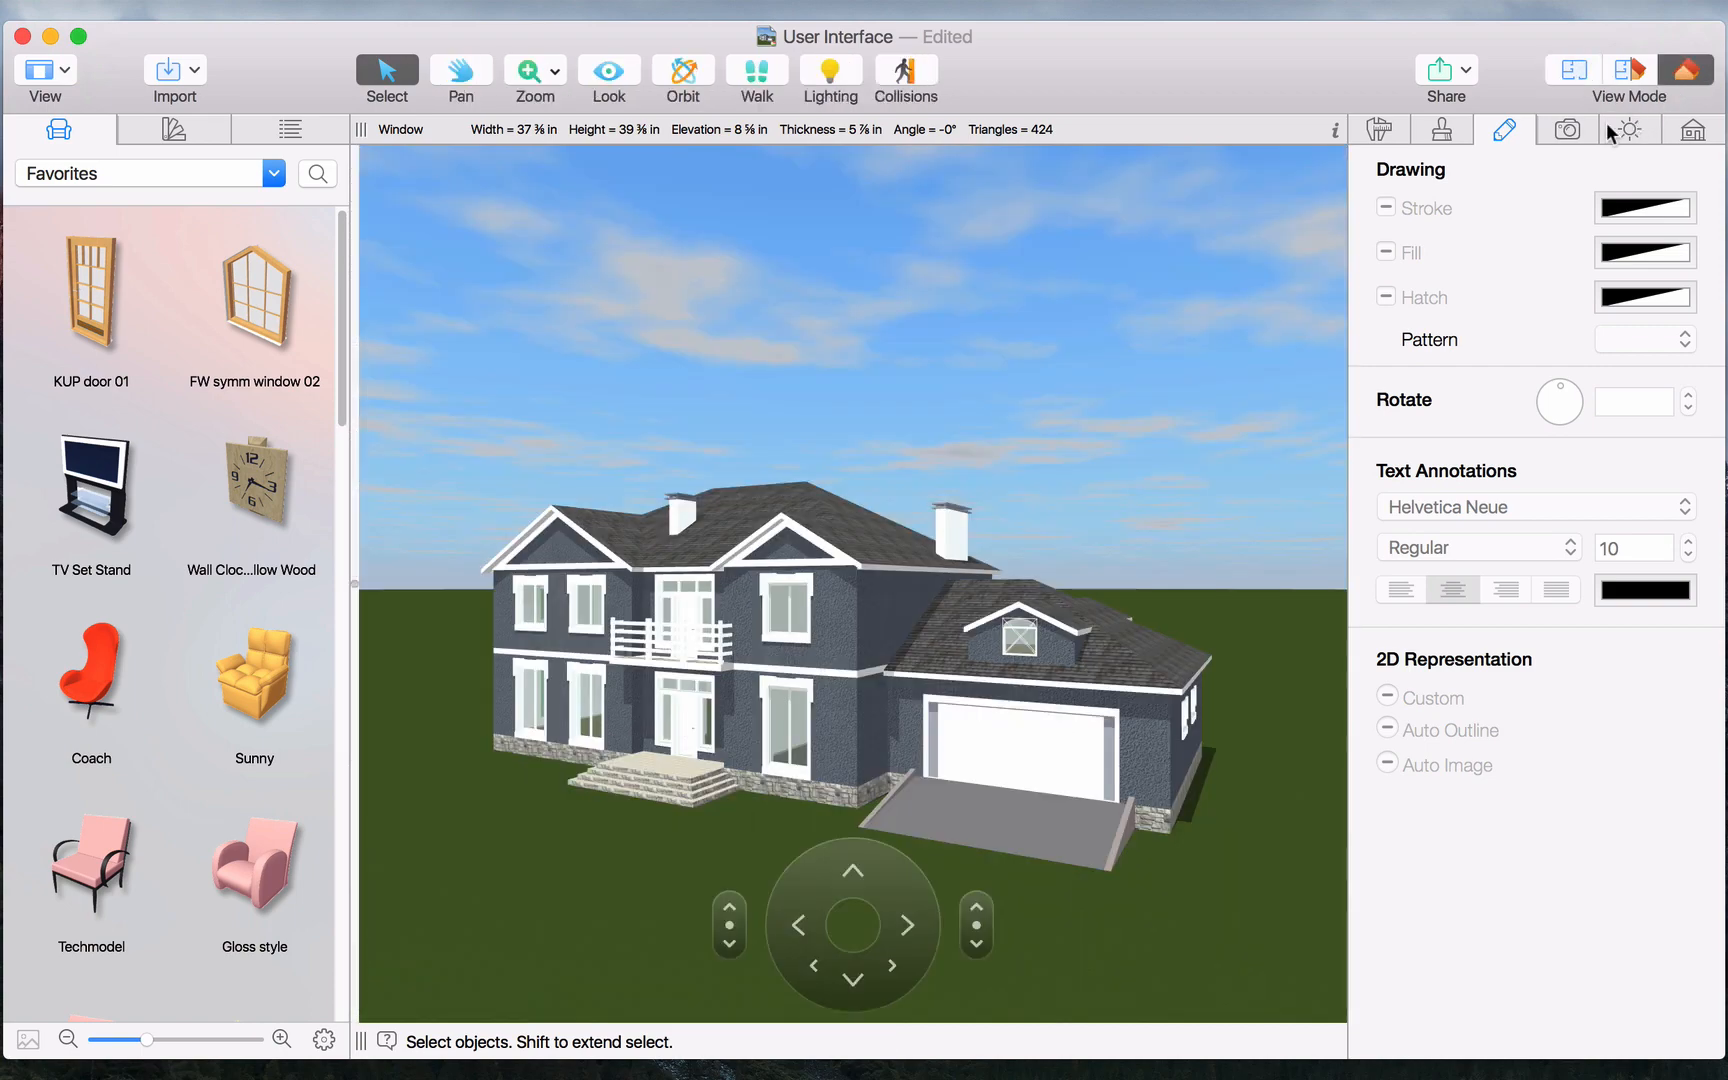
- Preview the From Back and From Left cameras, then return to User Camera 1
{"action": "left_click", "coordinate": [1567, 130]}
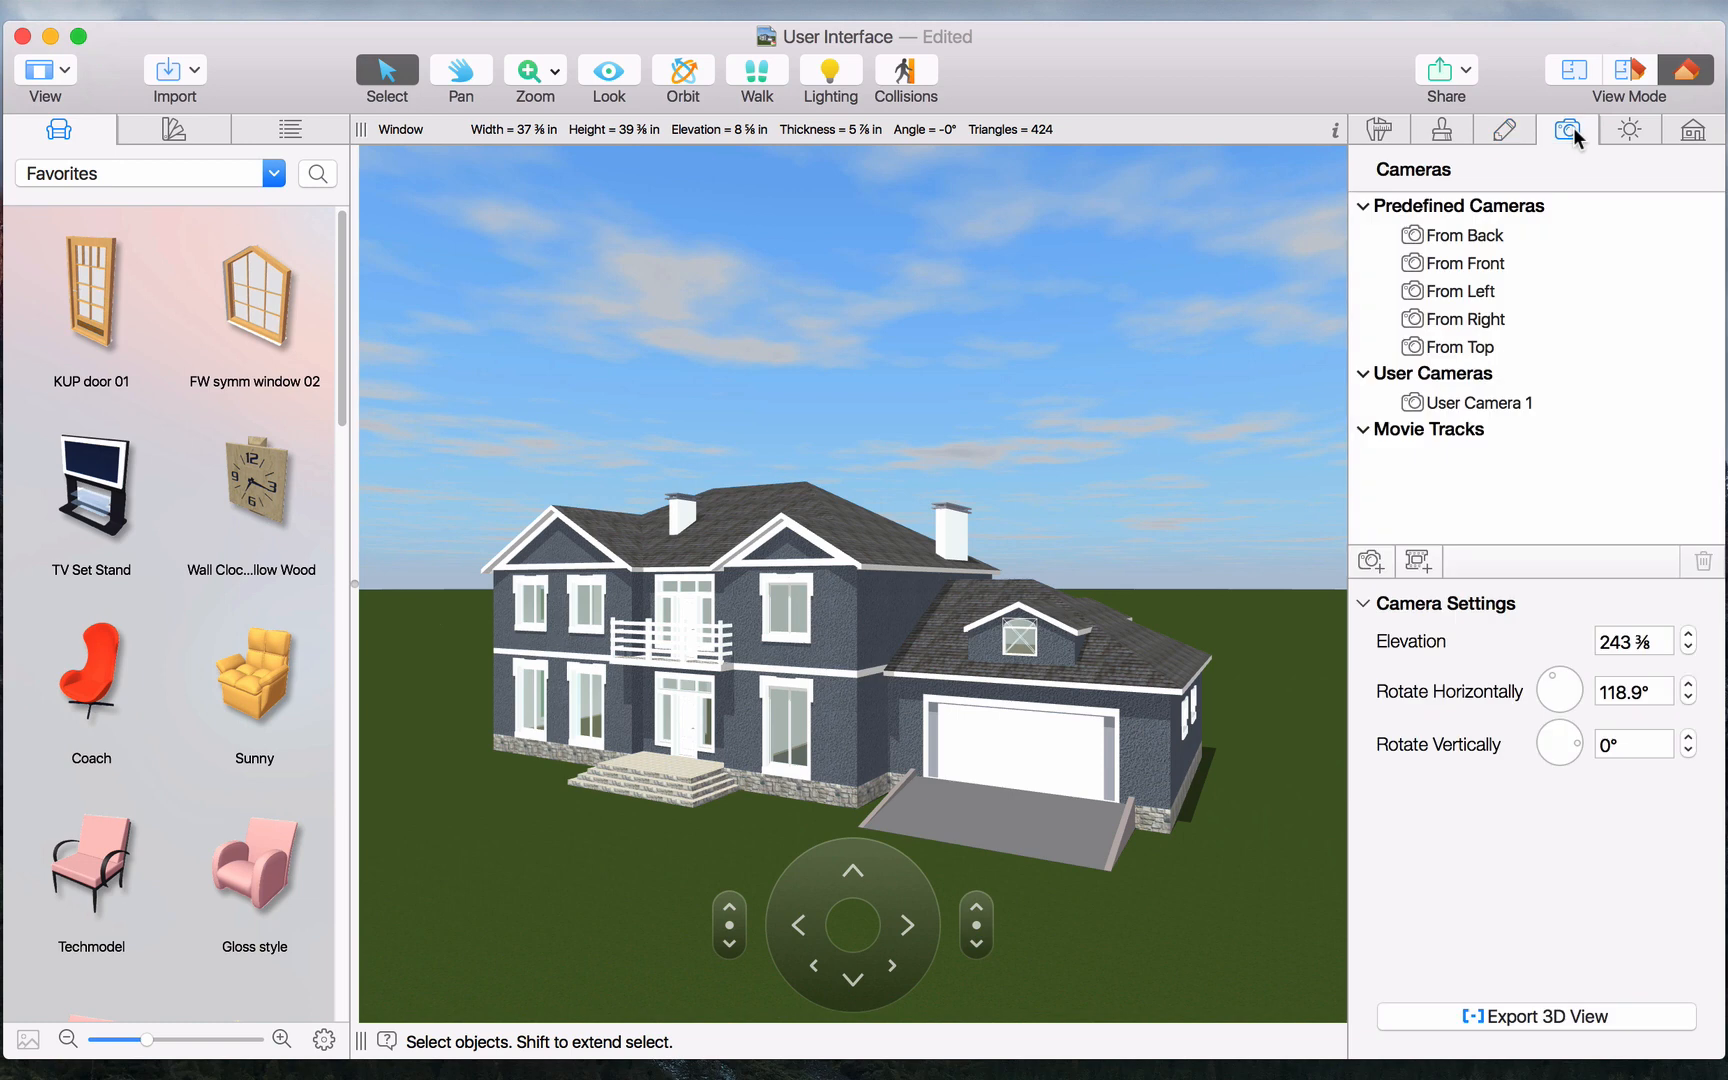
{"action": "left_click", "coordinate": [1463, 236]}
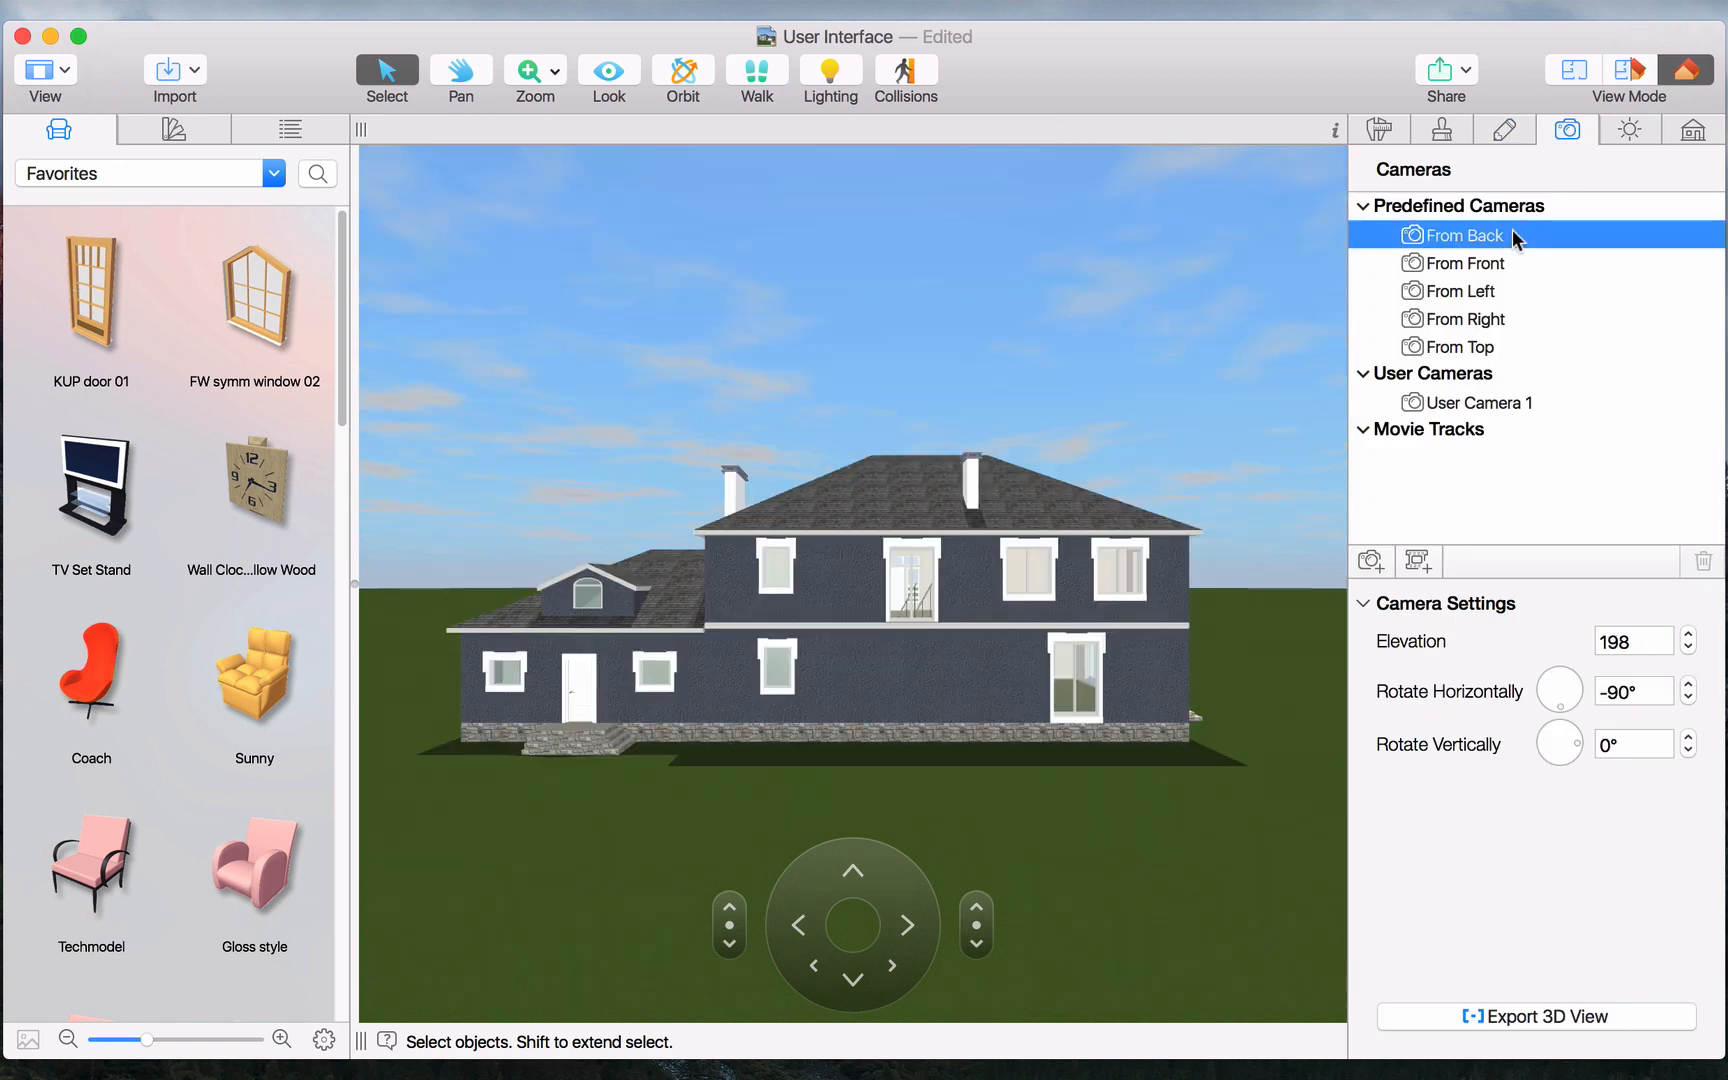
{"action": "left_click", "coordinate": [1460, 291]}
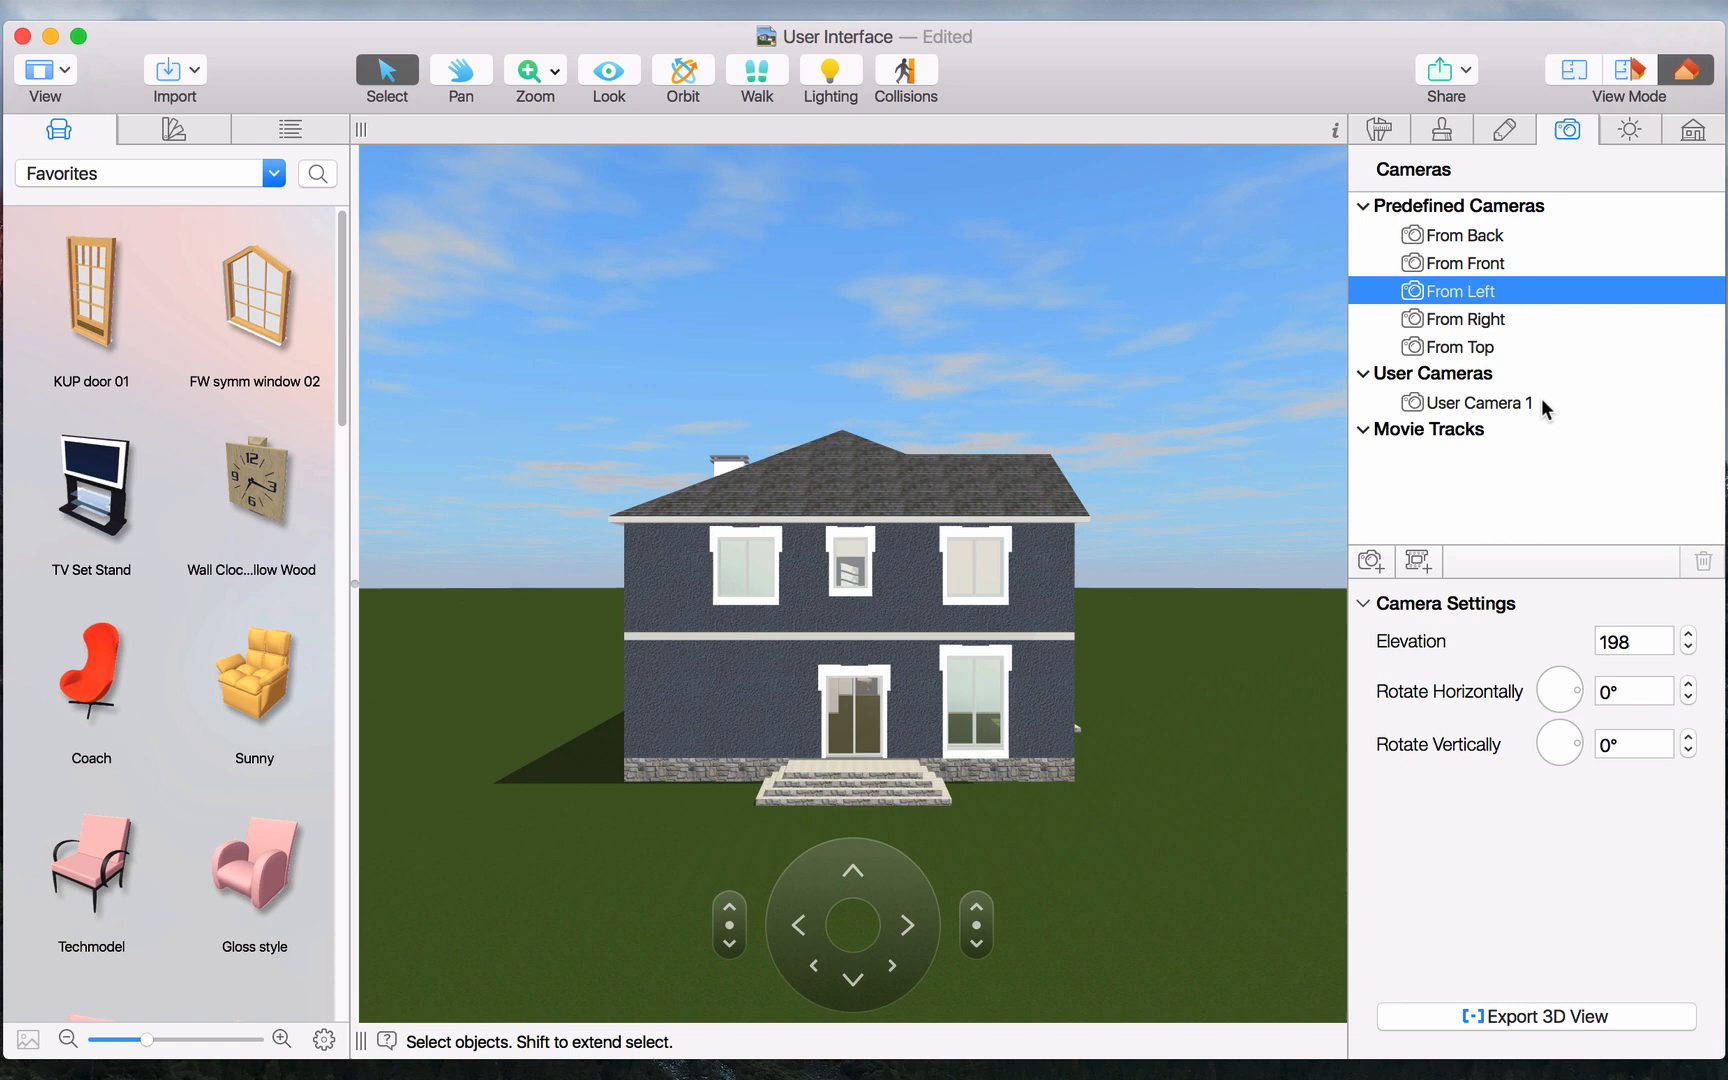
{"action": "left_click", "coordinate": [1477, 403]}
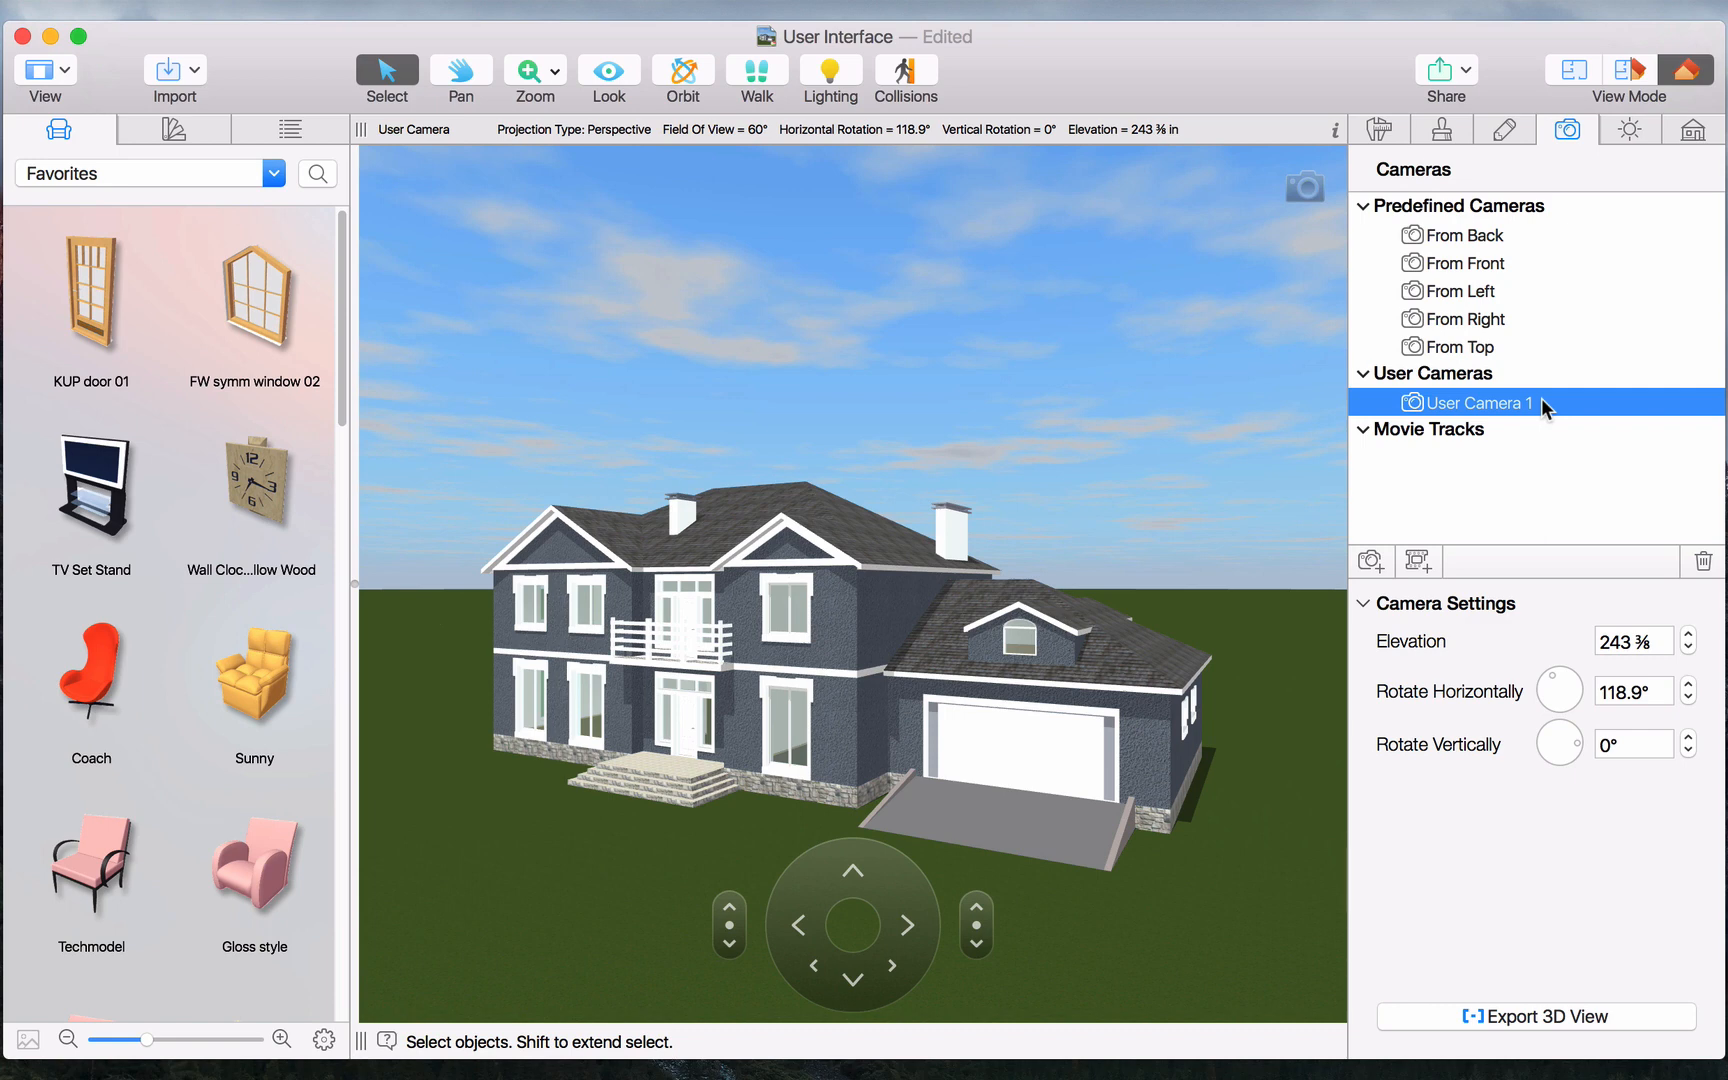
{"action": "left_click", "coordinate": [1628, 130]}
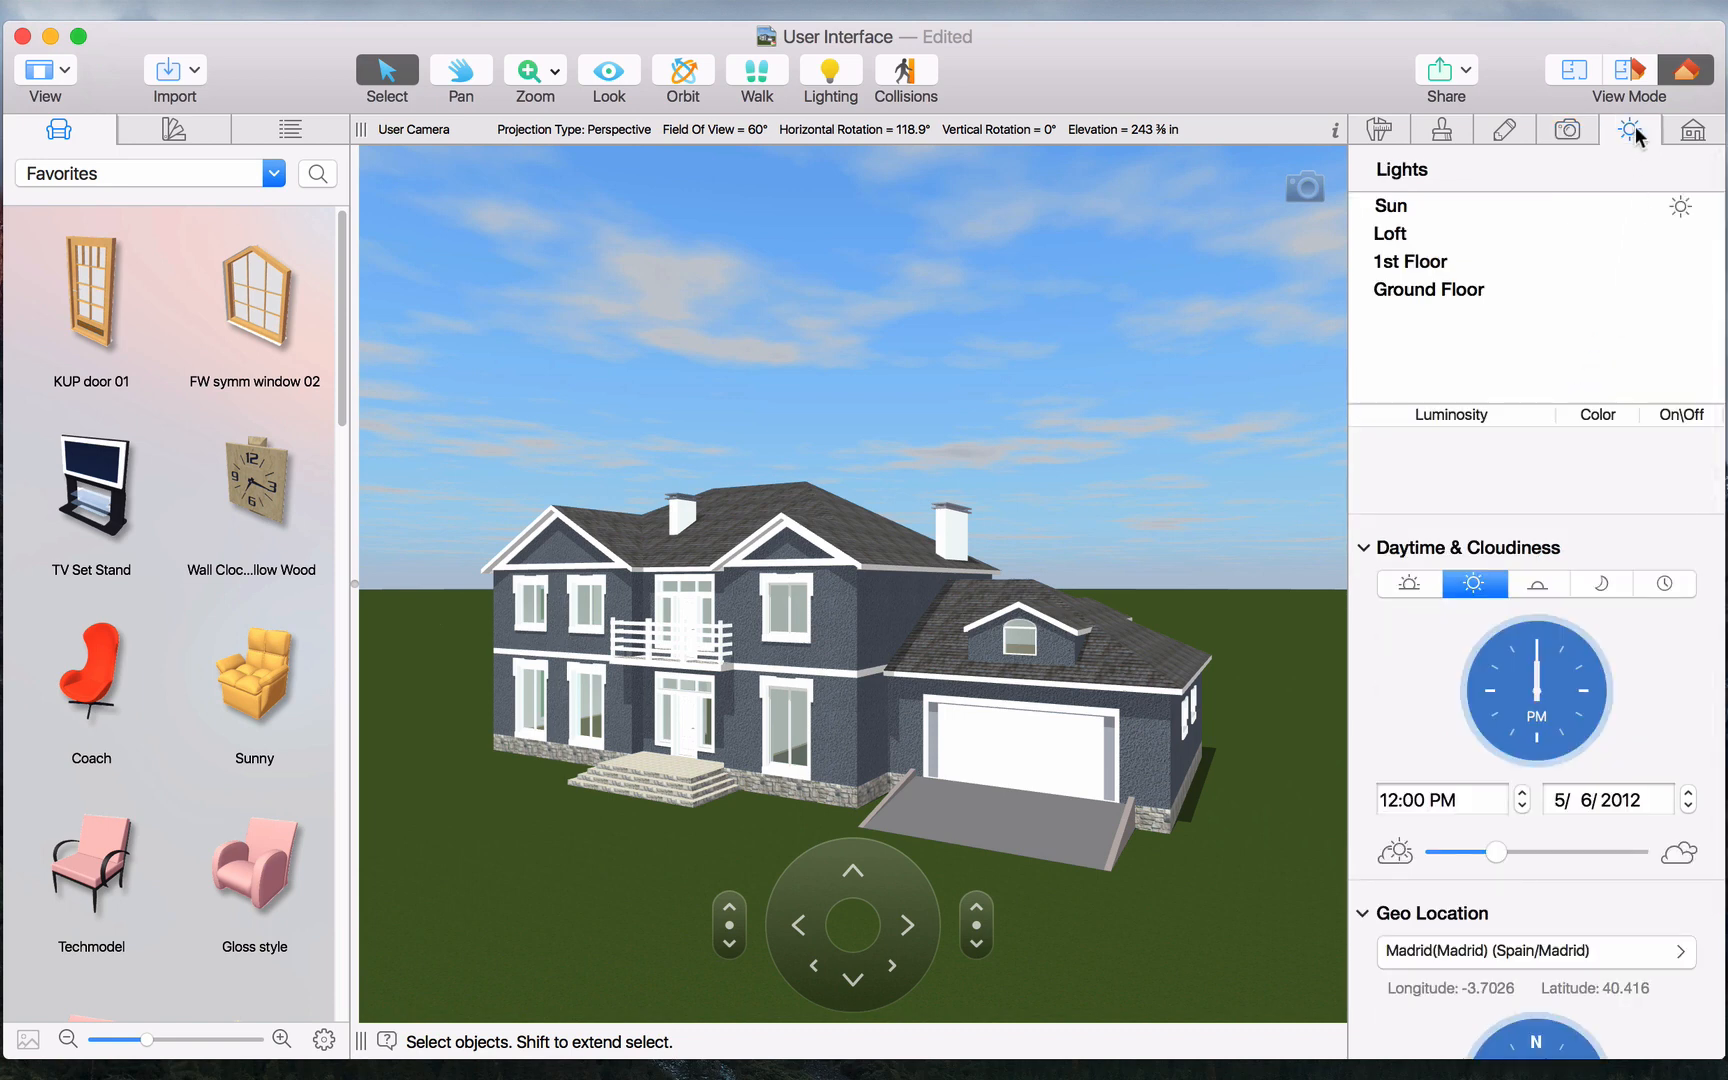
{"action": "mouse_move", "coordinate": [1565, 216]}
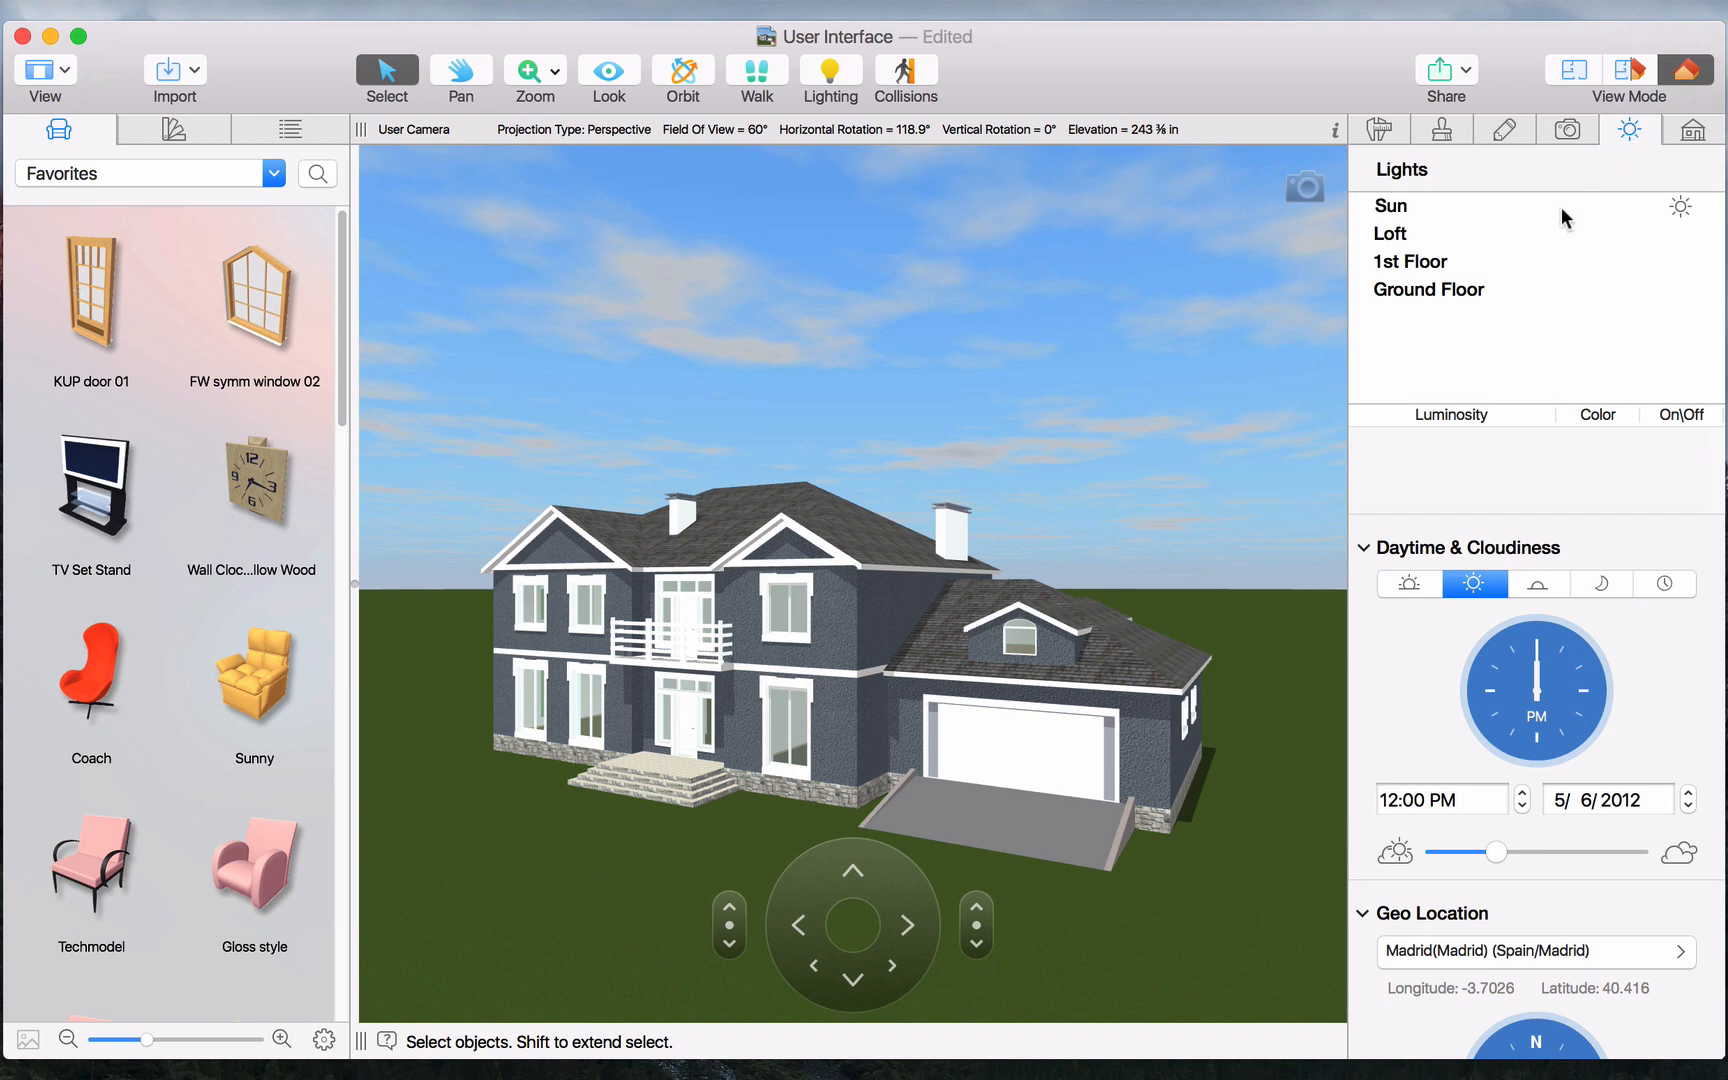
{"action": "mouse_move", "coordinate": [1482, 500]}
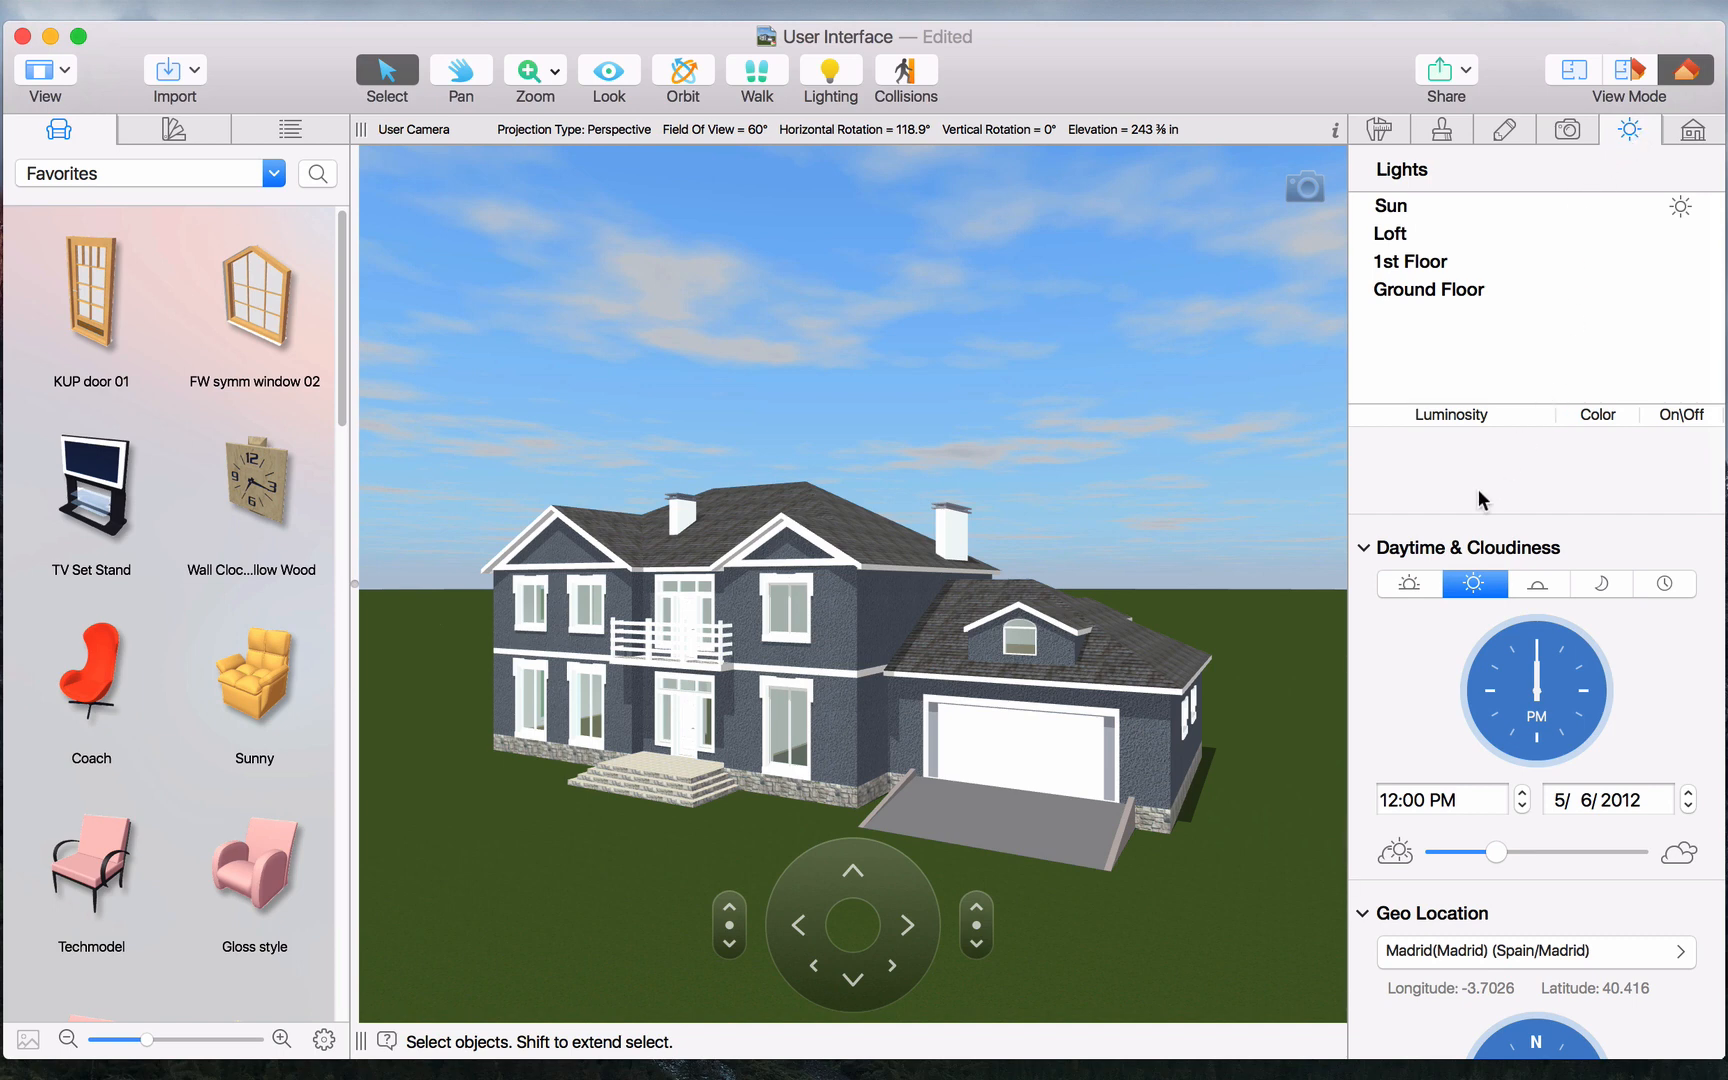
- Preview the Night daytime preset, restore Noon sunlight, then show the building settings
{"action": "left_click", "coordinate": [1601, 583]}
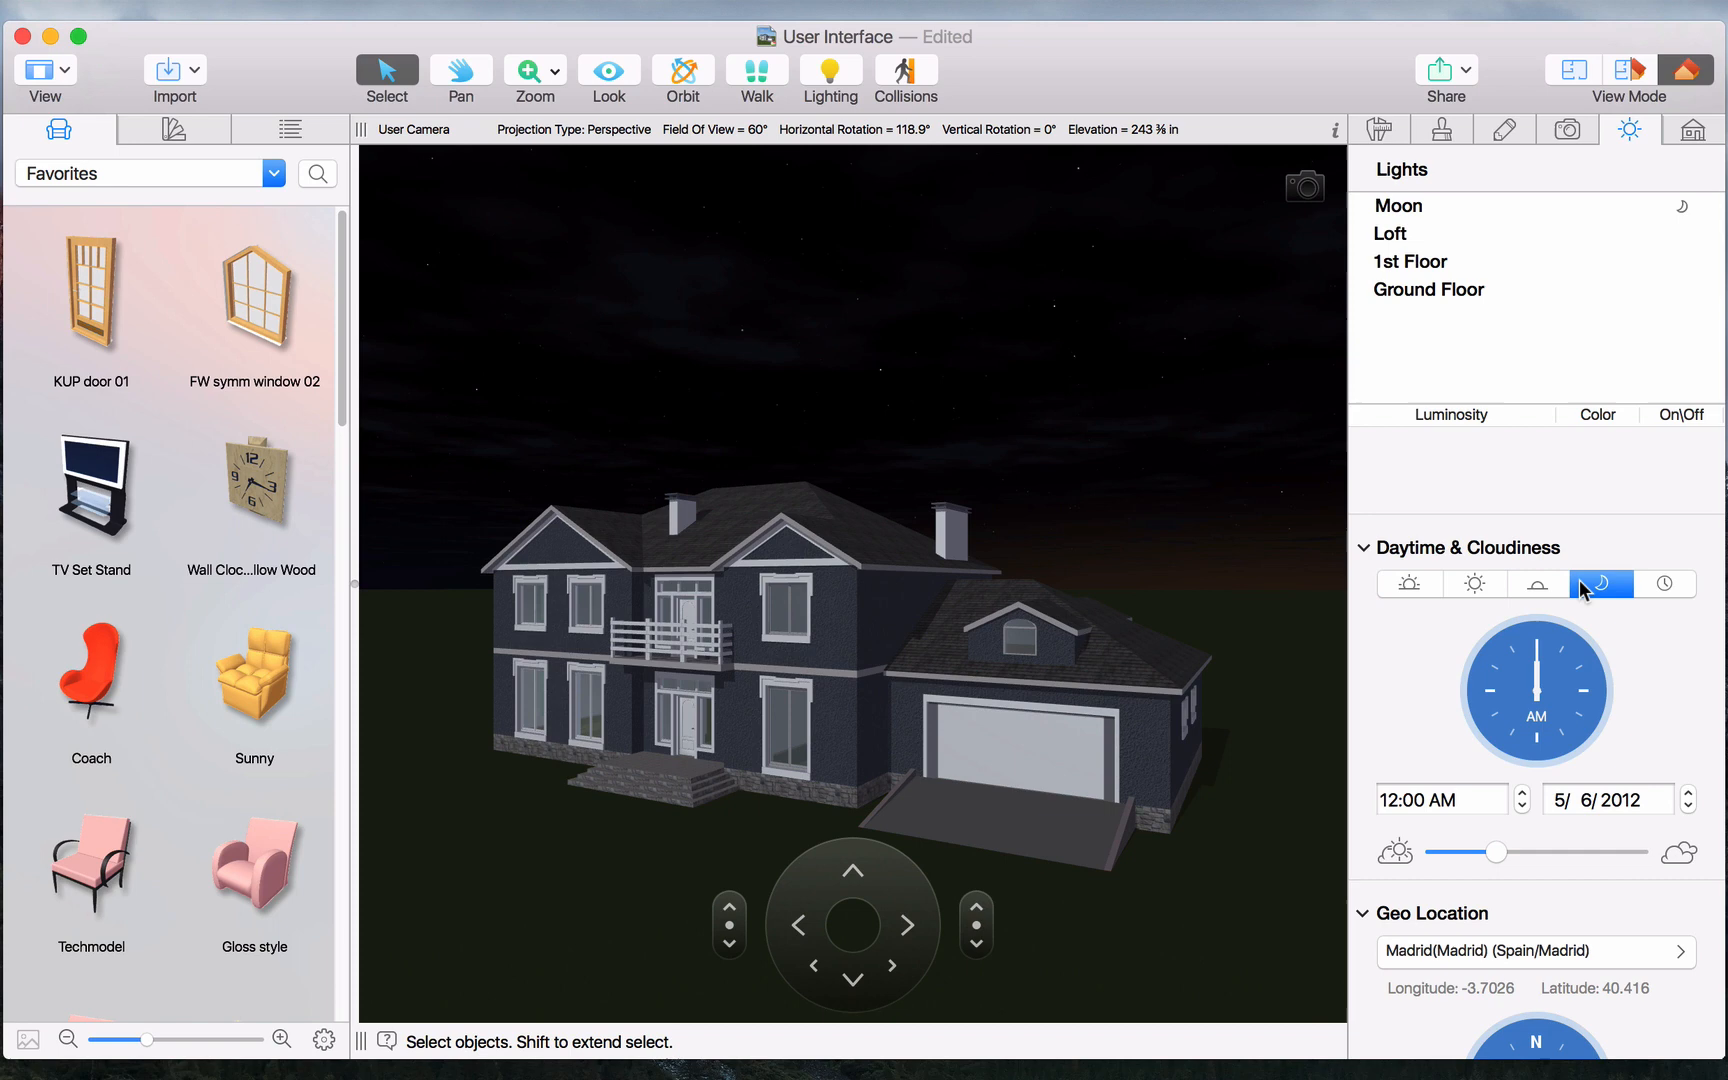
{"action": "left_click", "coordinate": [1473, 583]}
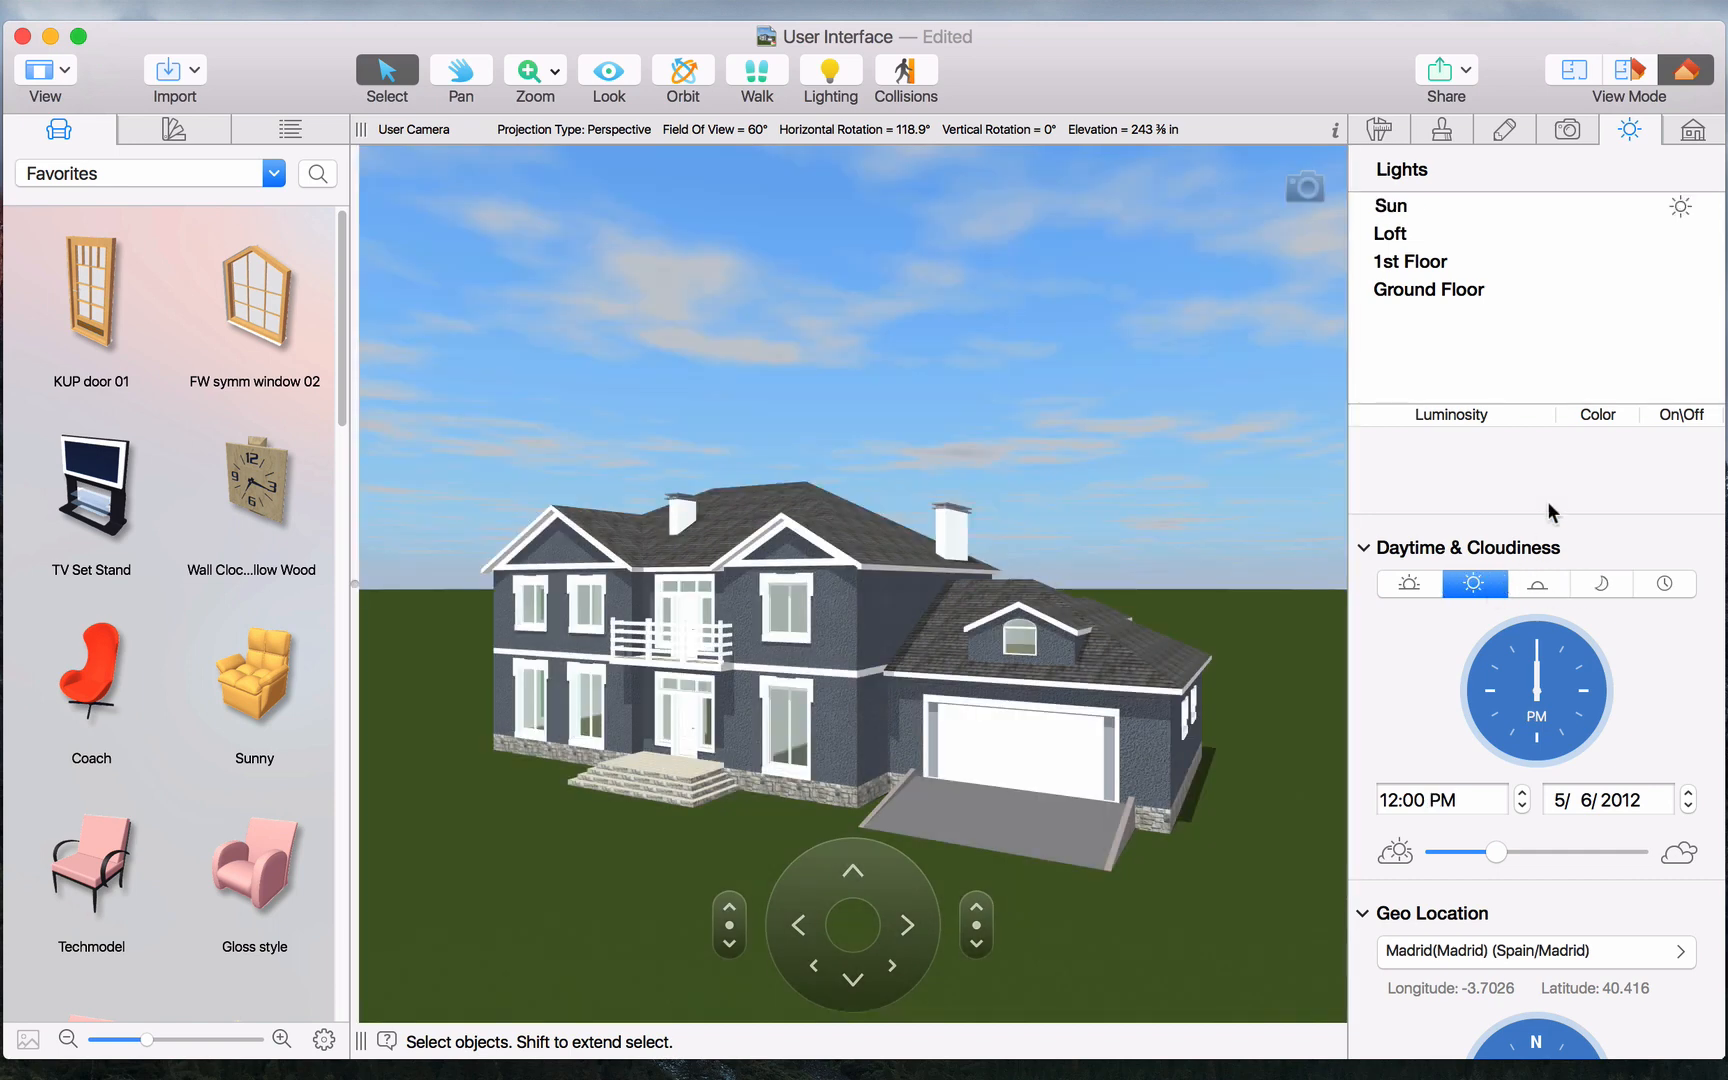
{"action": "left_click", "coordinate": [1691, 128]}
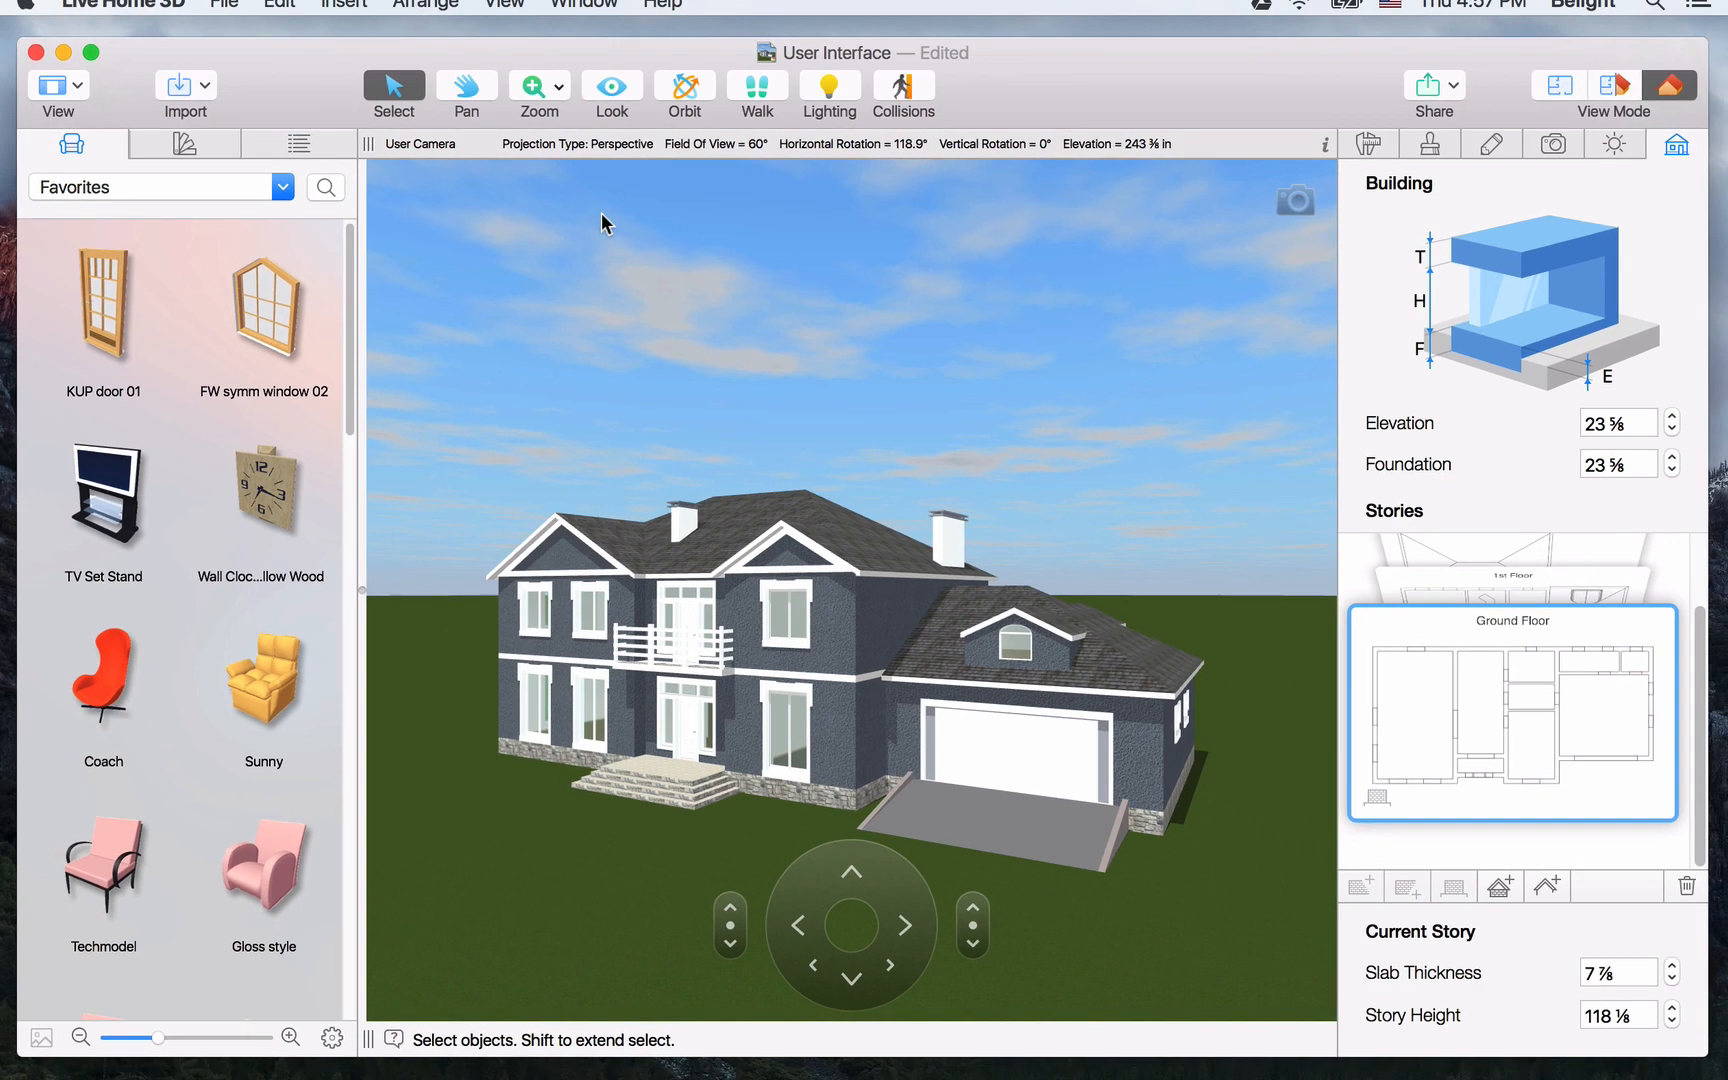
{"action": "left_click", "coordinate": [231, 14]}
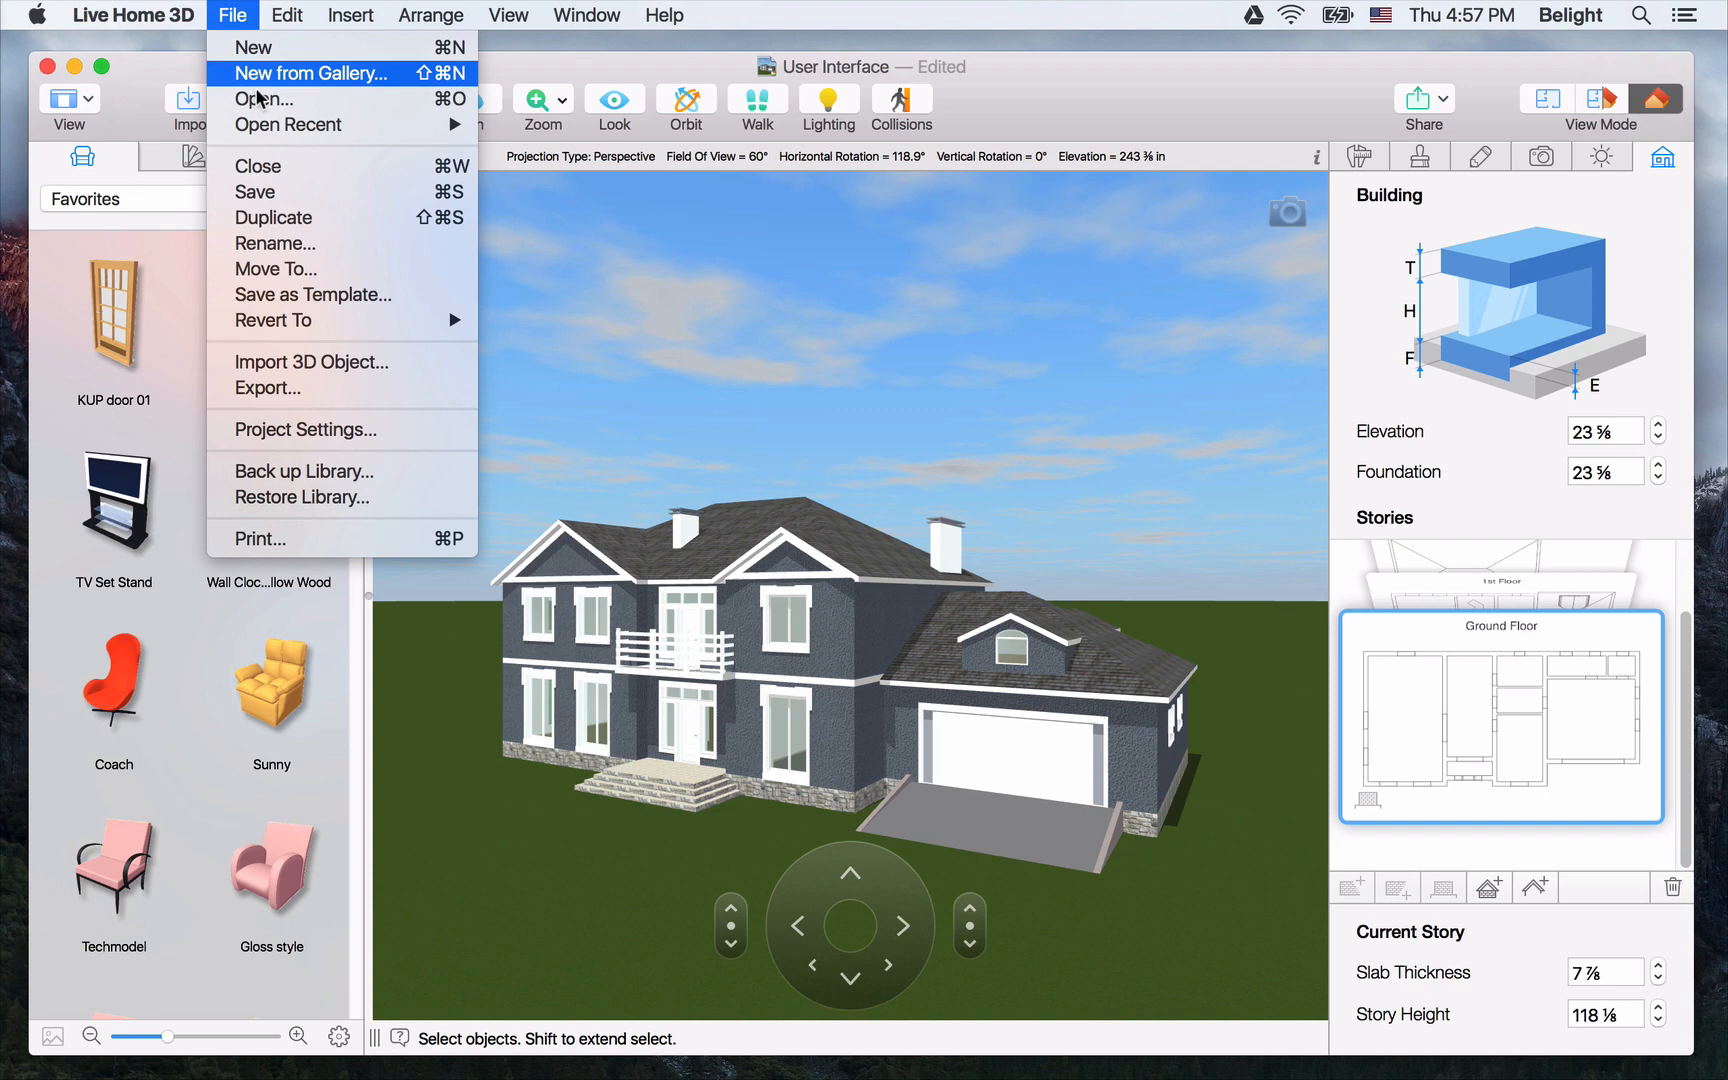
{"action": "left_click", "coordinate": [305, 429]}
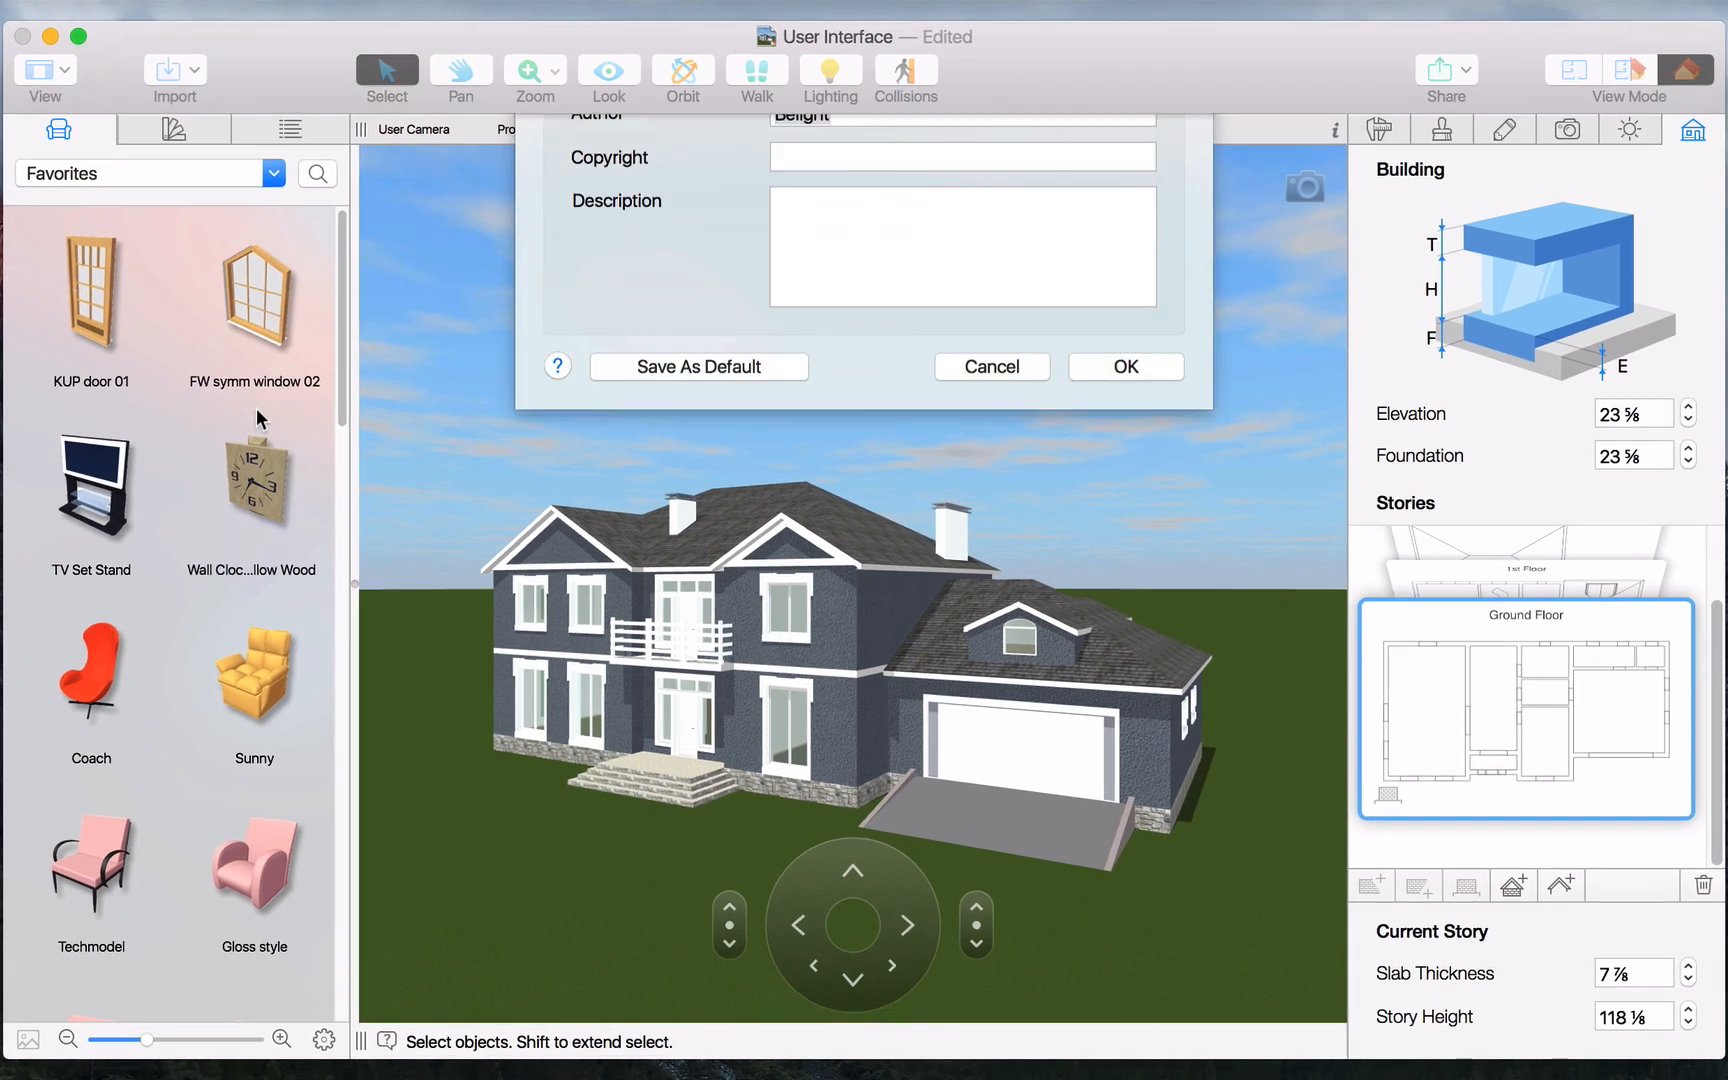
{"action": "left_click", "coordinate": [789, 145]}
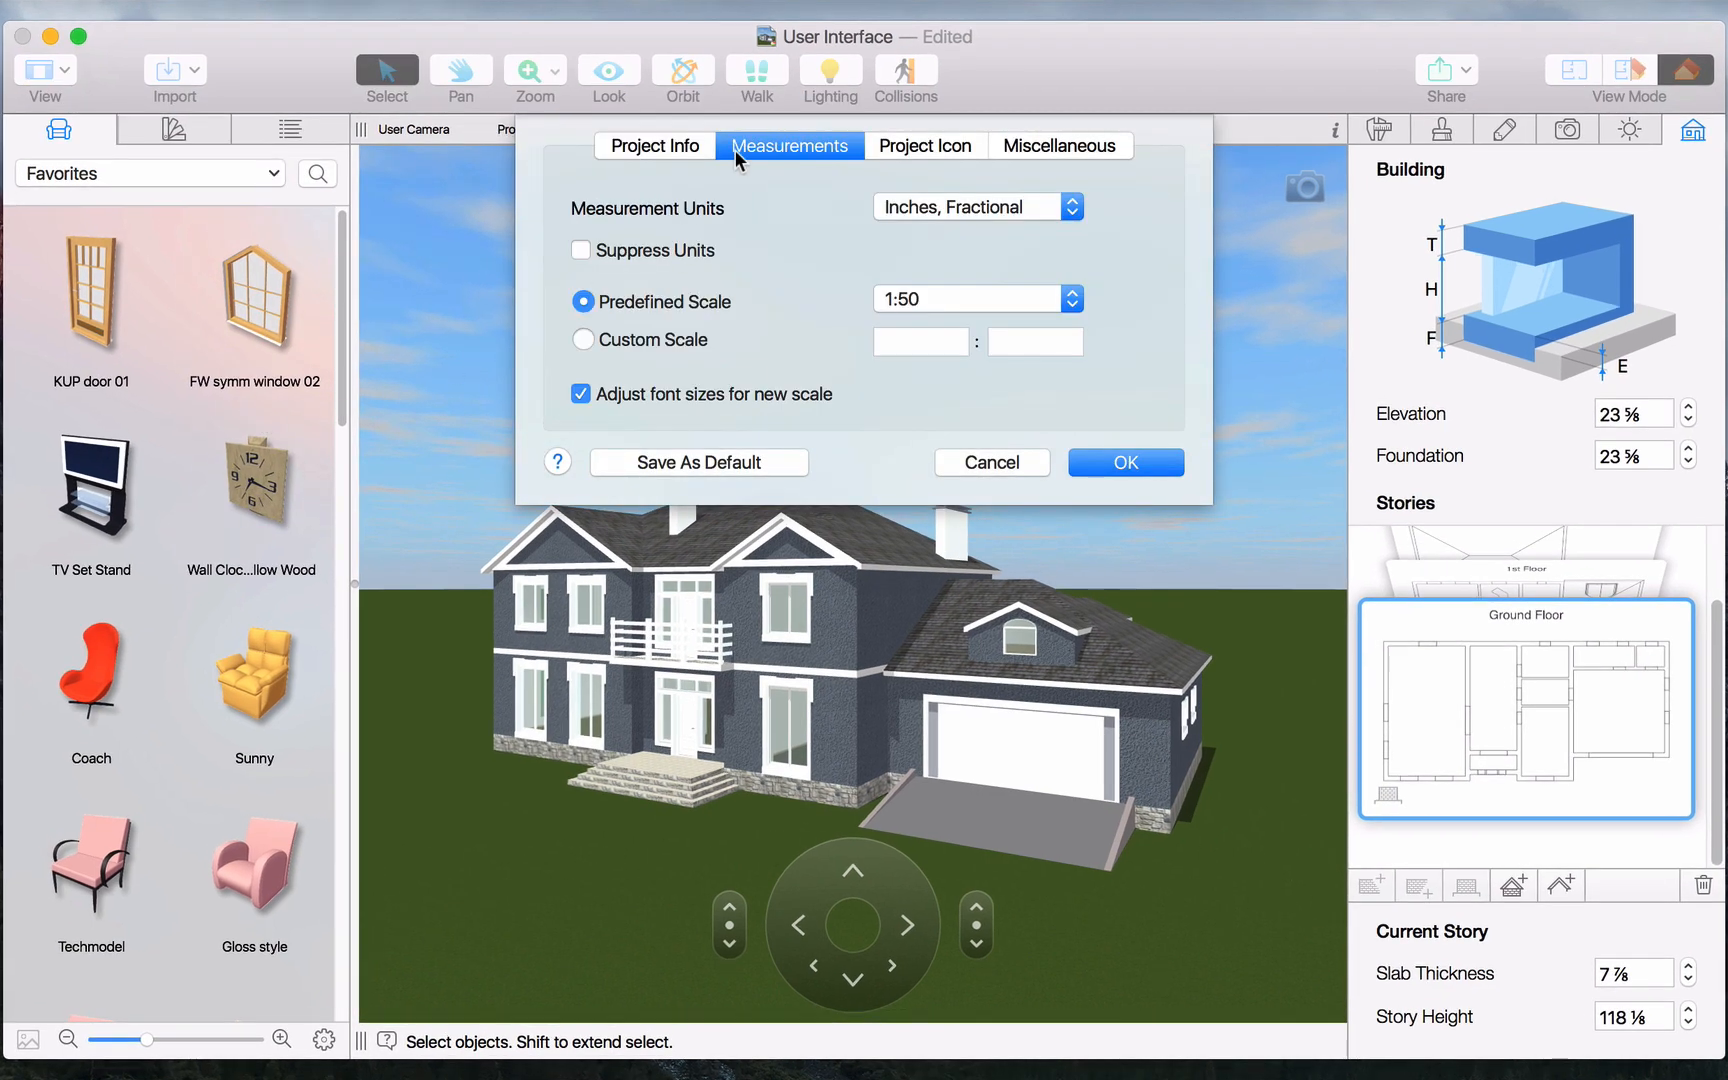
{"action": "left_click", "coordinate": [925, 146]}
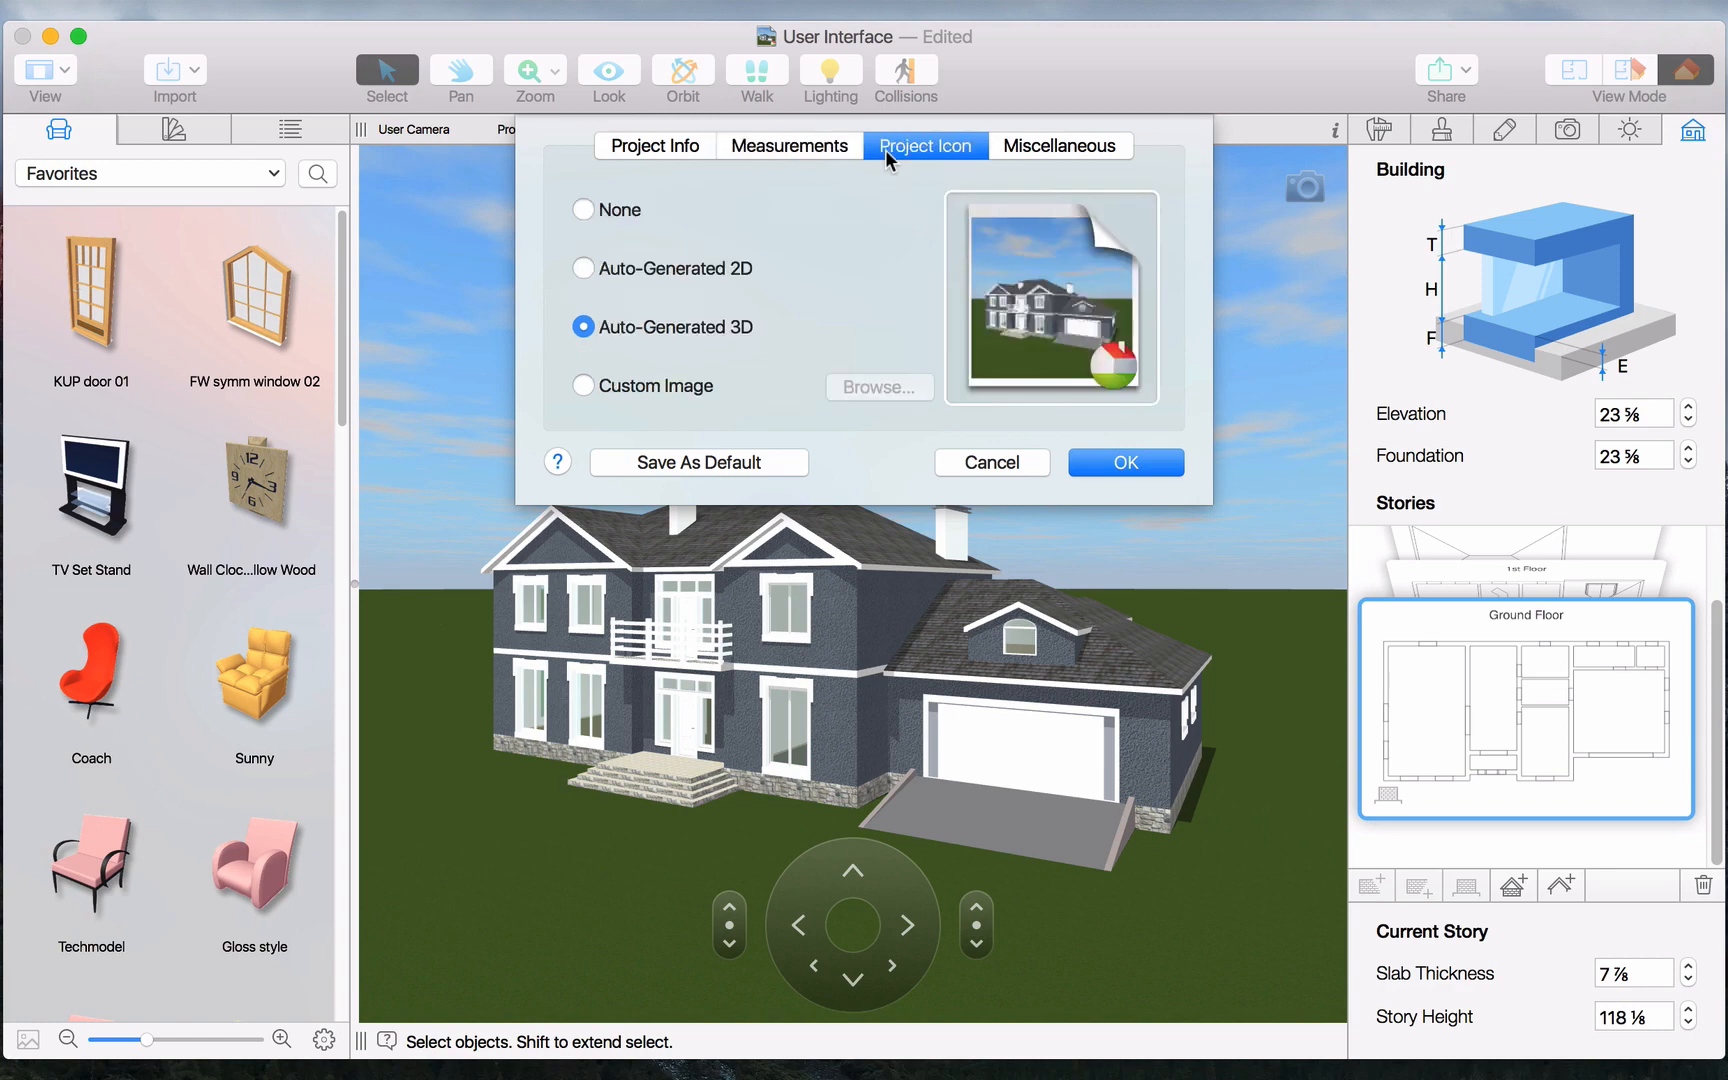
{"action": "left_click", "coordinate": [1126, 462]}
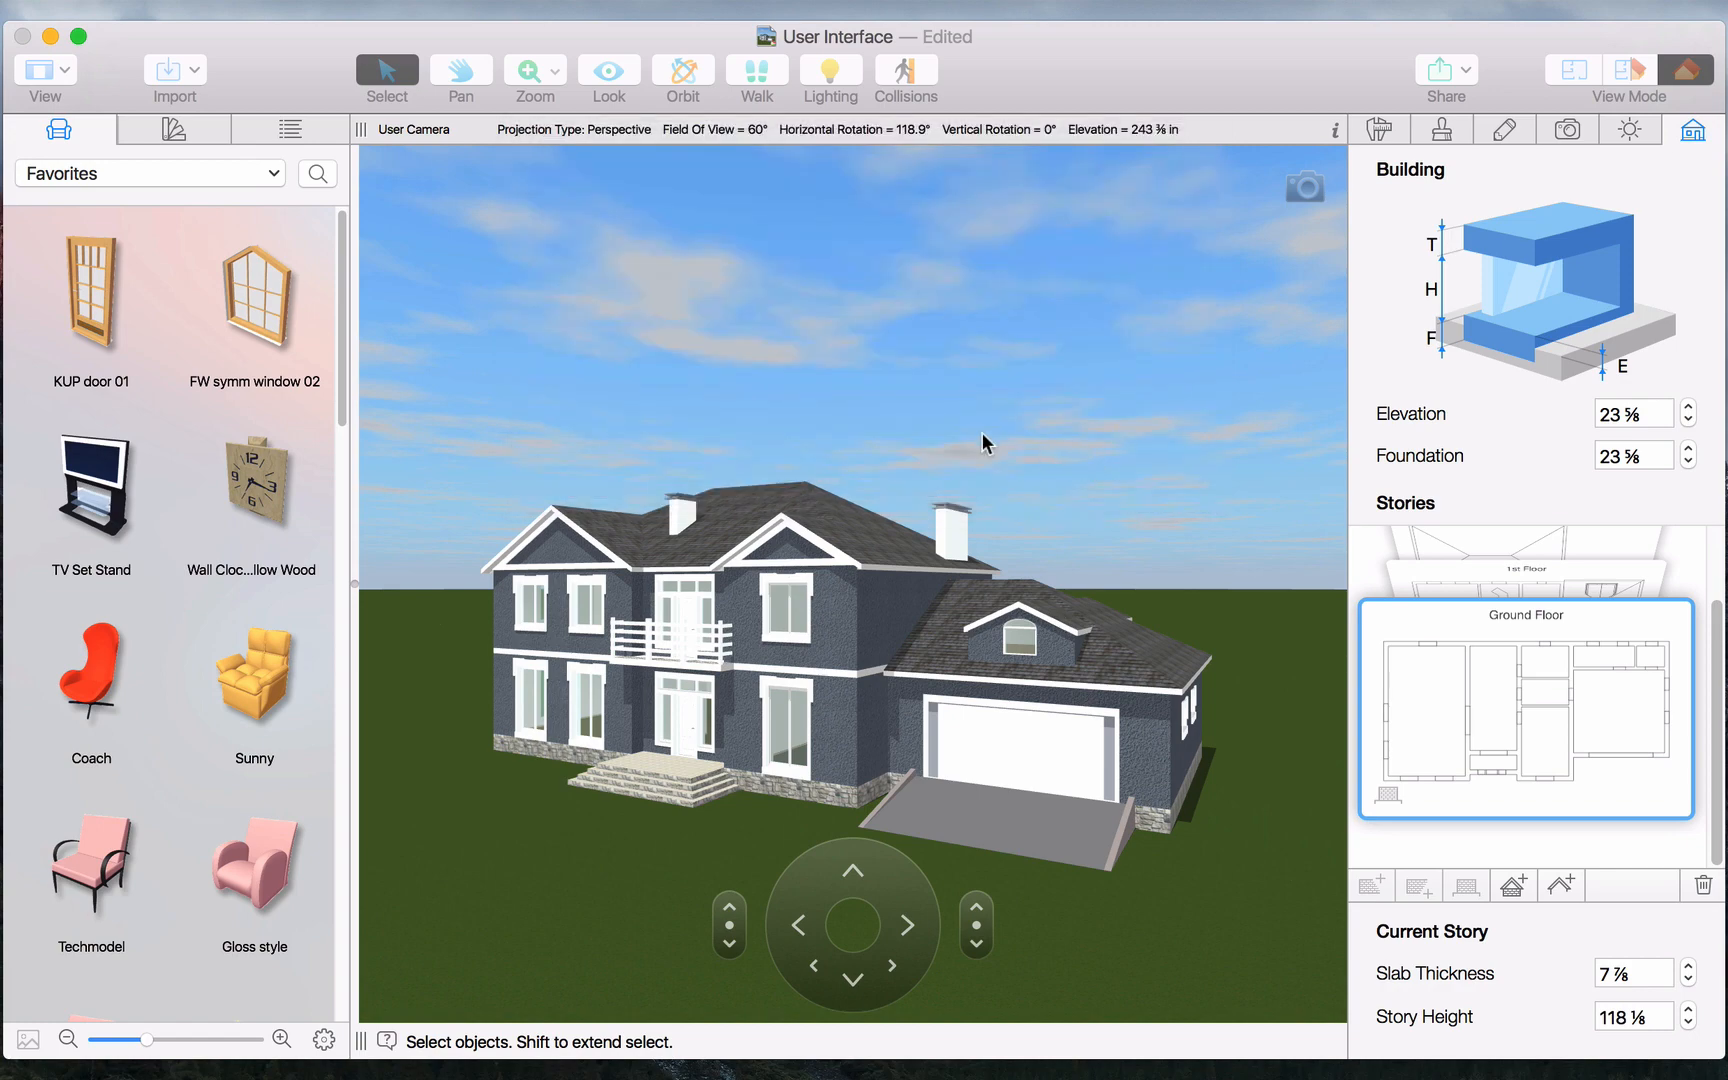
- In Preferences, raise Full Scene Anti-Aliasing toward Full, review Import and Miscellaneous, and accept
{"action": "left_click", "coordinate": [149, 16]}
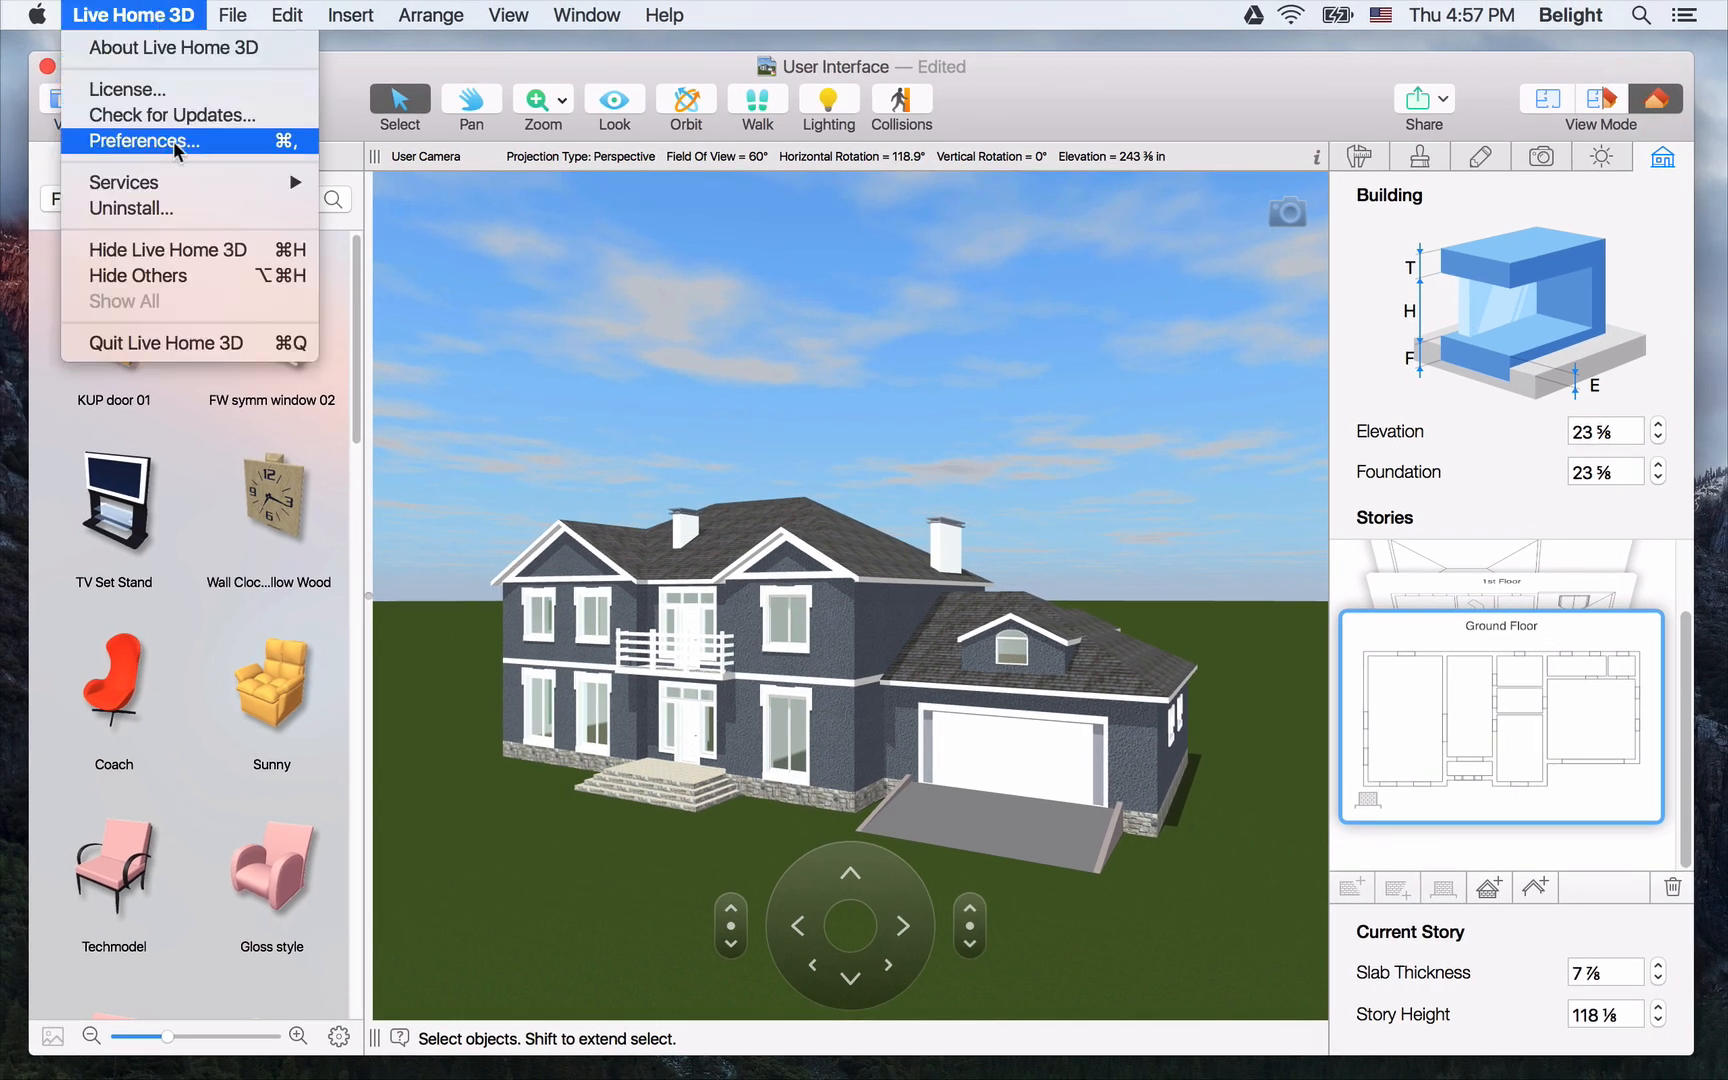
{"action": "left_click", "coordinate": [145, 141]}
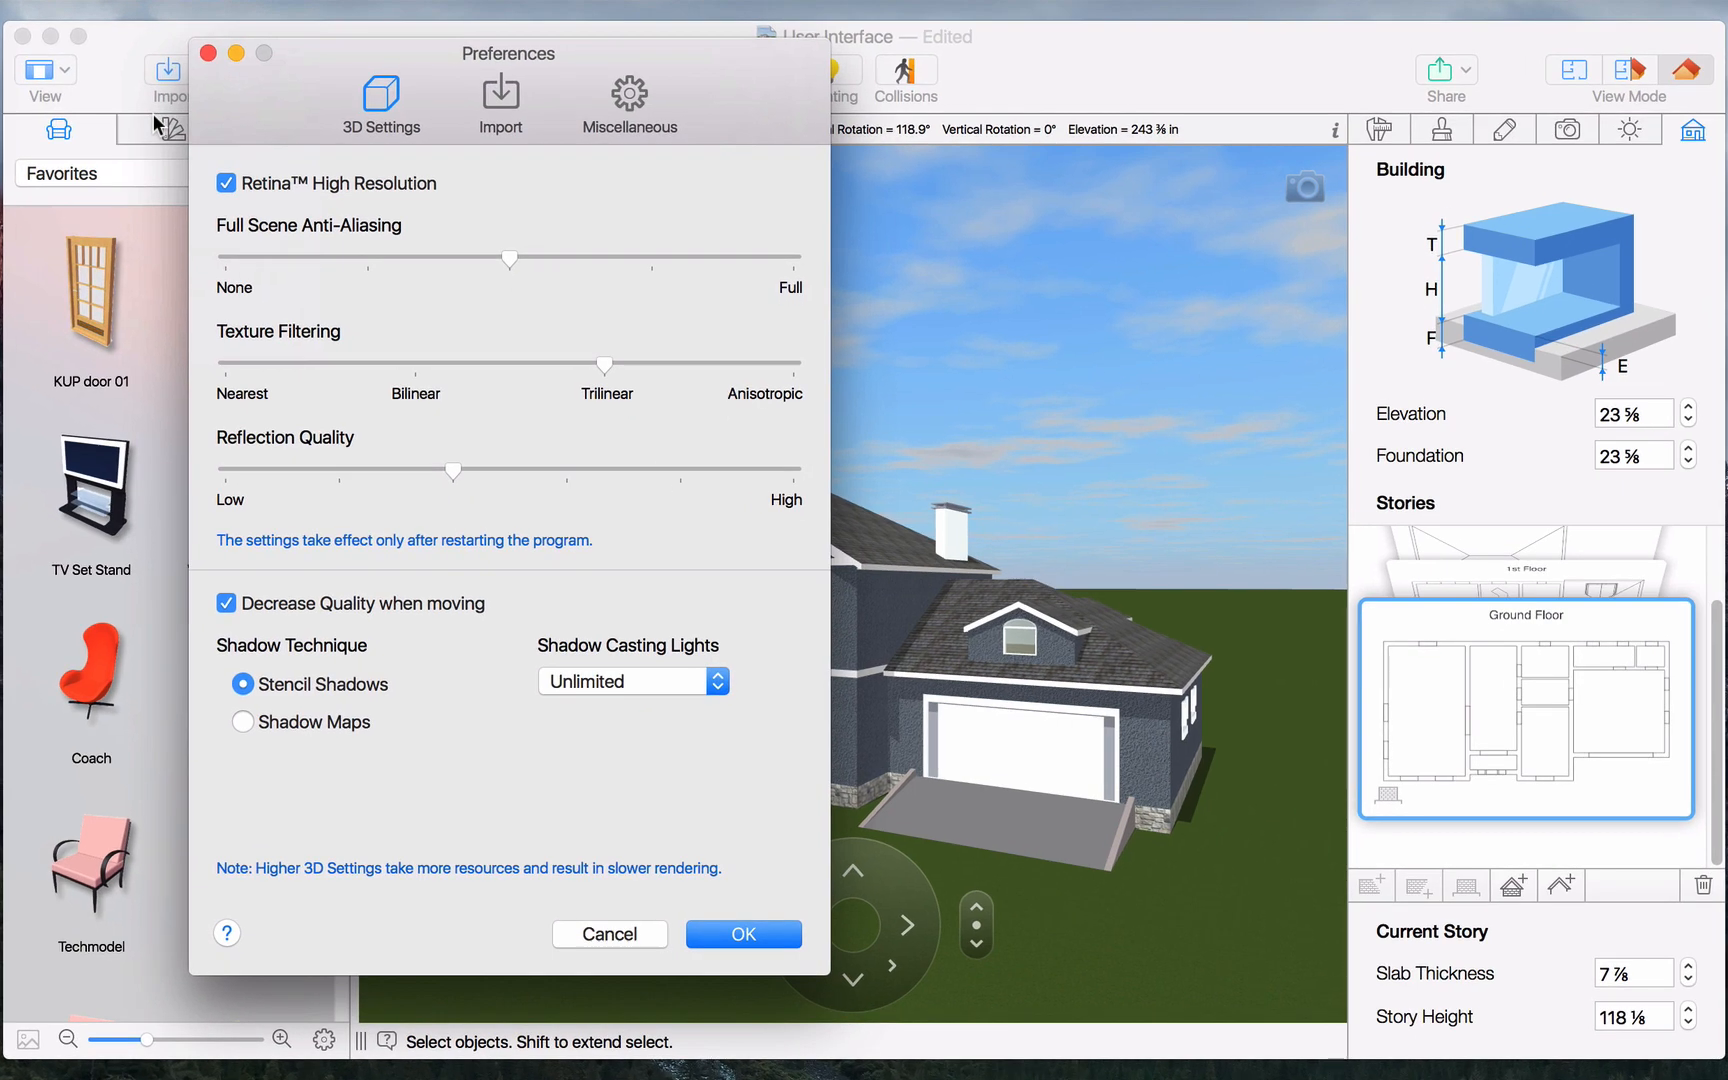
{"action": "mouse_move", "coordinate": [500, 216]}
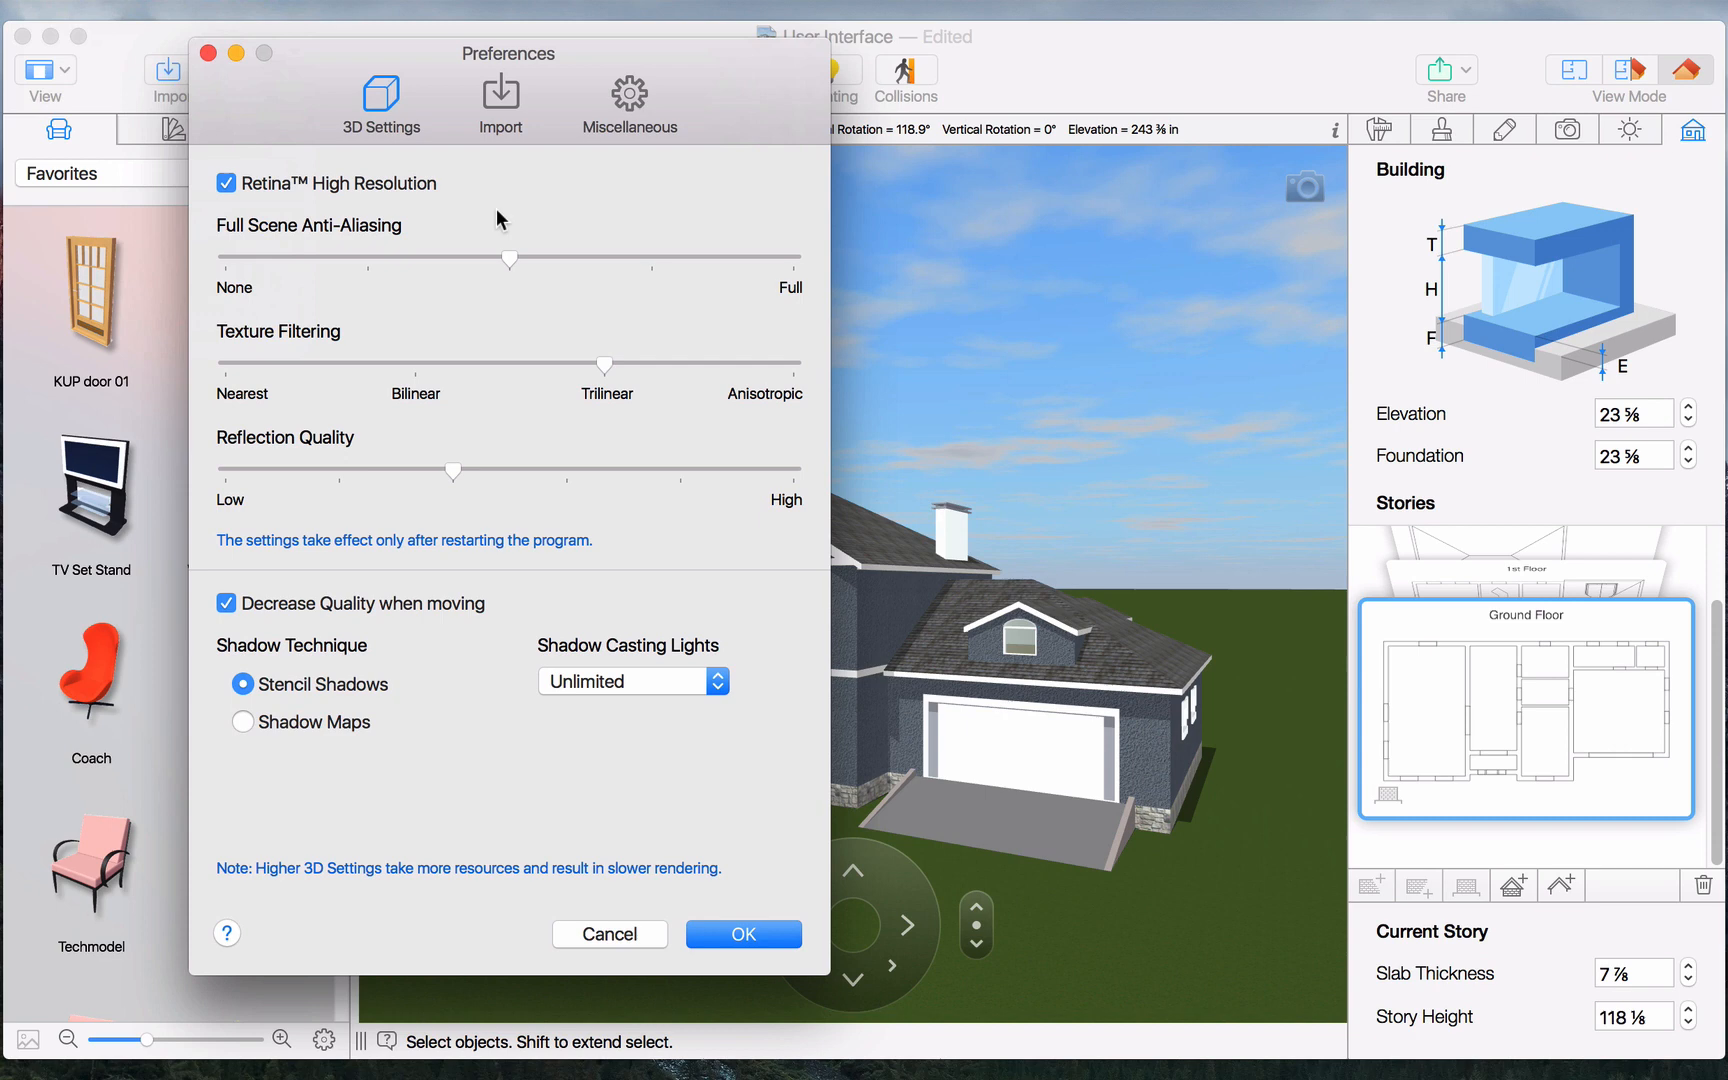
{"action": "left_click_drag", "start_coordinate": [508, 260], "coordinate": [650, 260]}
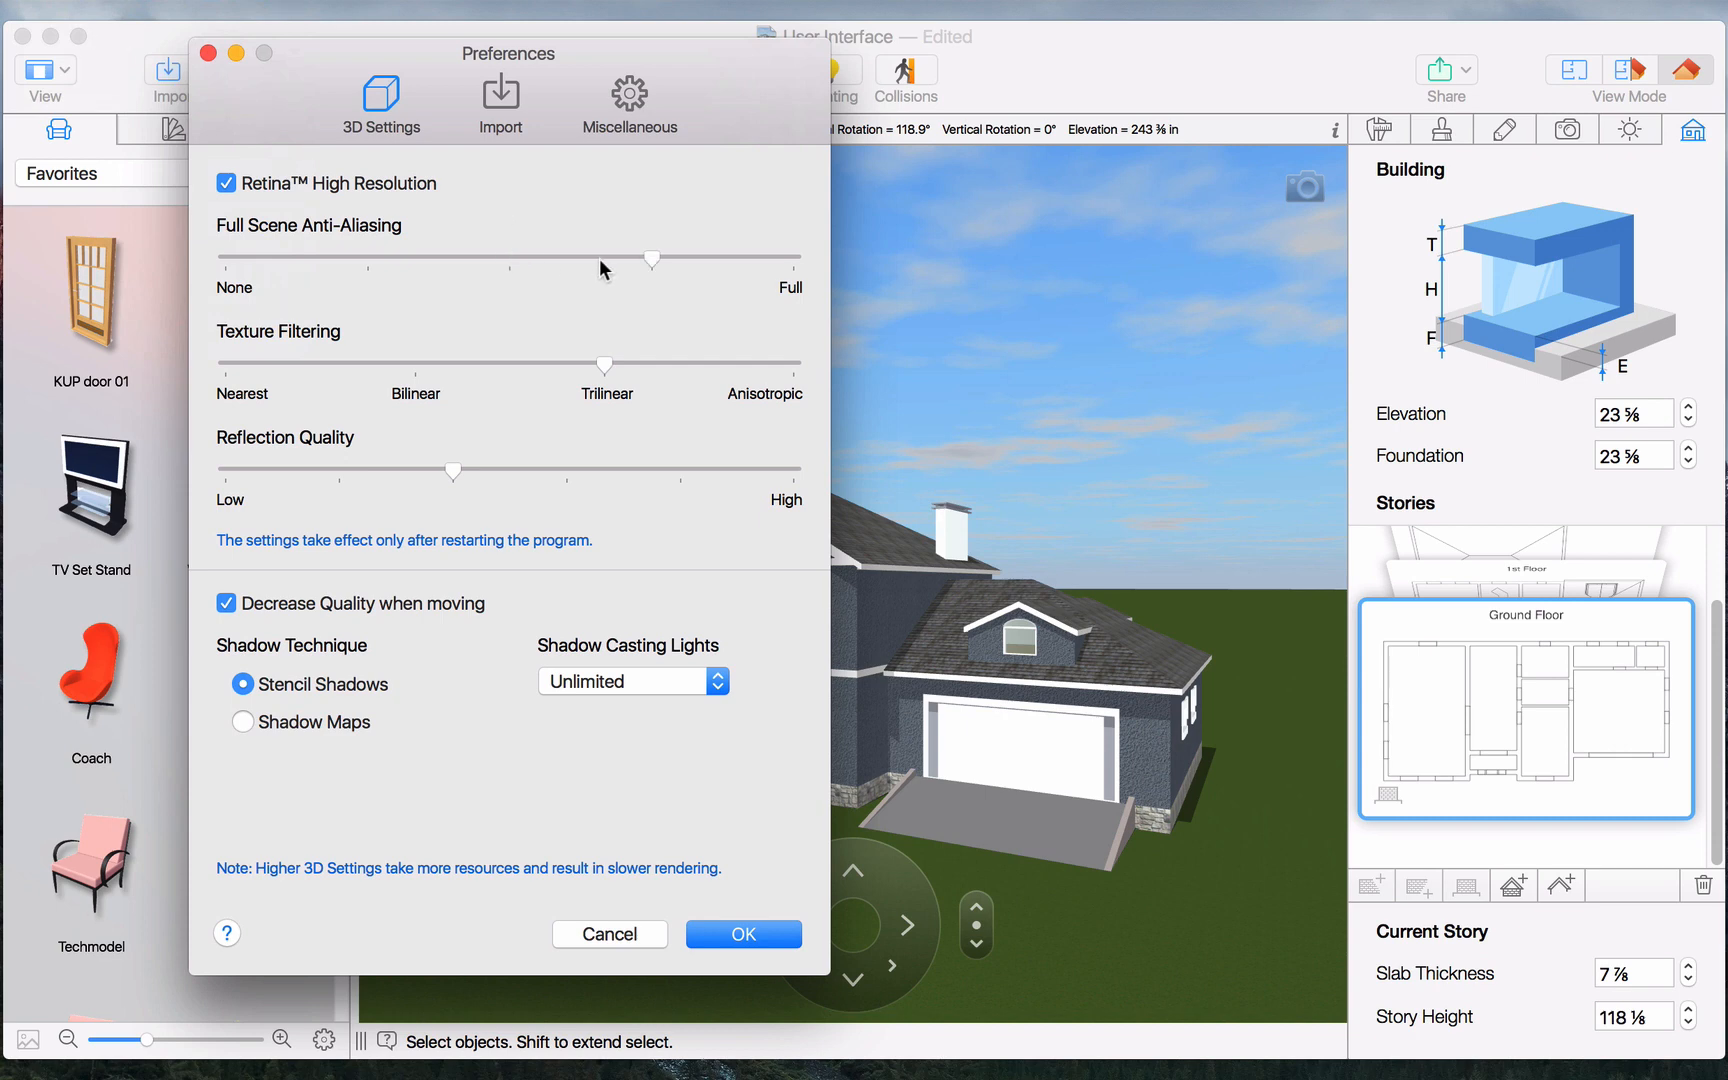
{"action": "left_click", "coordinate": [500, 93]}
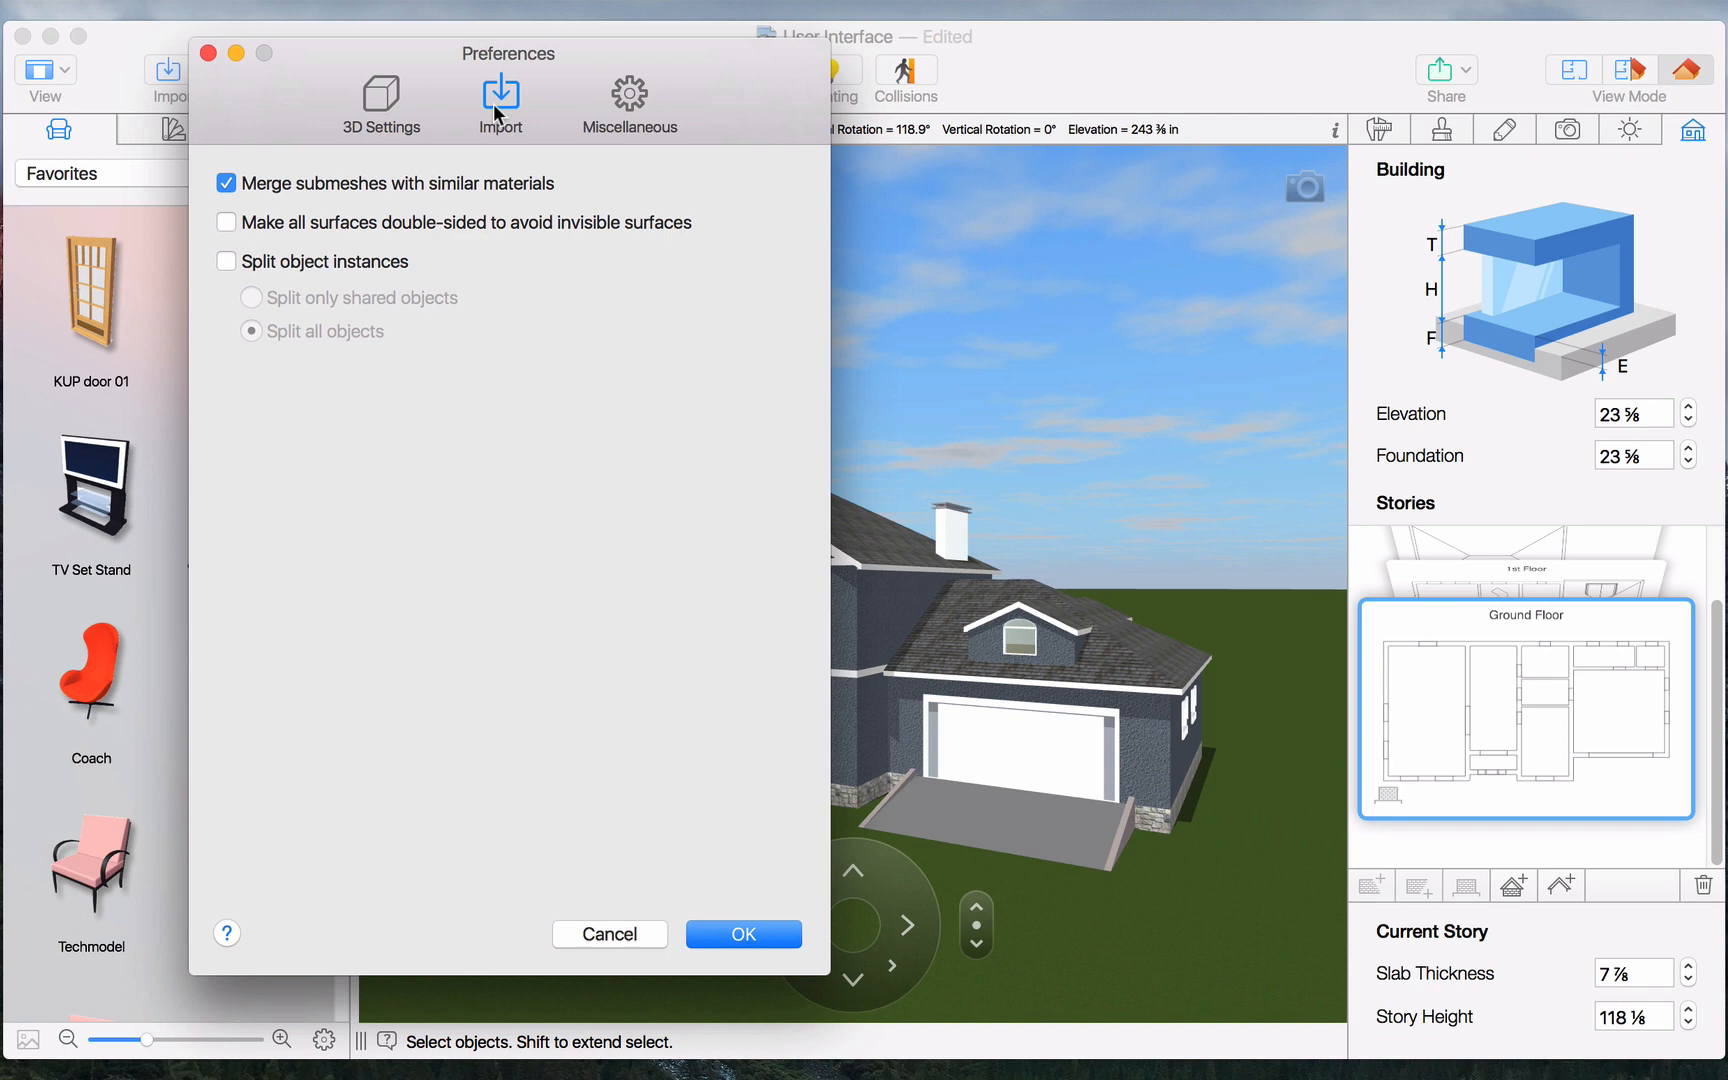
{"action": "left_click", "coordinate": [629, 95]}
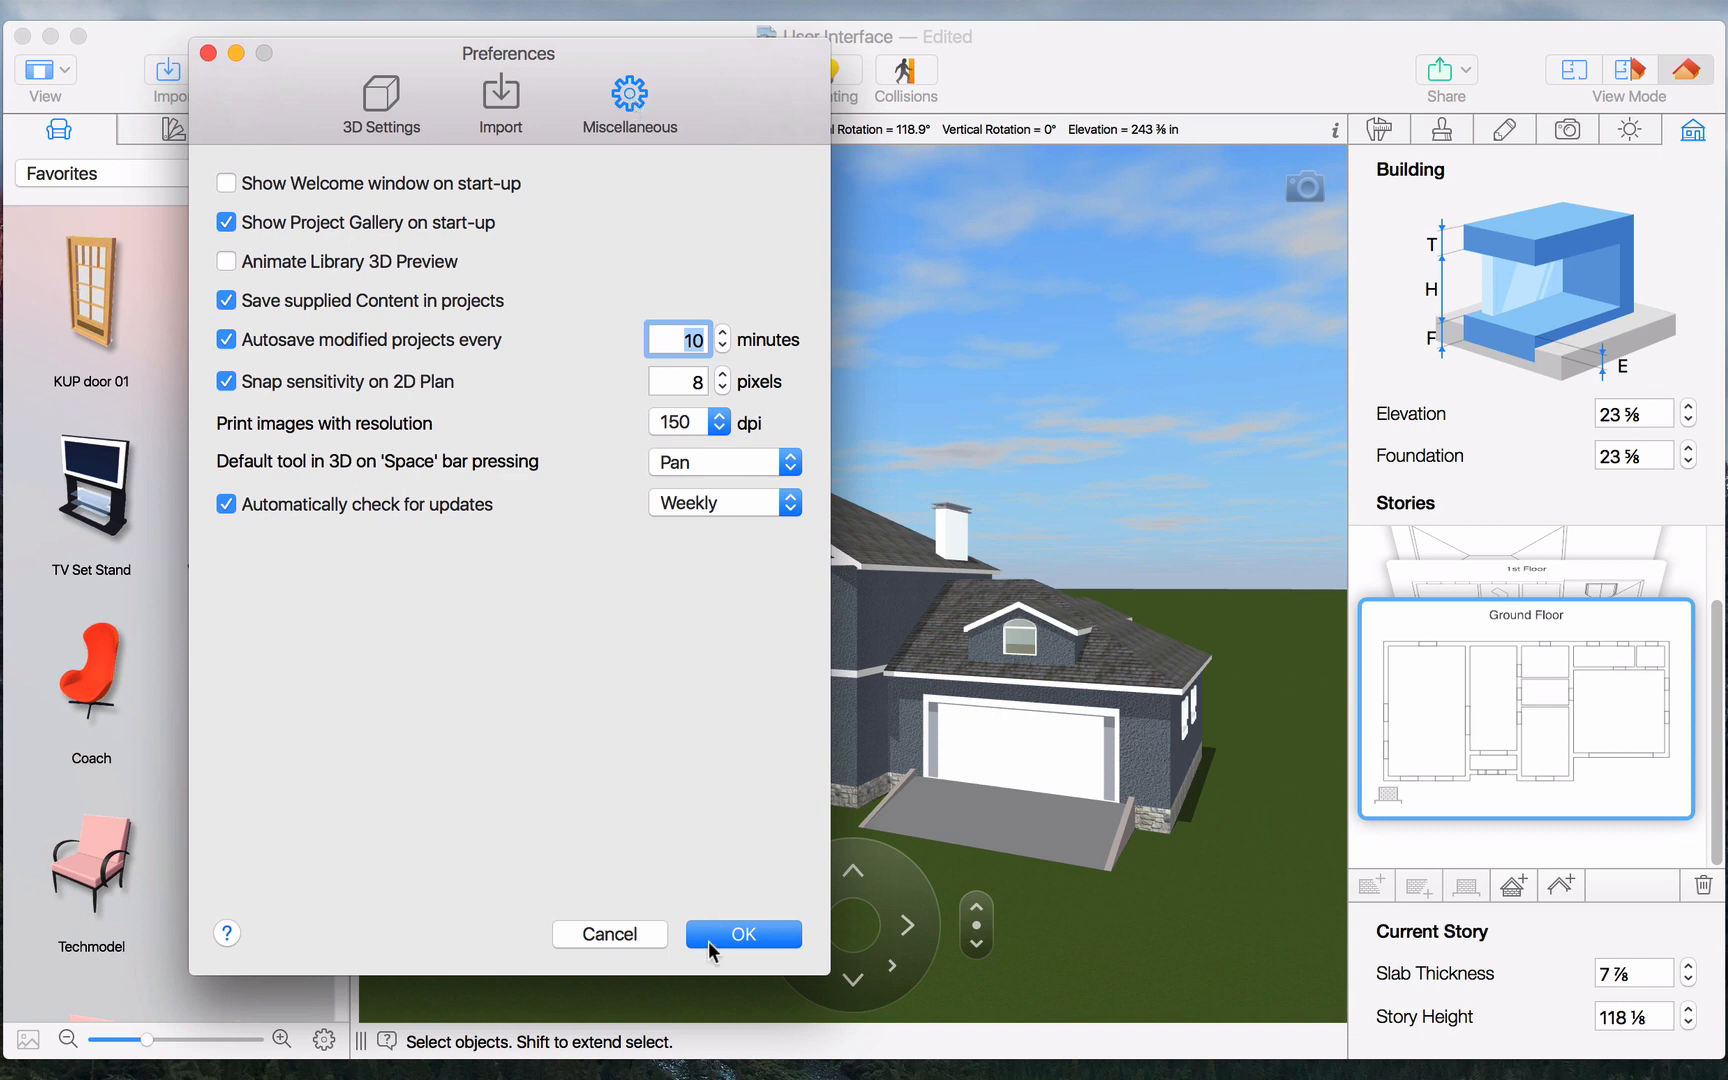
{"action": "left_click", "coordinate": [743, 934]}
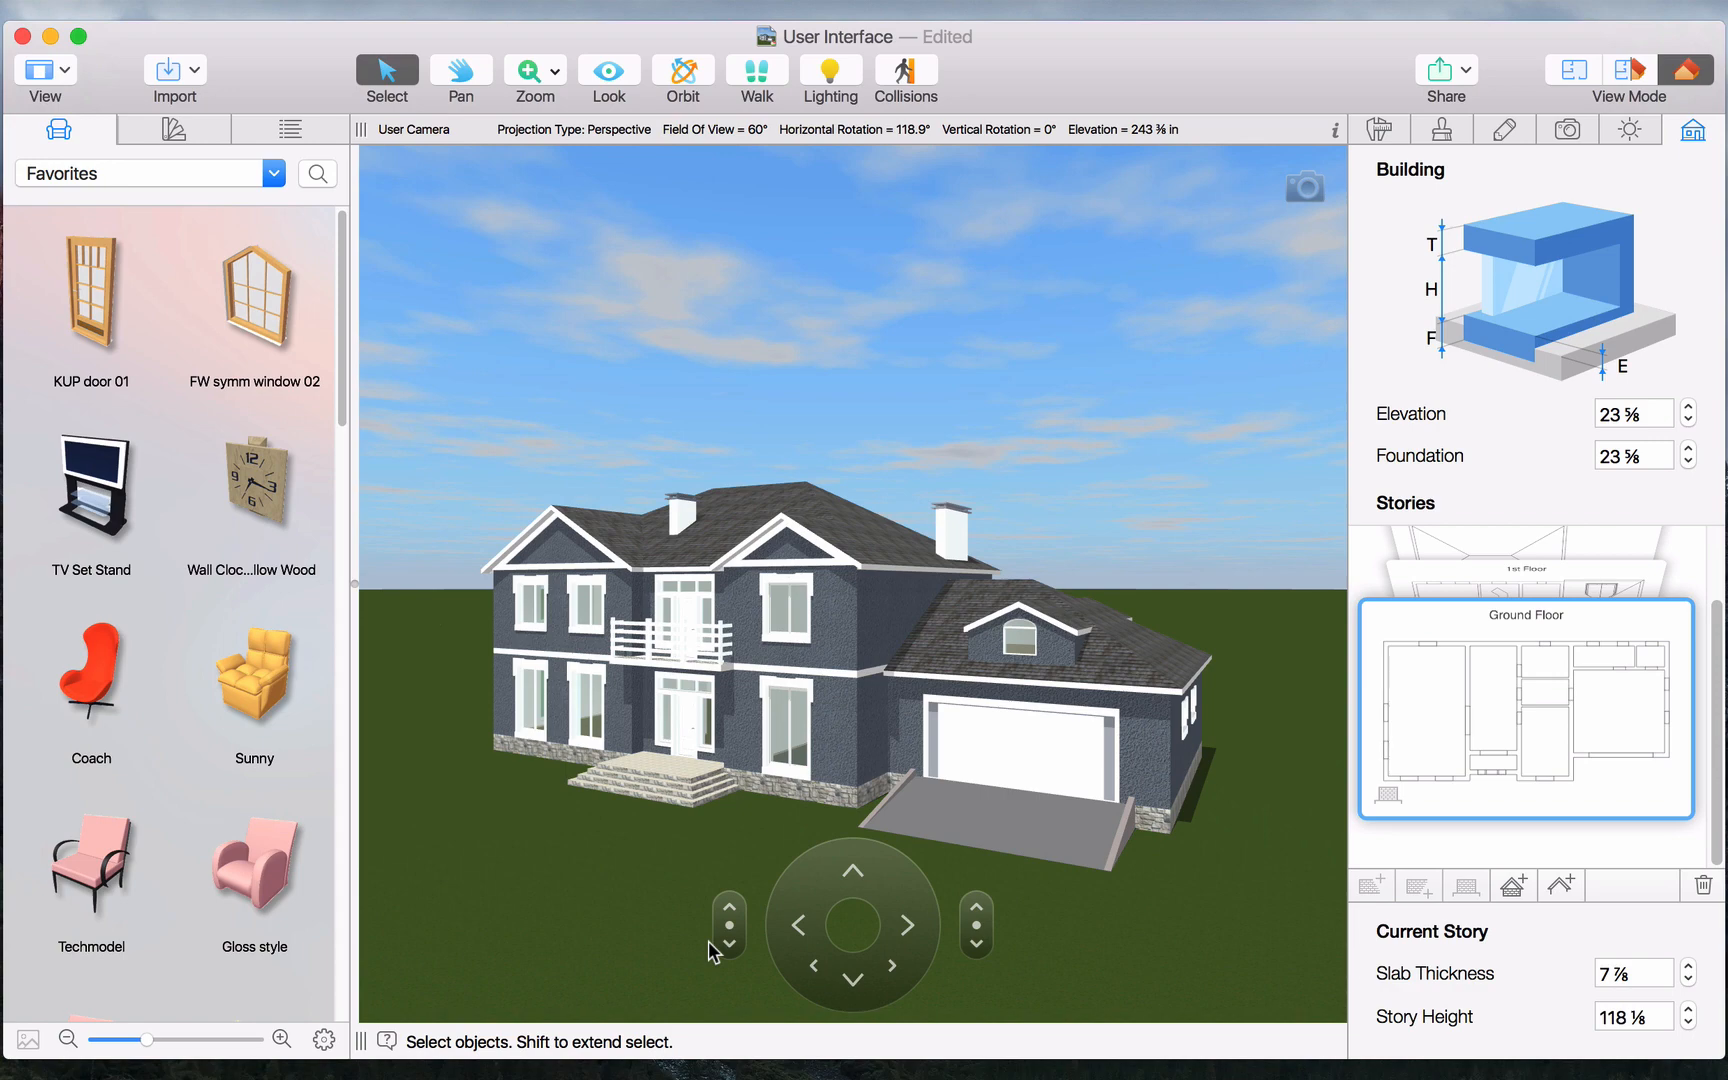